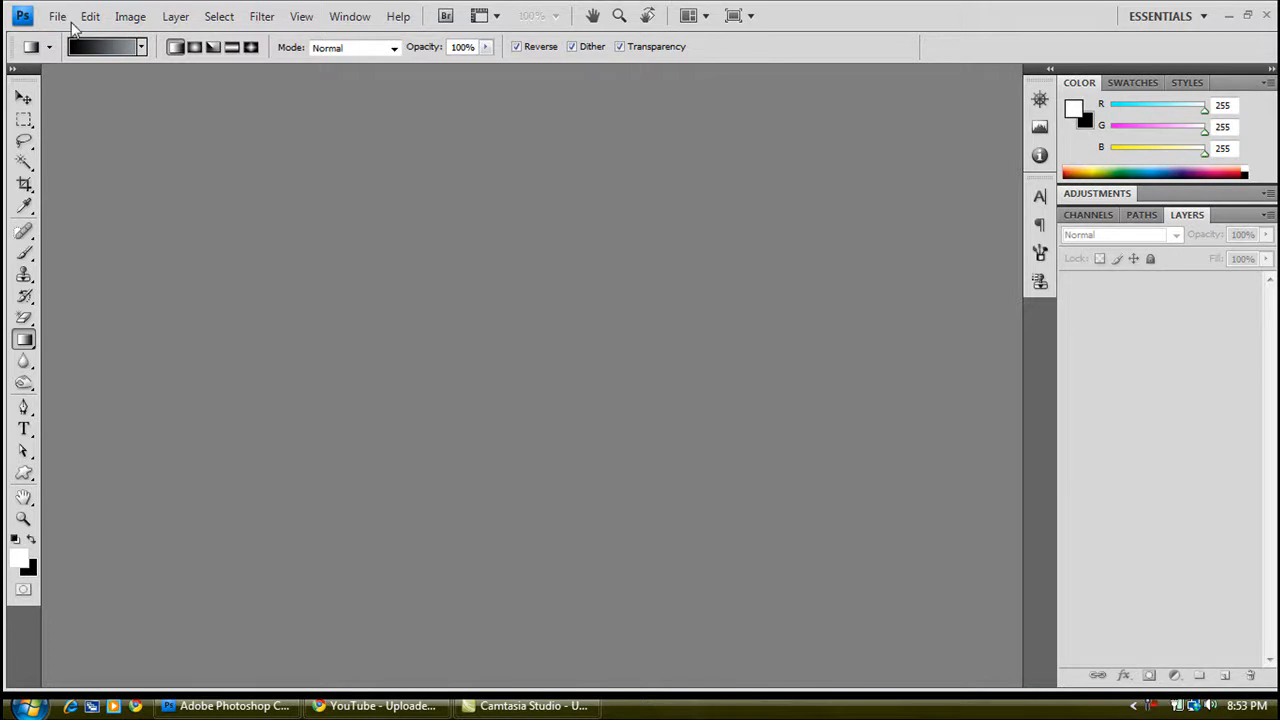
Create a new 540×300 px document named 'Transformers logo'
left_click(56, 16)
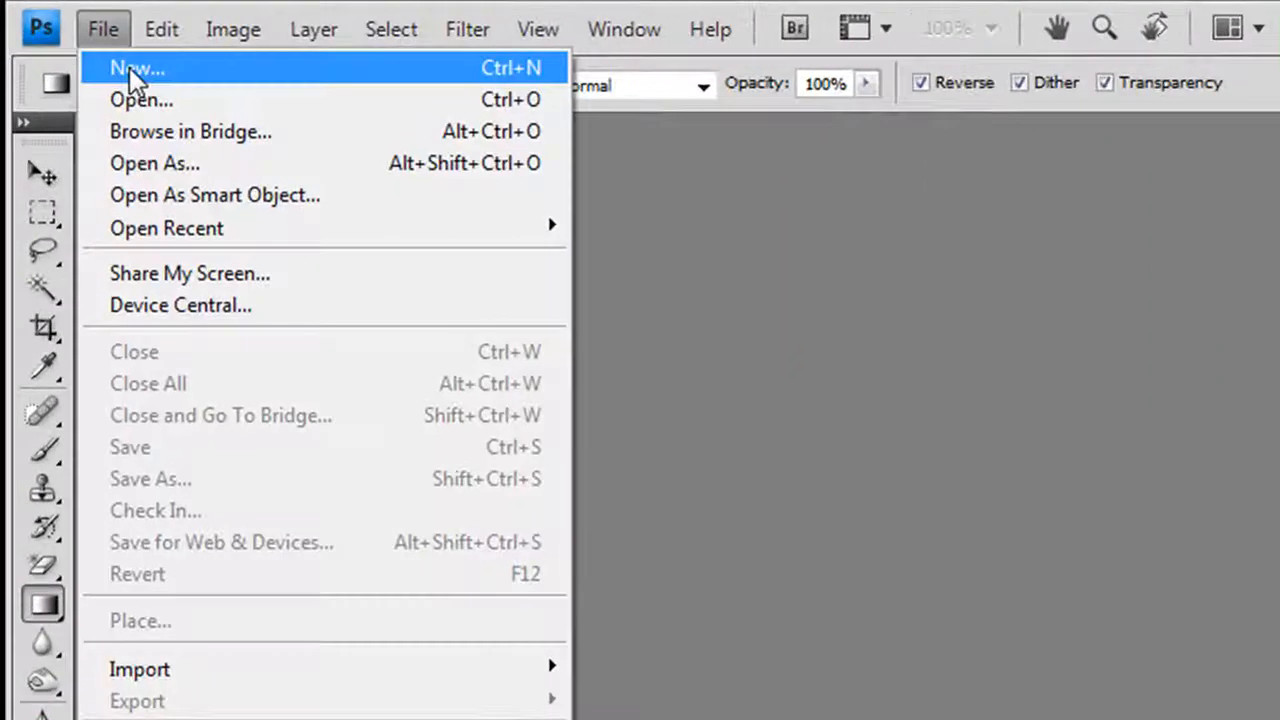
left_click(136, 68)
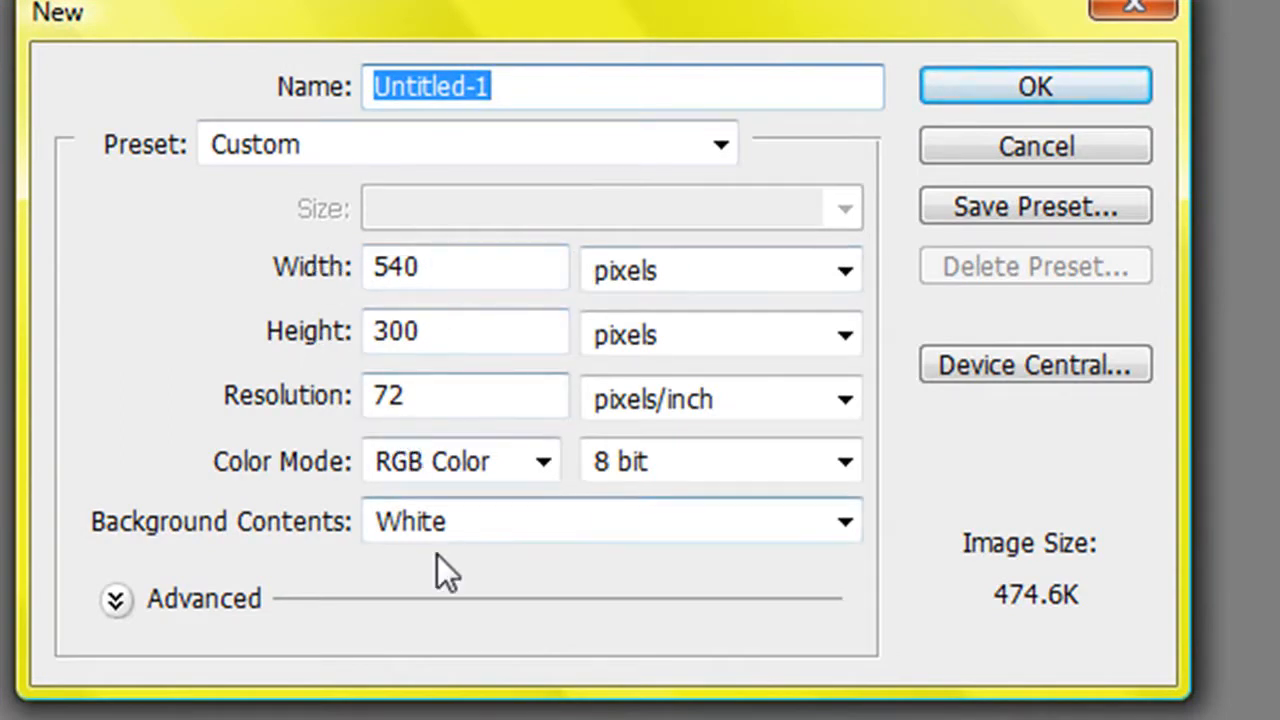
mouse_move(548, 136)
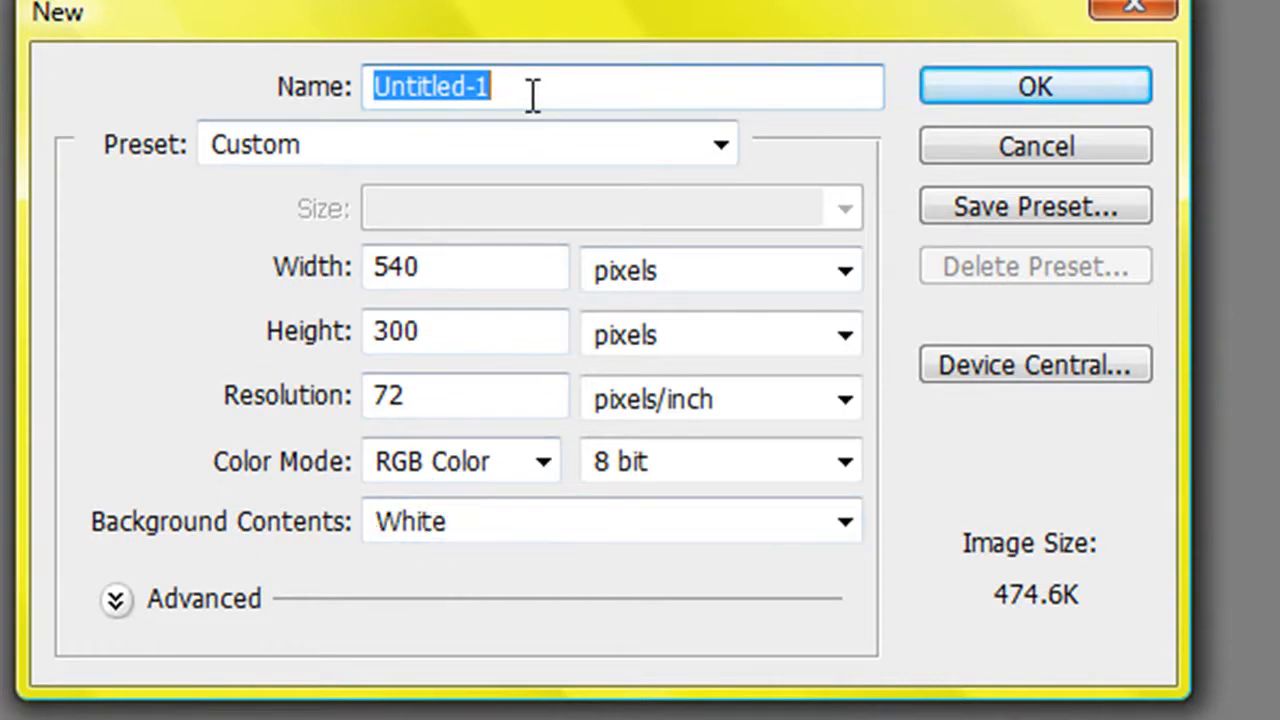
type("Transformers logo")
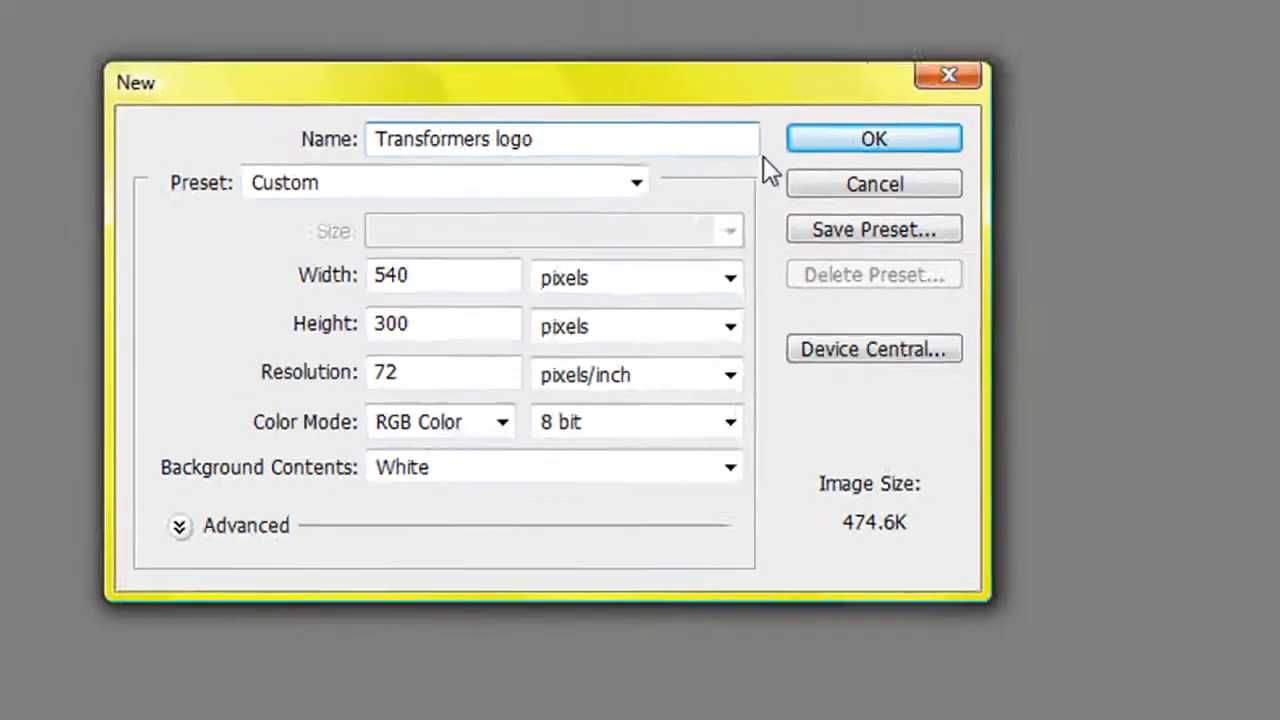
left_click(872, 138)
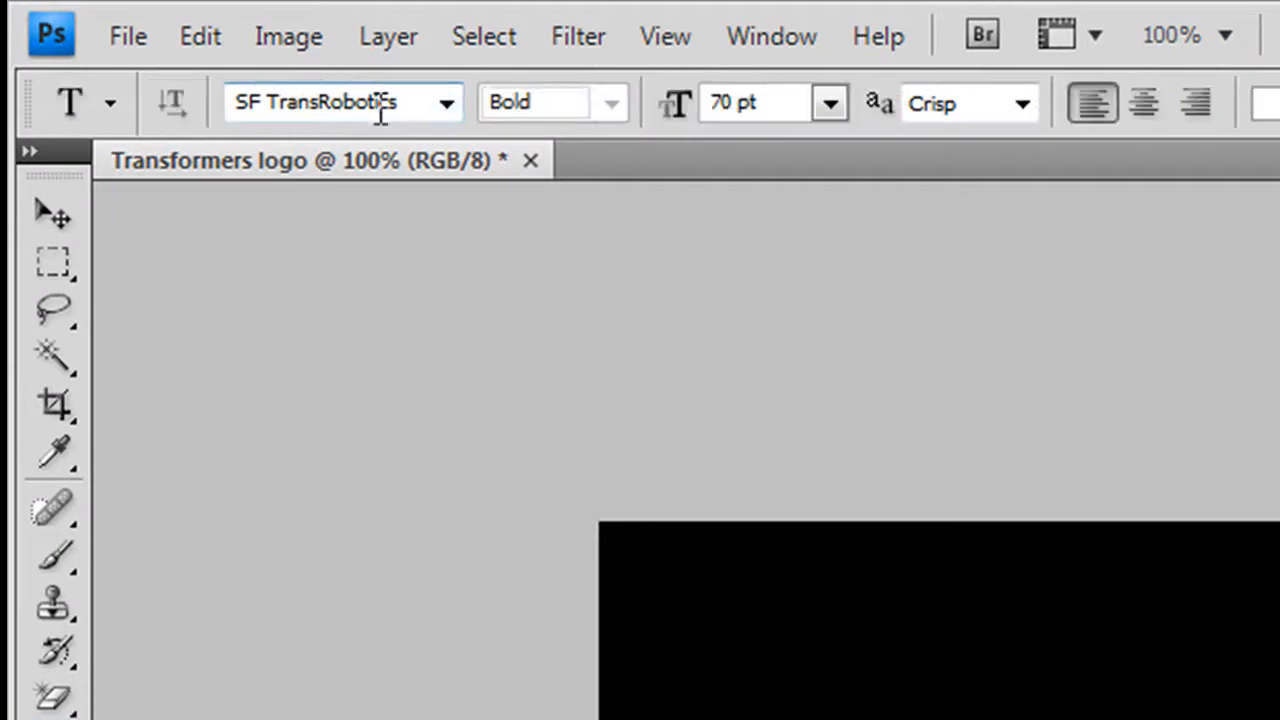
Type TRANSFORMERS on the canvas in SF TransRobotics Bold 70 pt white
left_click(446, 102)
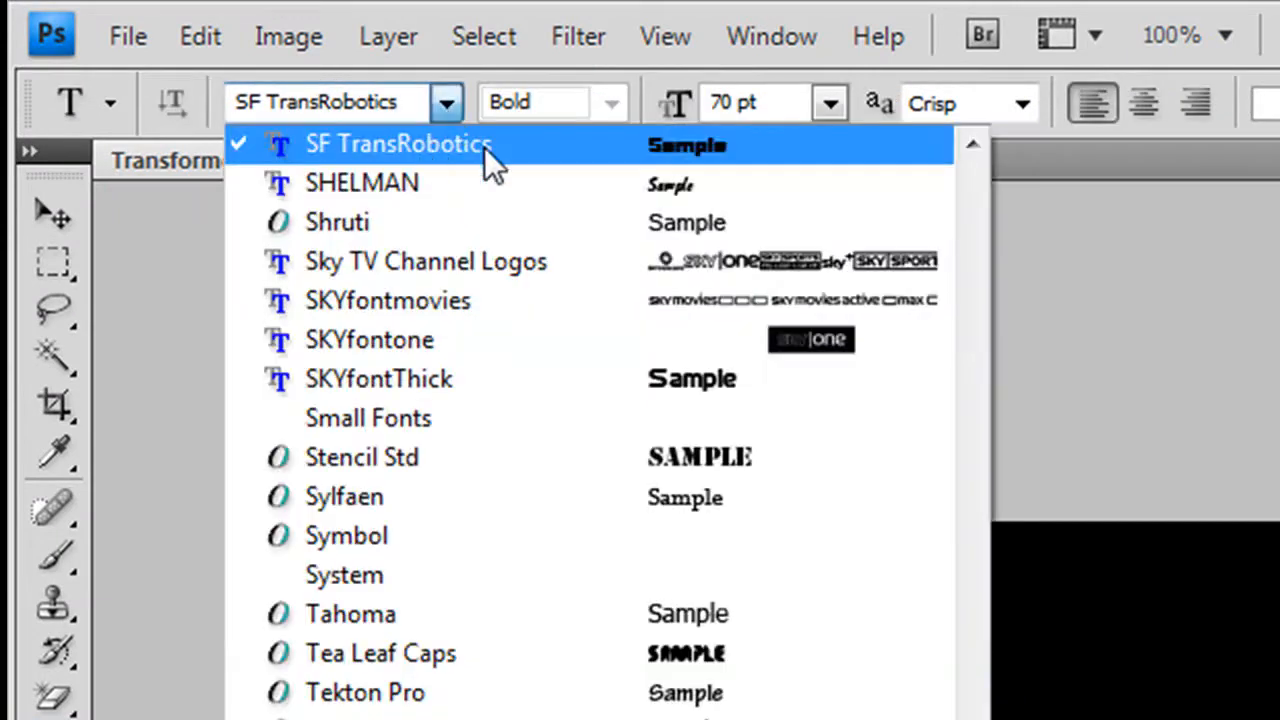
left_click(398, 144)
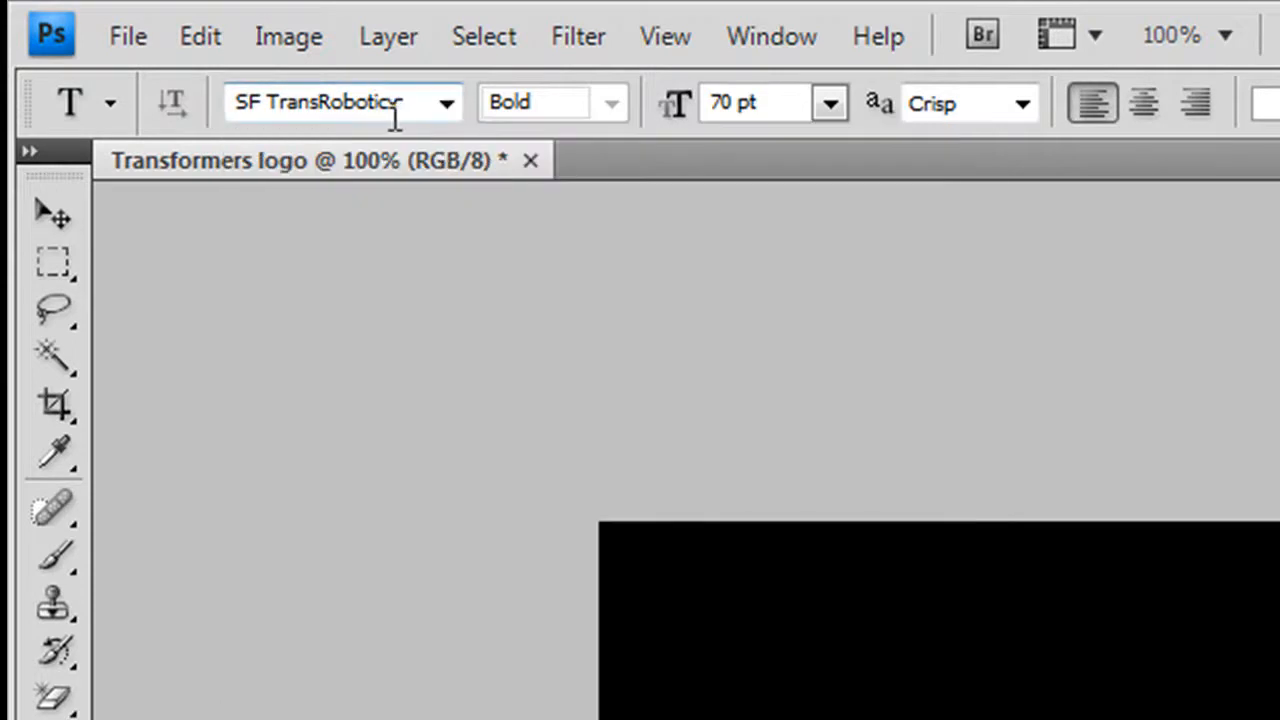
mouse_move(400, 136)
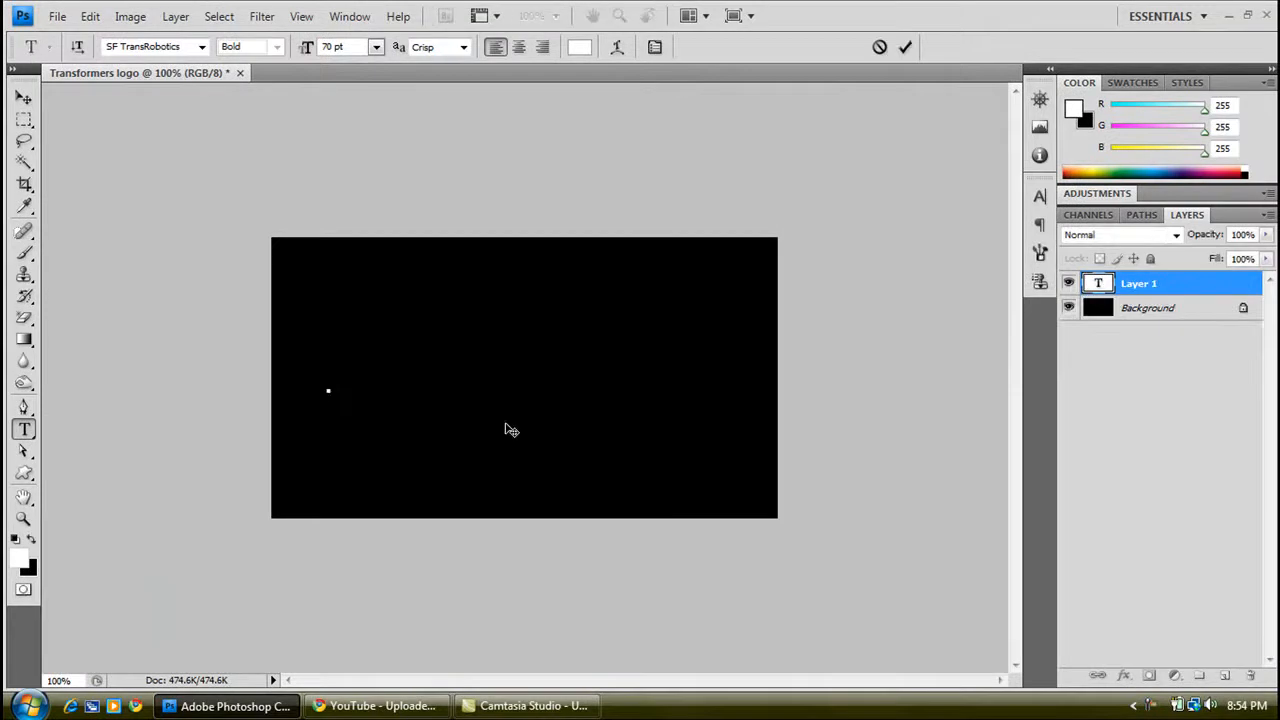
type("TRANSFO")
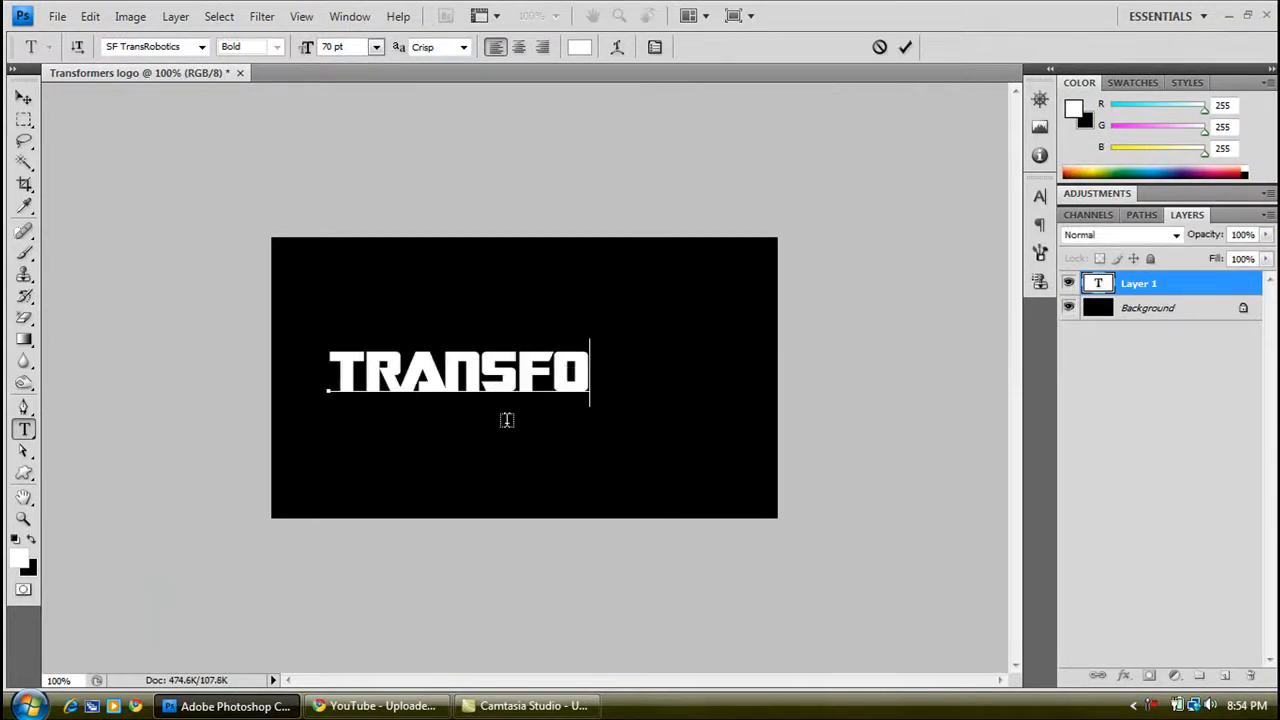
type("RMERS")
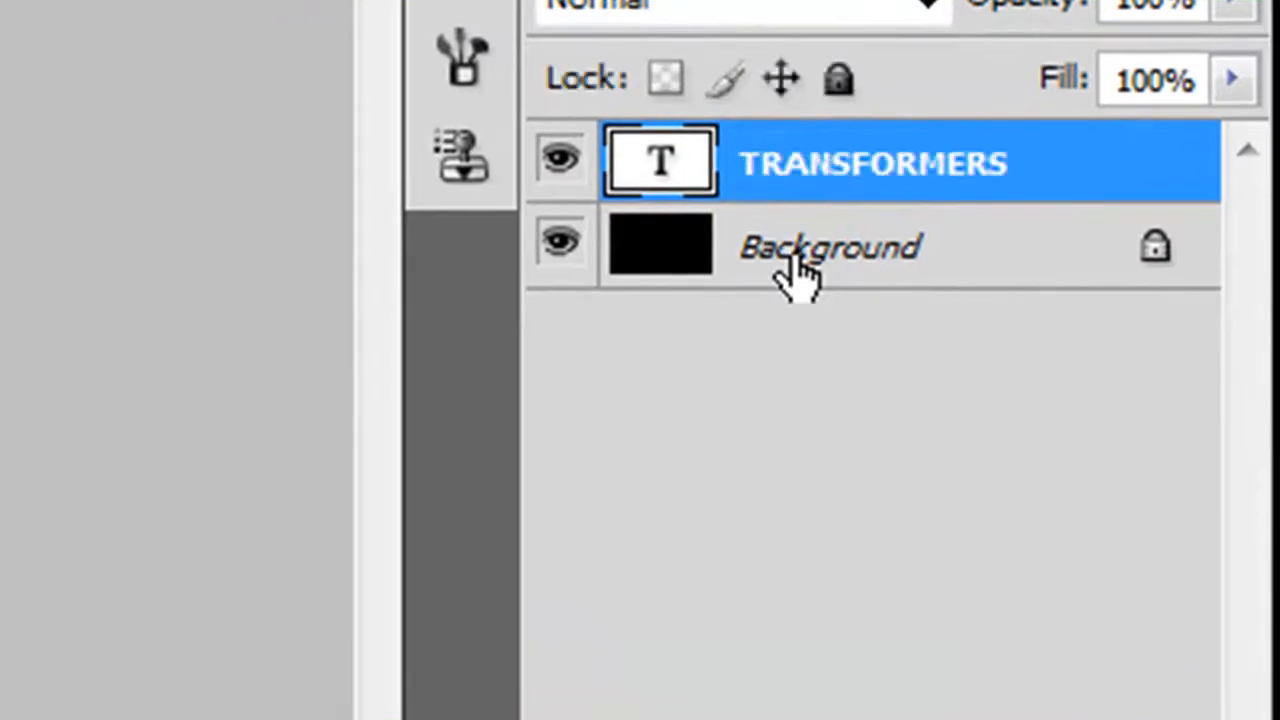
Select the Background and text layers and align the lettering to the canvas centre
left_click(830, 248)
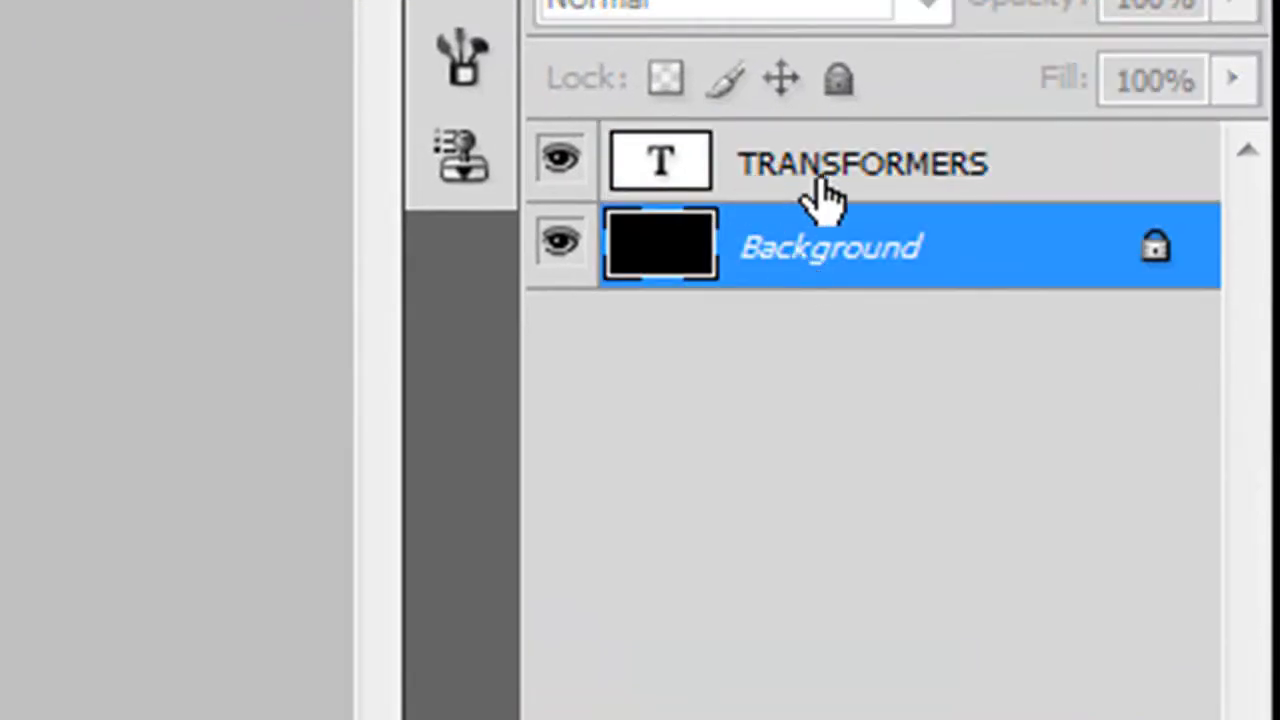
left_click(870, 164)
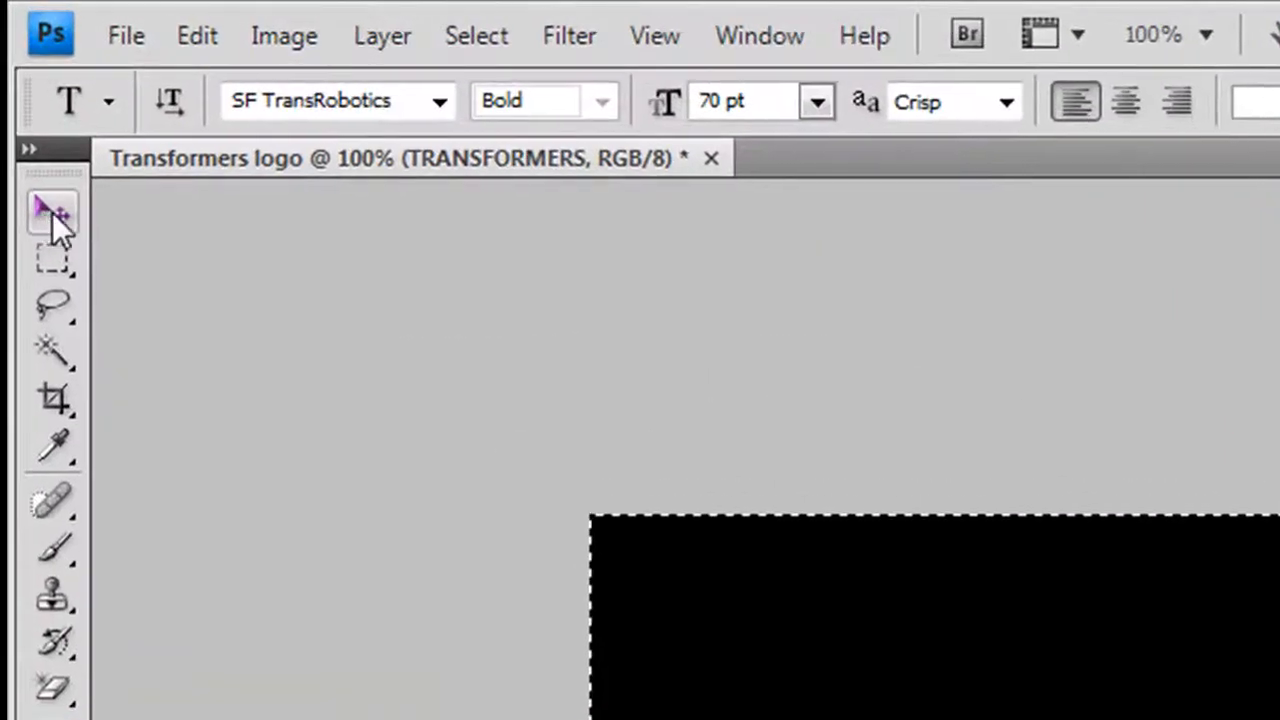
left_click(52, 210)
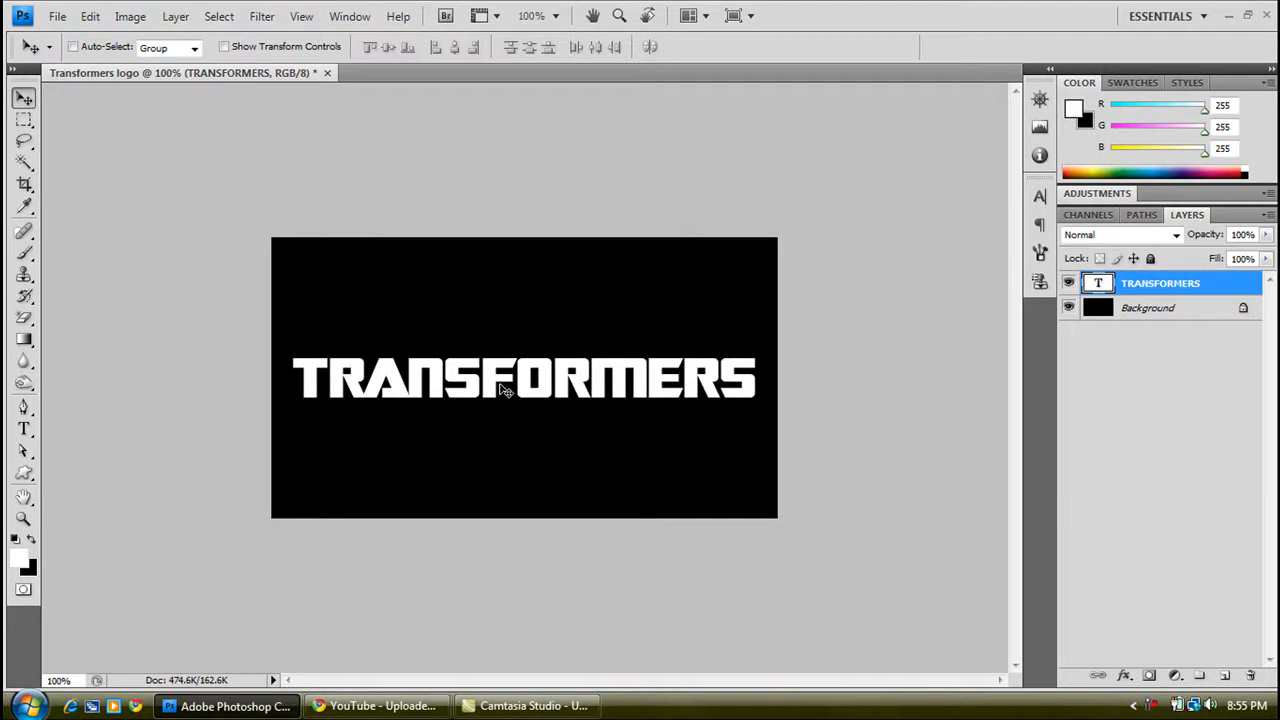
mouse_move(318, 390)
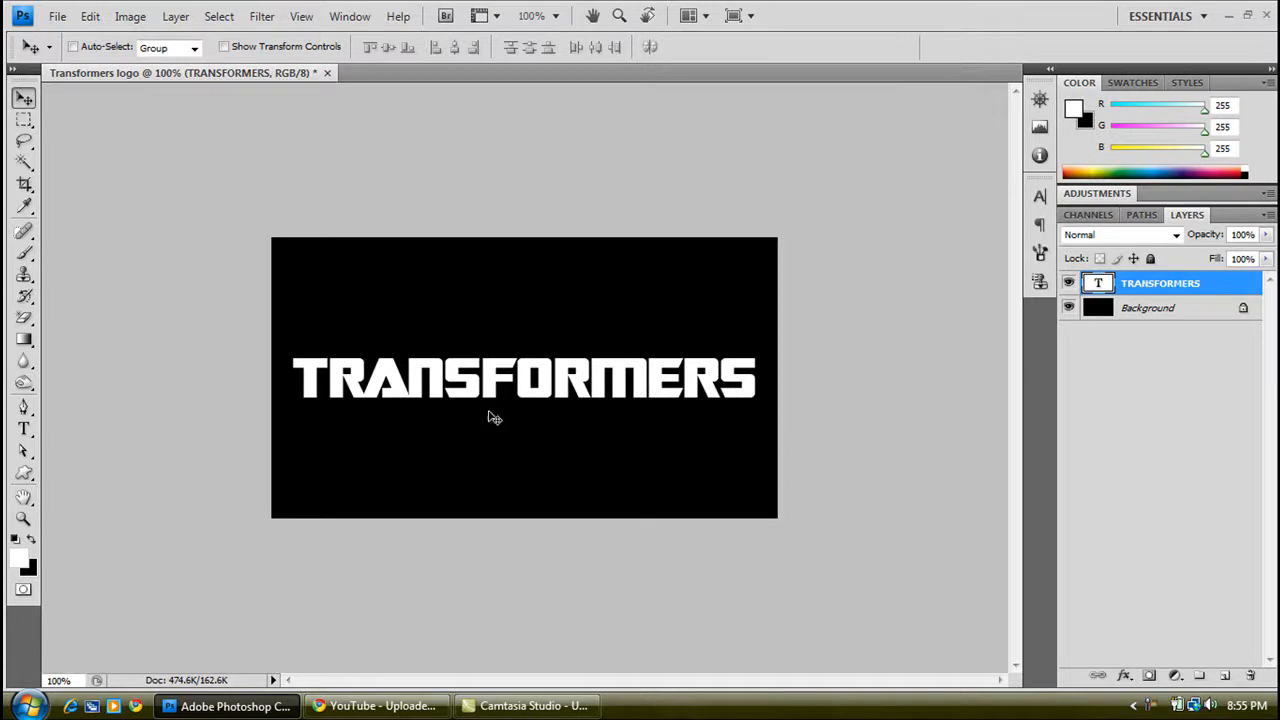
mouse_move(424, 418)
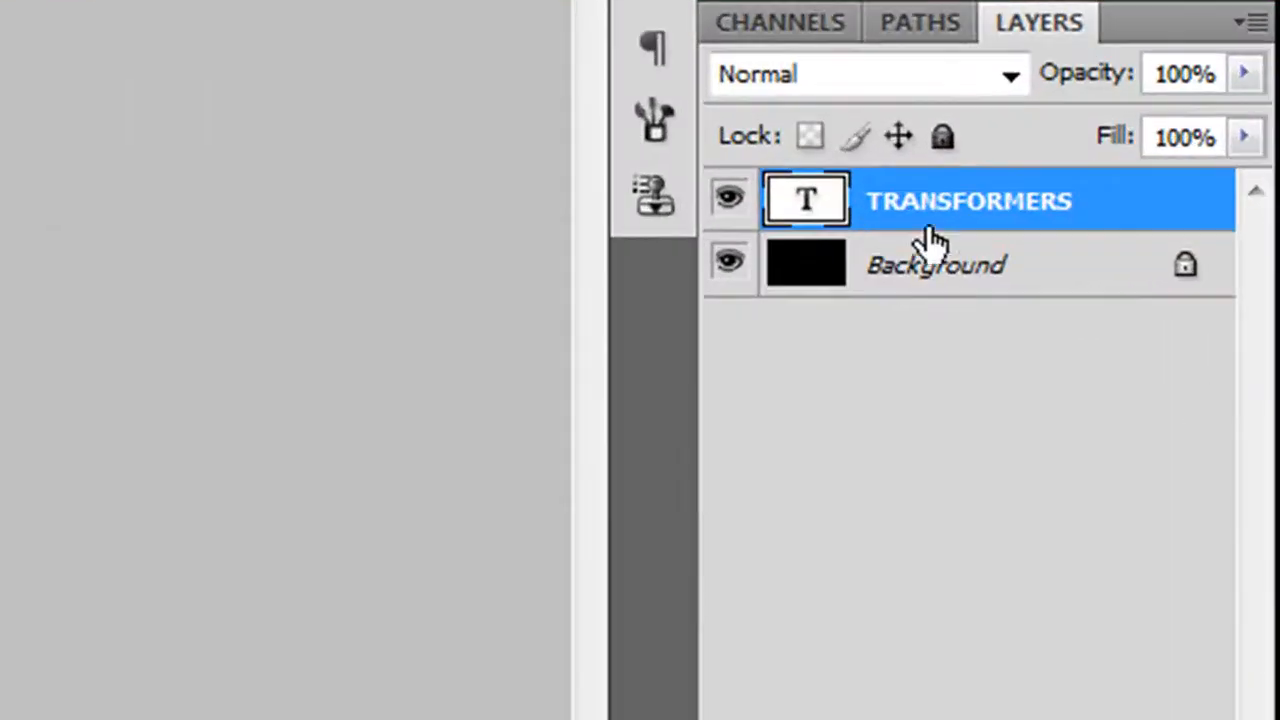
Convert the TRANSFORMERS layer to a smart object and return the view to 100%
right_click(968, 200)
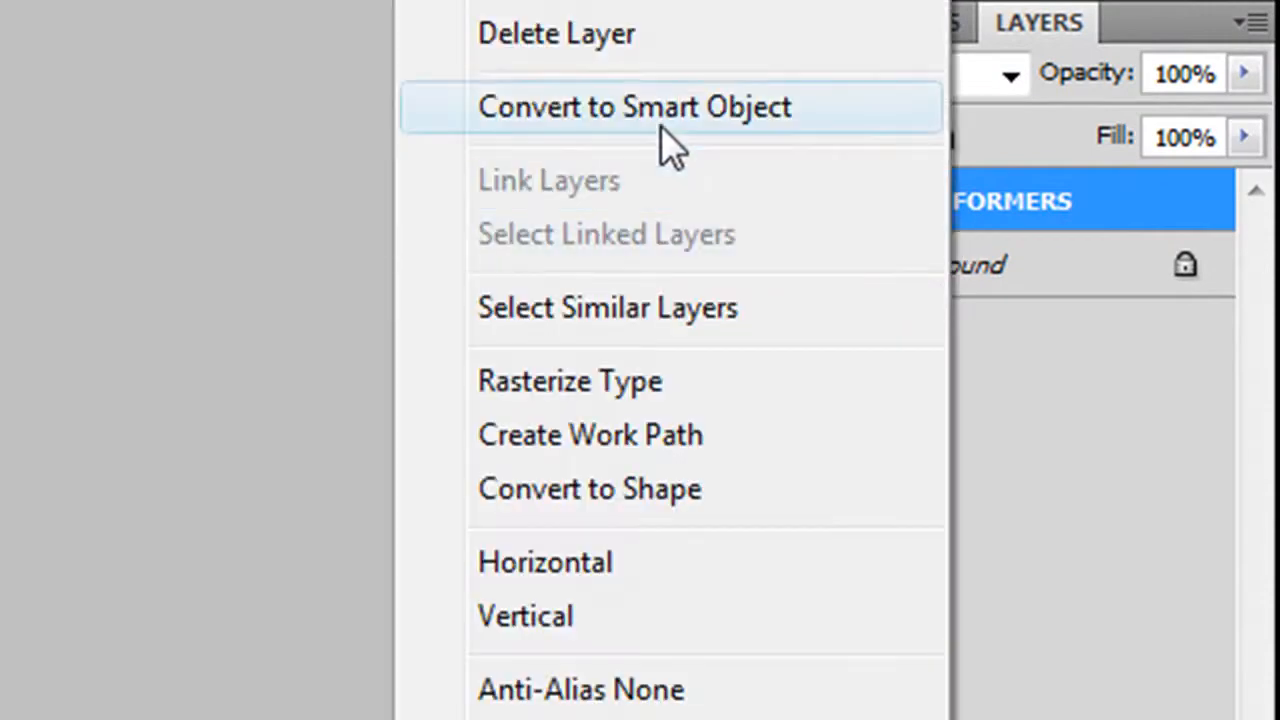
left_click(634, 106)
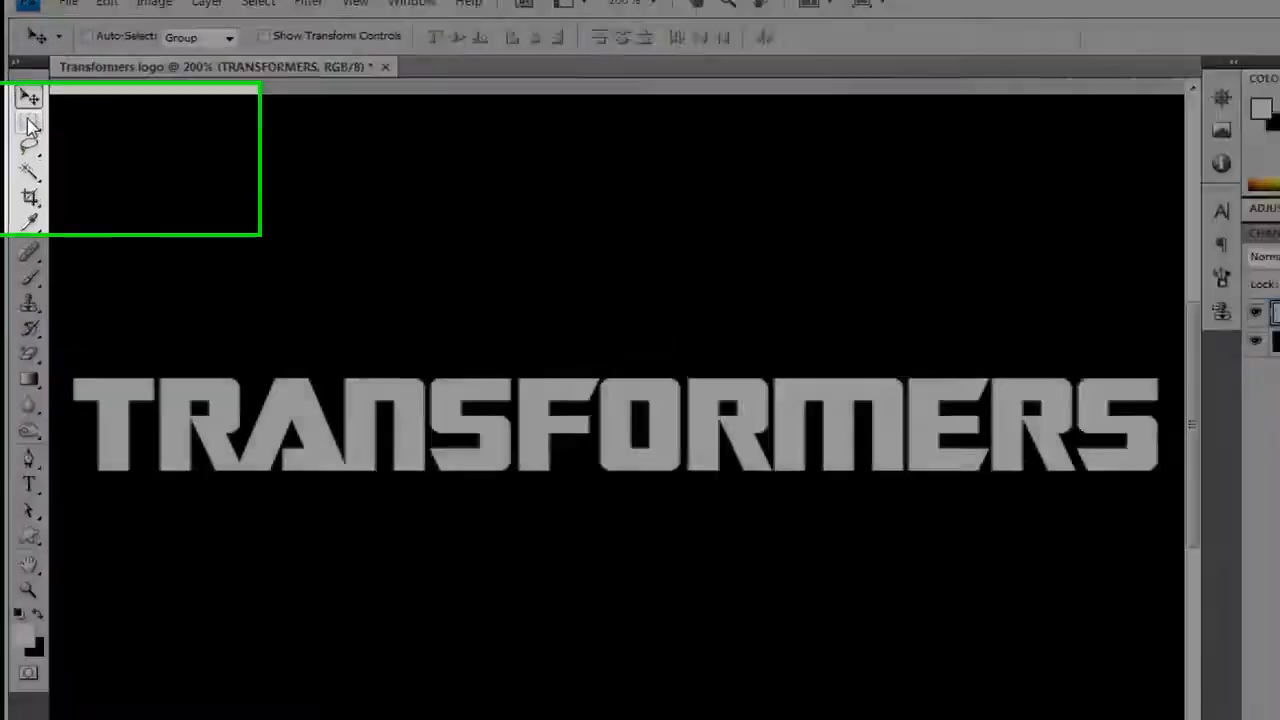
left_click(30, 124)
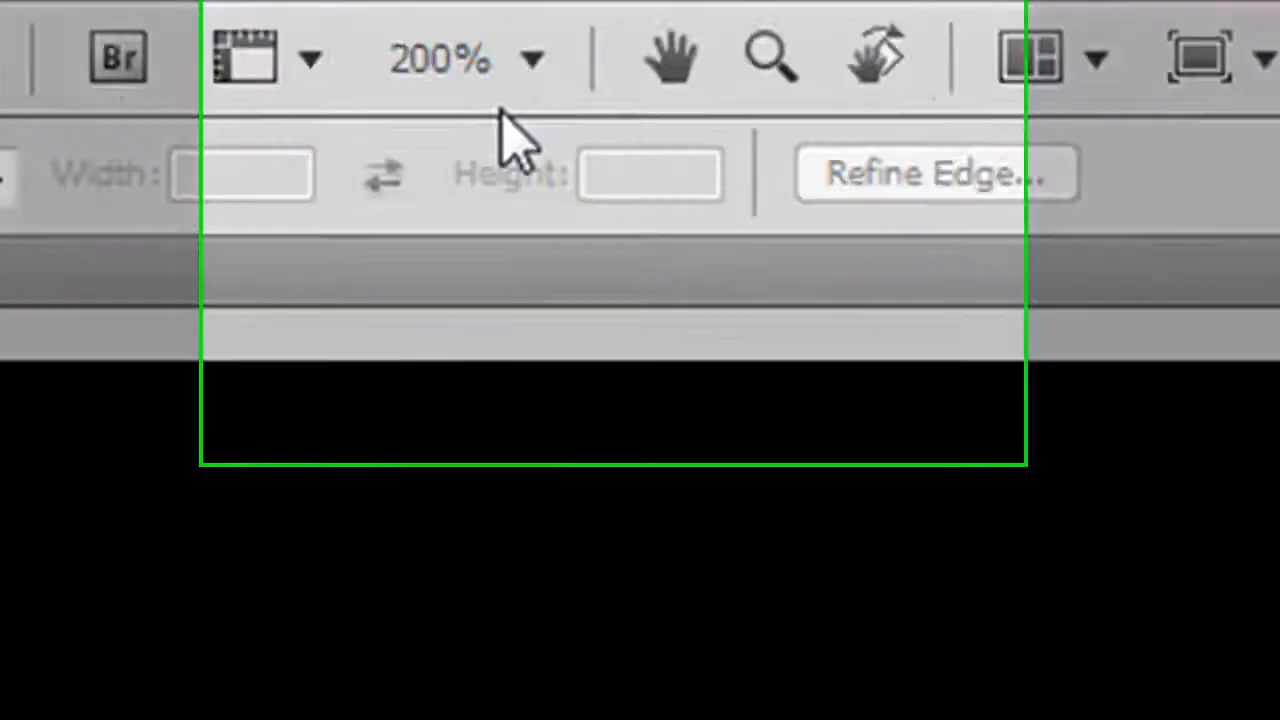
left_click(530, 60)
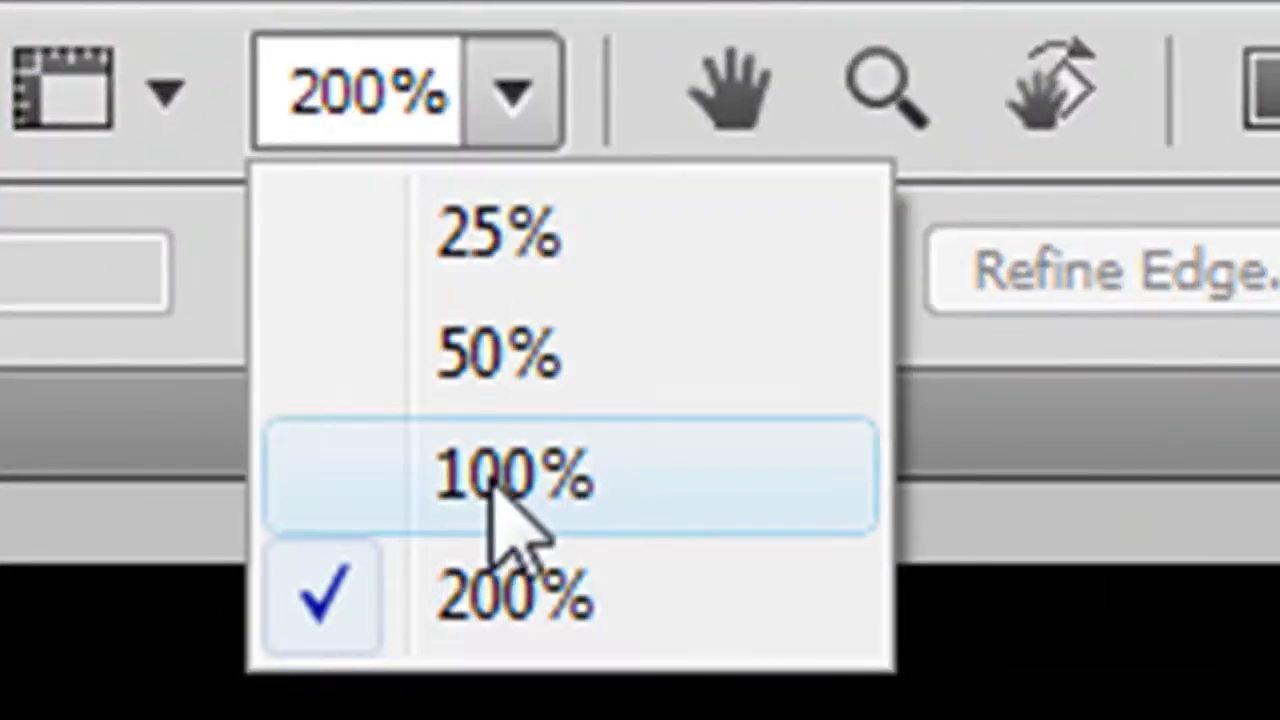
left_click(512, 476)
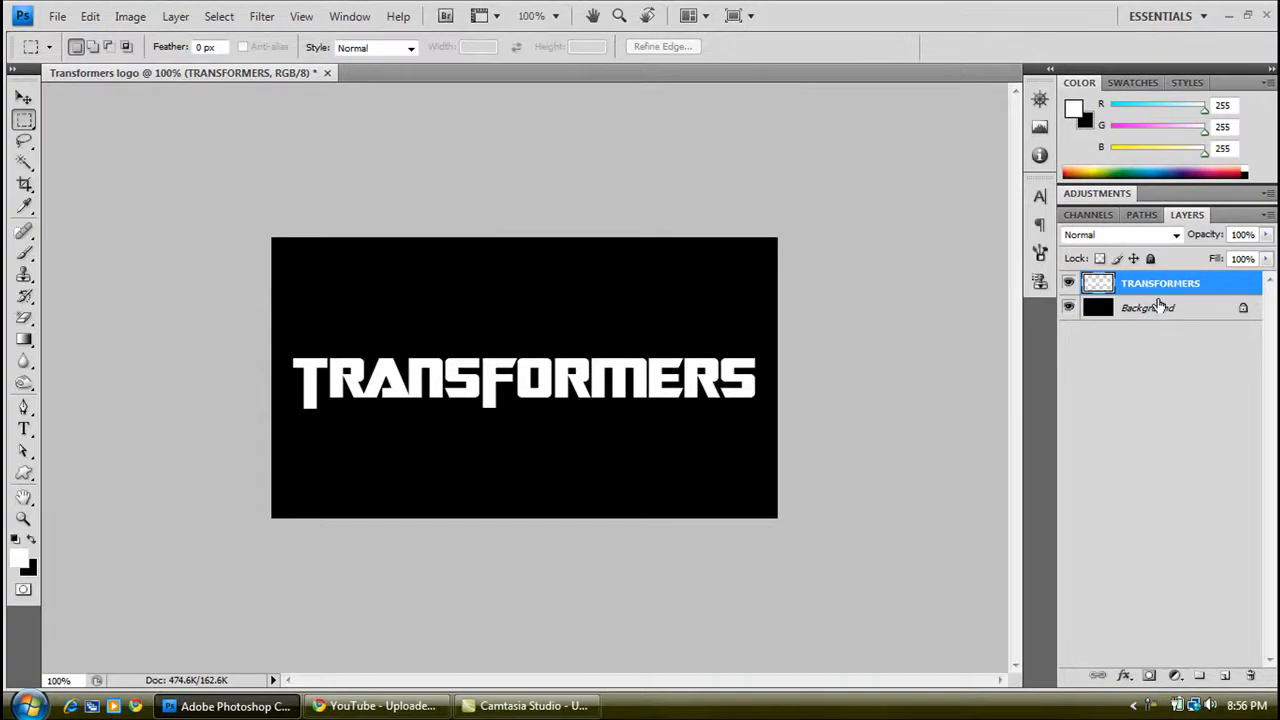
Apply a grey preset style with Inner Bevel, Chisel Hard bevel and emboss to the lettering
right_click(1160, 284)
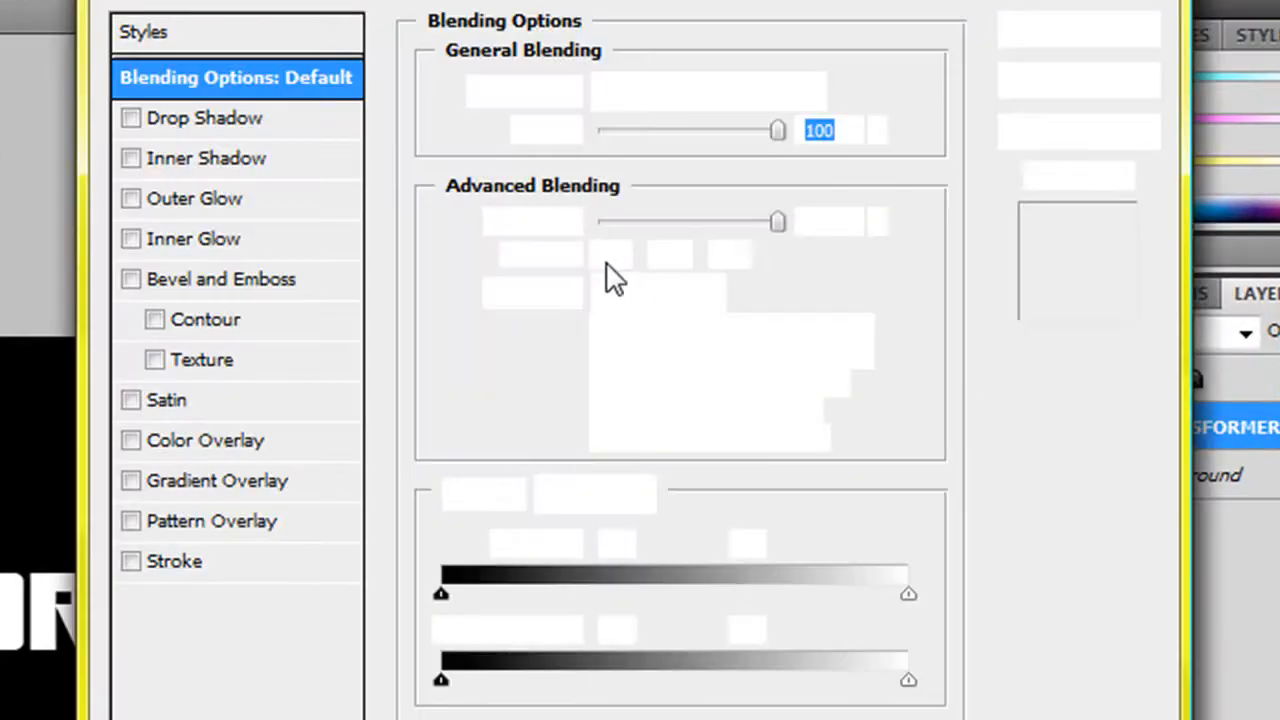
left_click(144, 32)
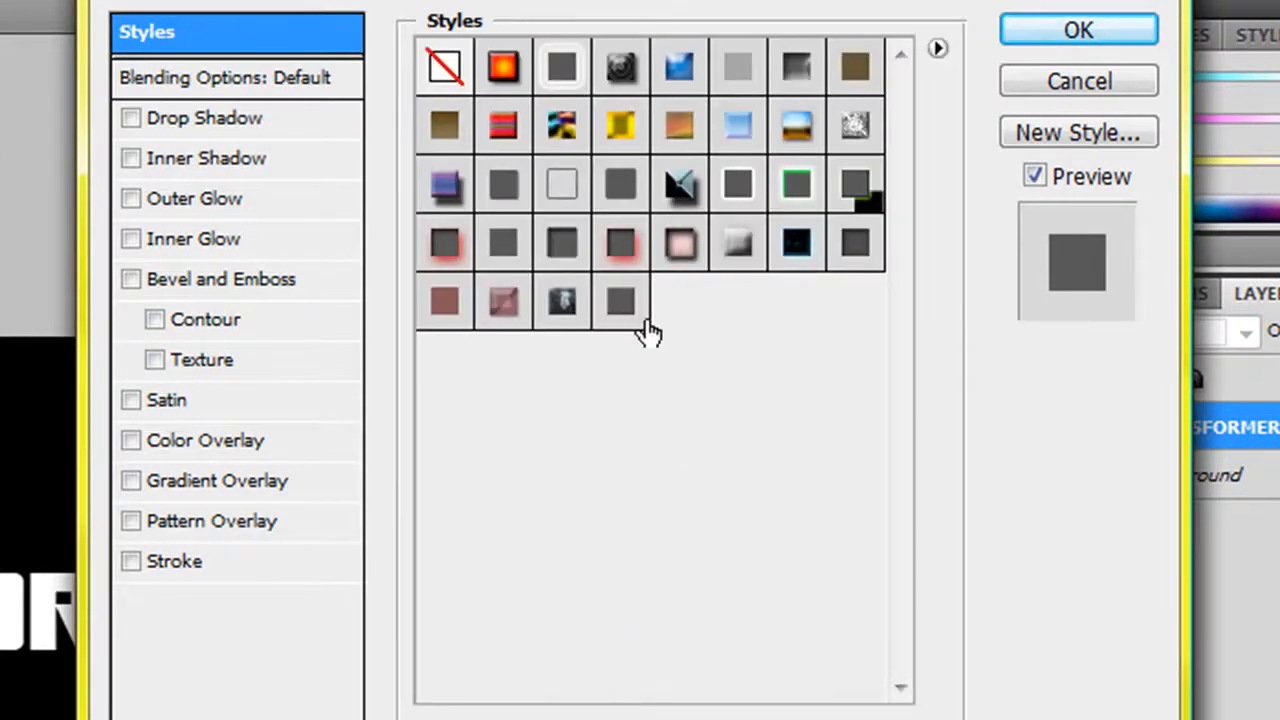
left_click(620, 300)
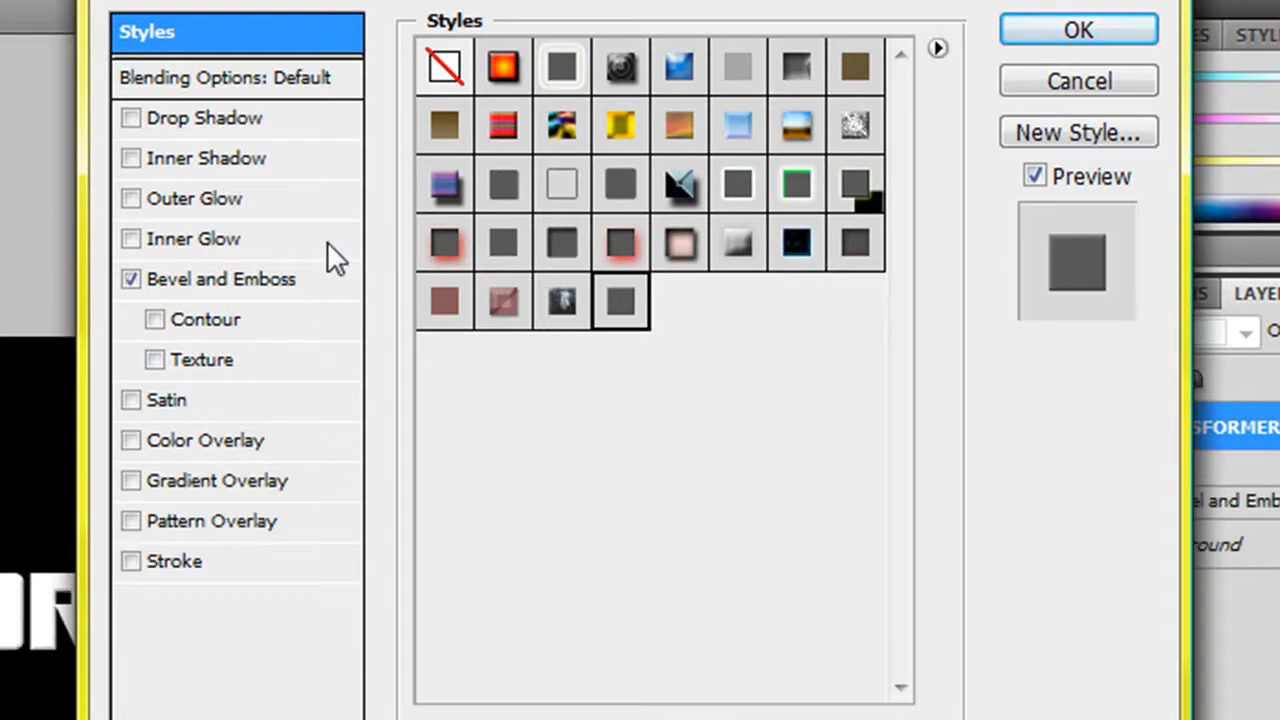
left_click(220, 278)
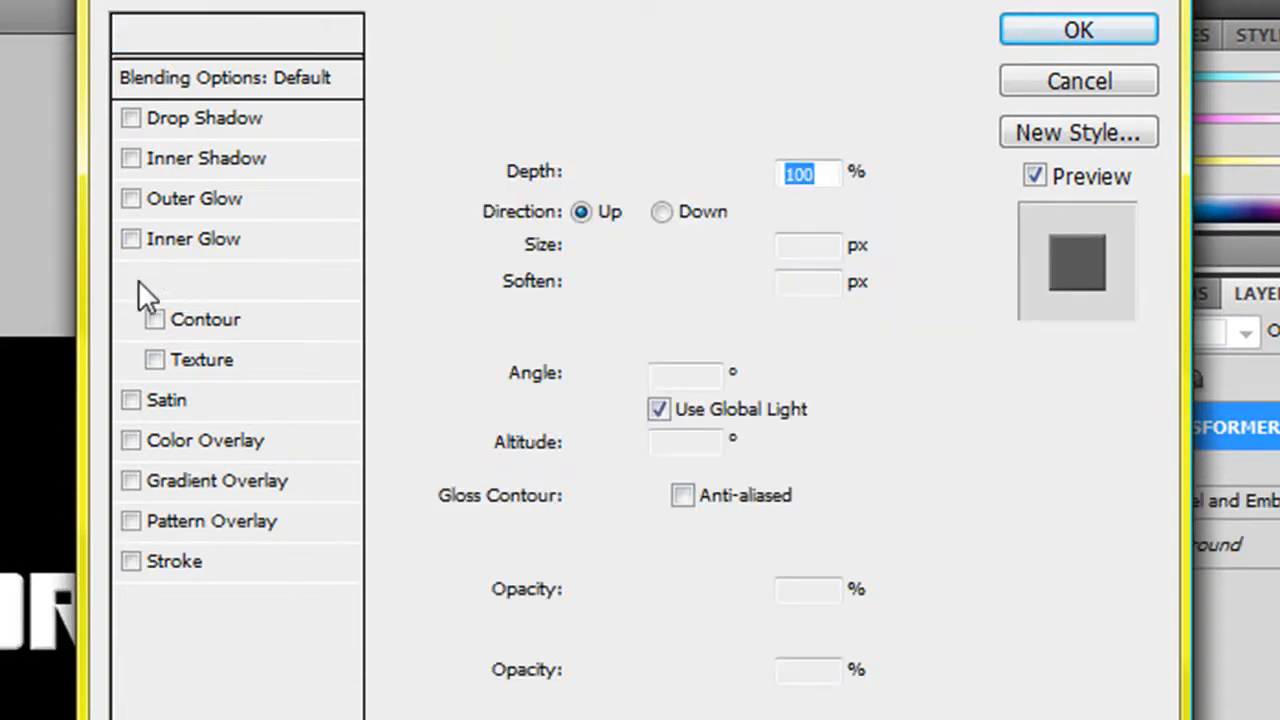
left_click(132, 280)
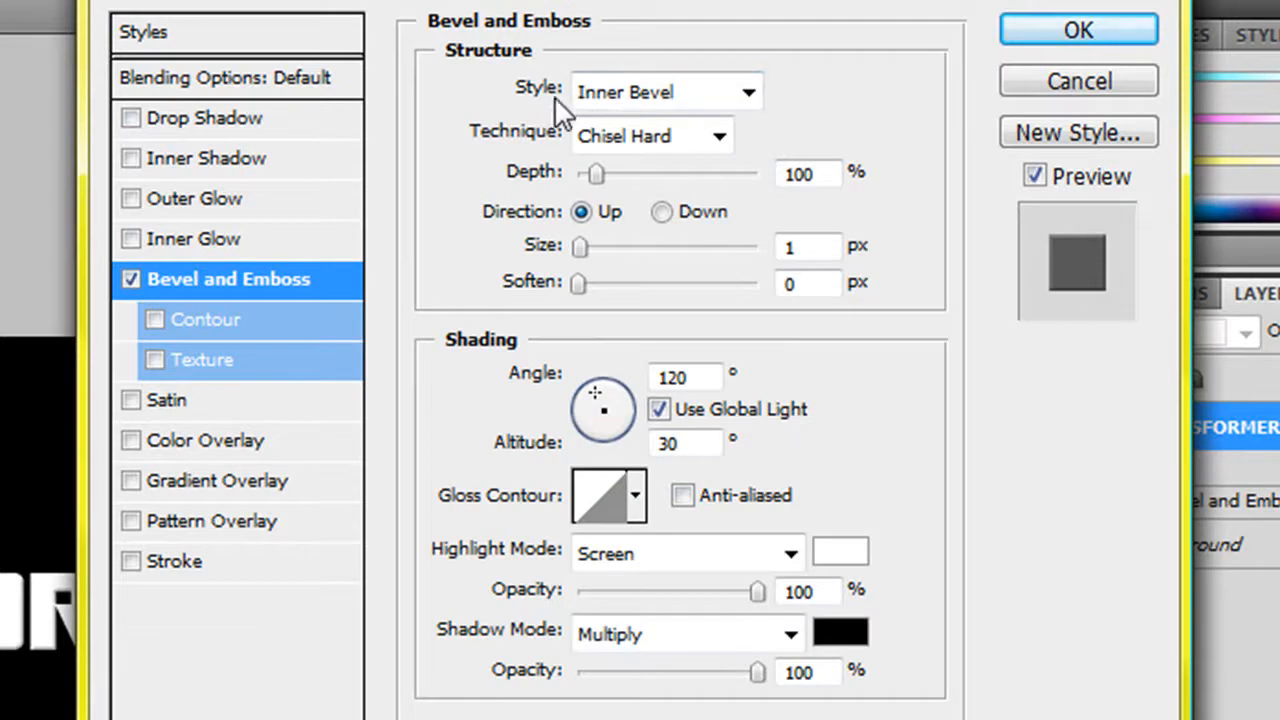
mouse_move(700, 144)
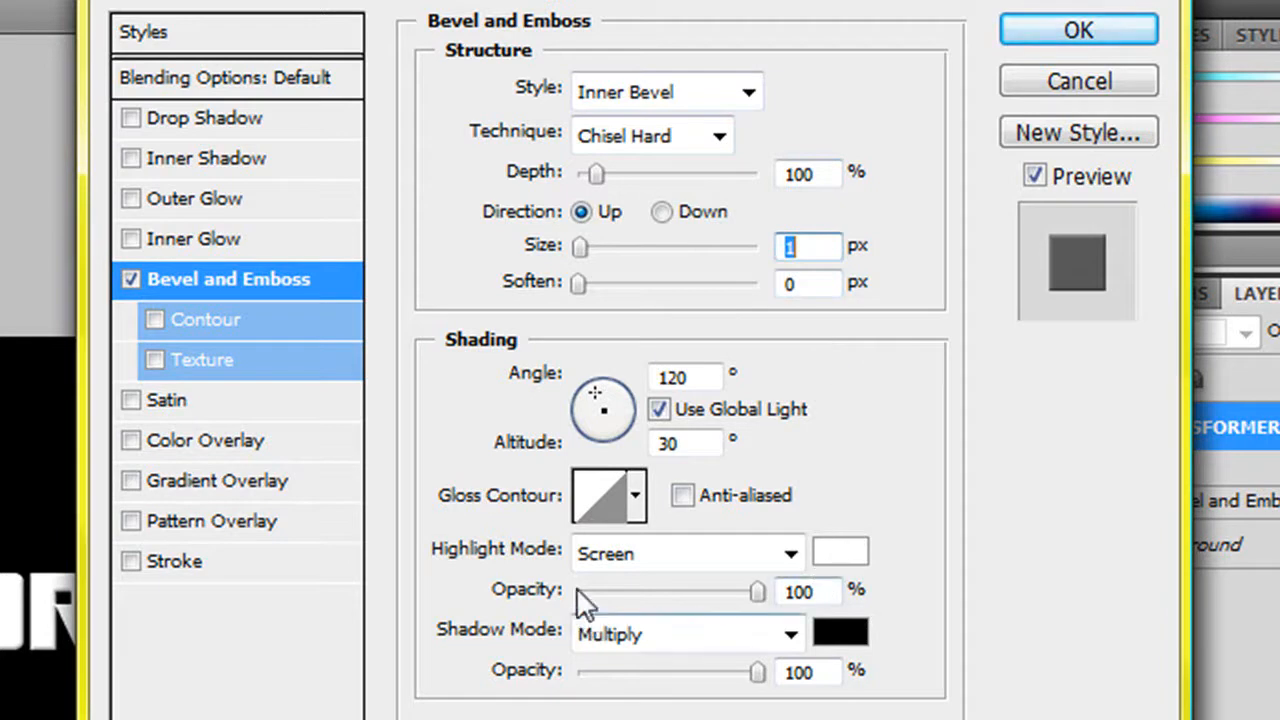
mouse_move(636, 704)
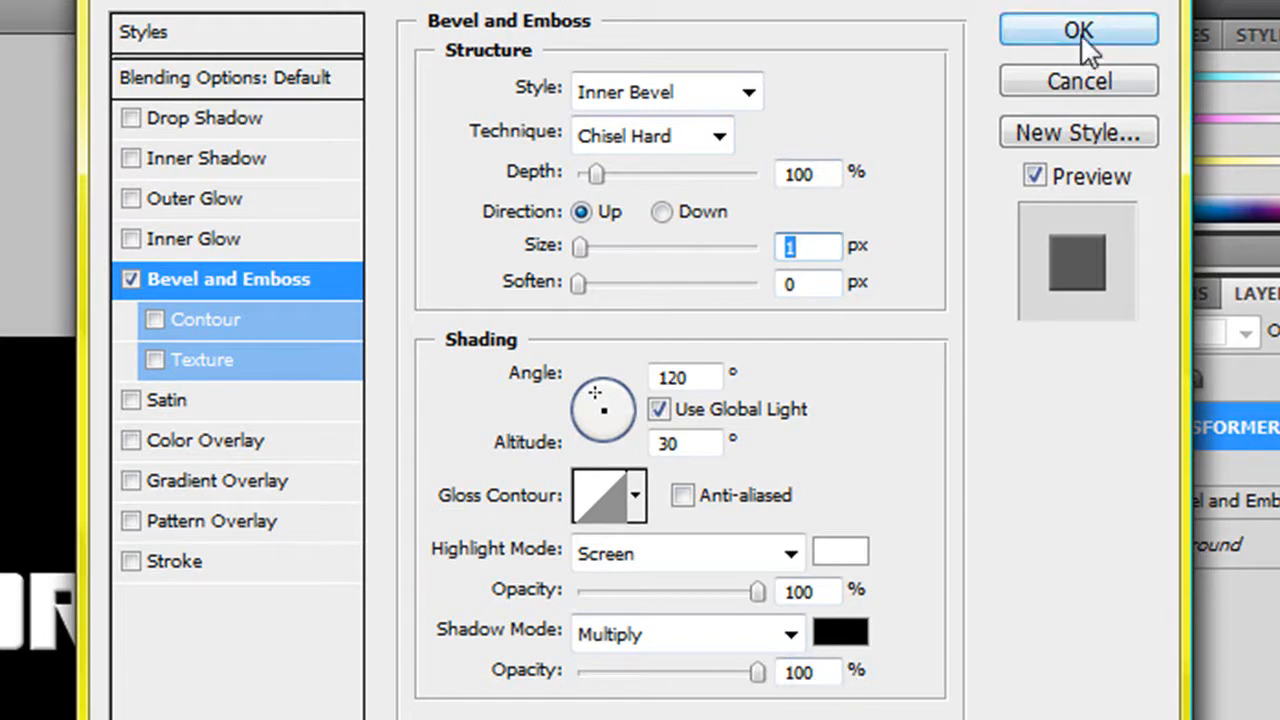
left_click(1078, 30)
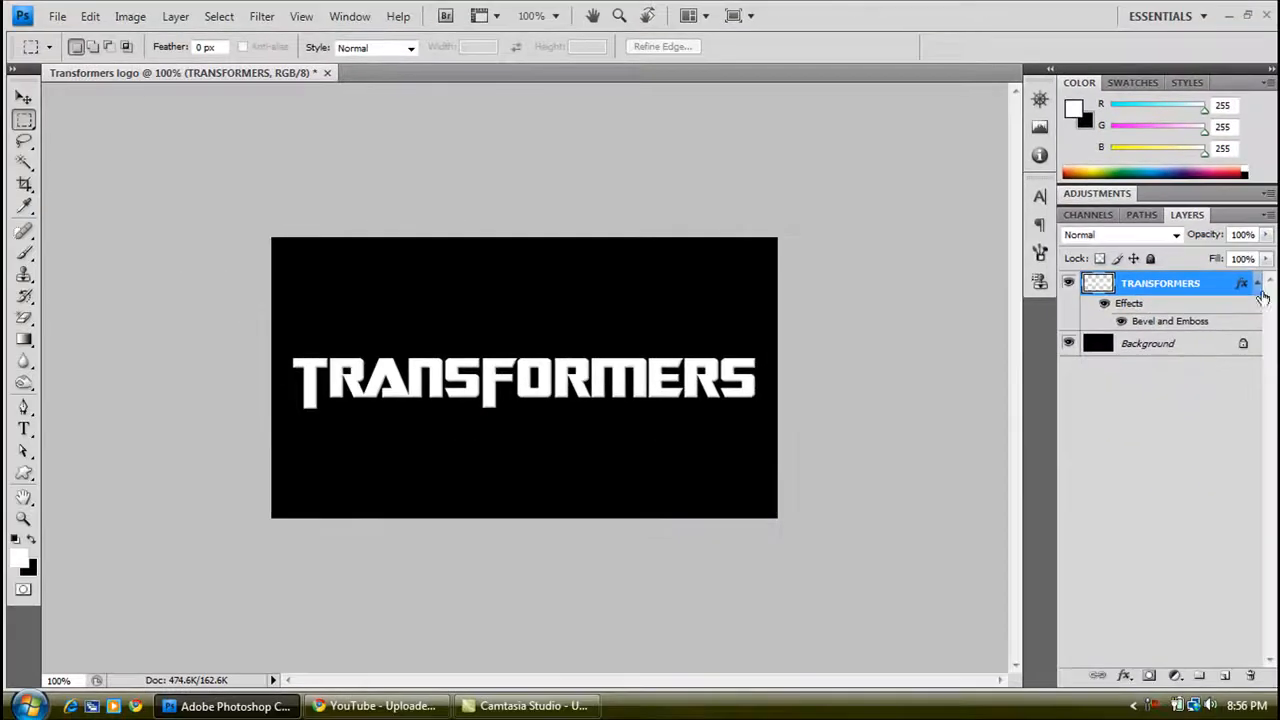
left_click(1258, 284)
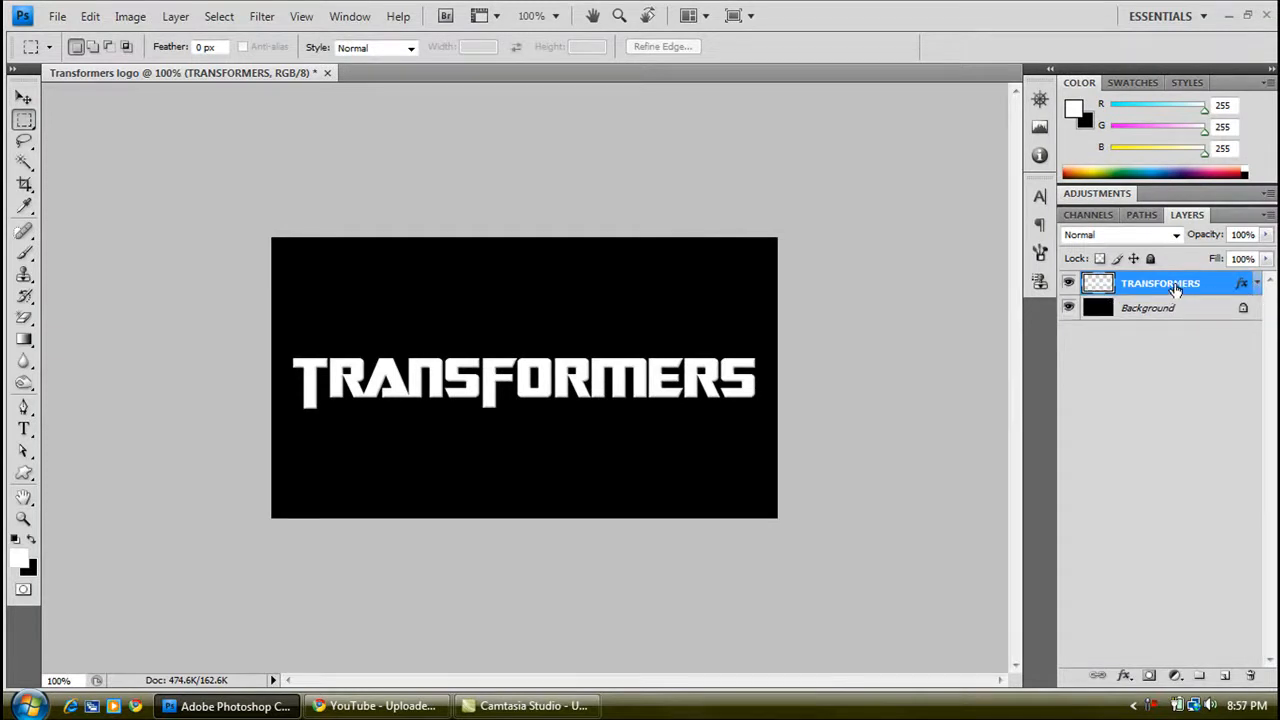
Duplicate the layer four times and merge the original with copies 1–3 into one layer
key("ctrl+j")
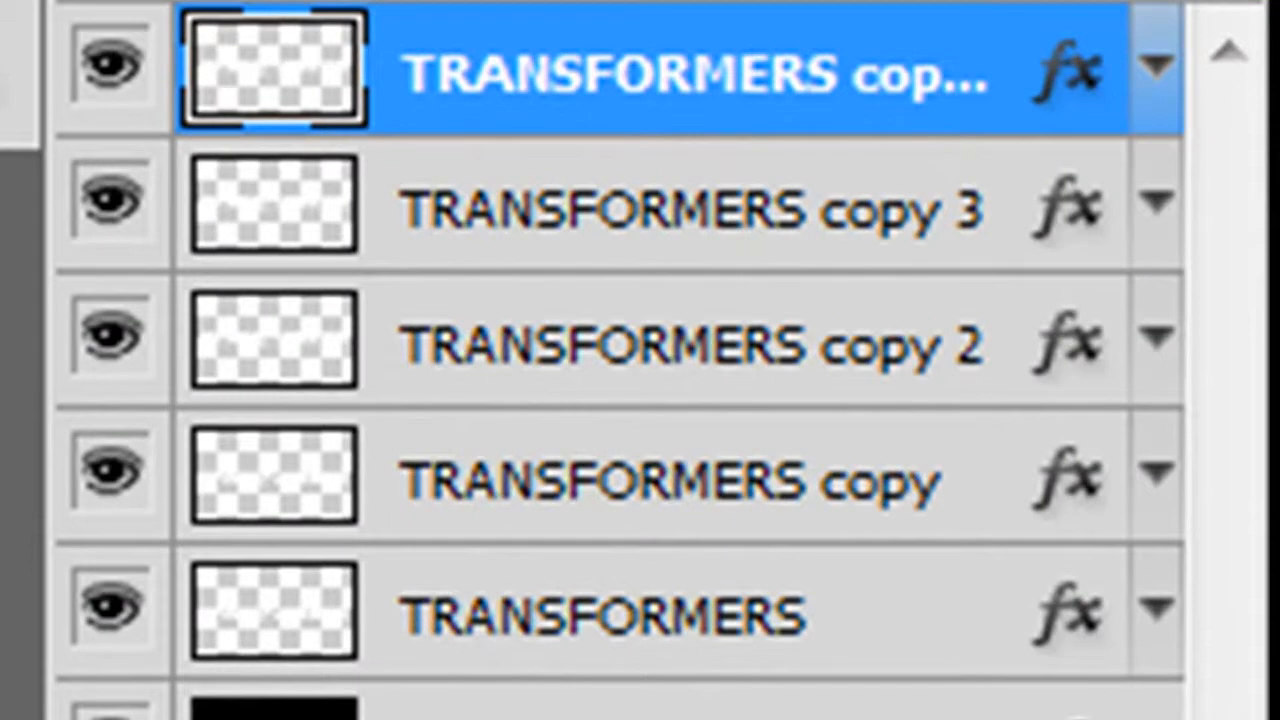
left_click(620, 616)
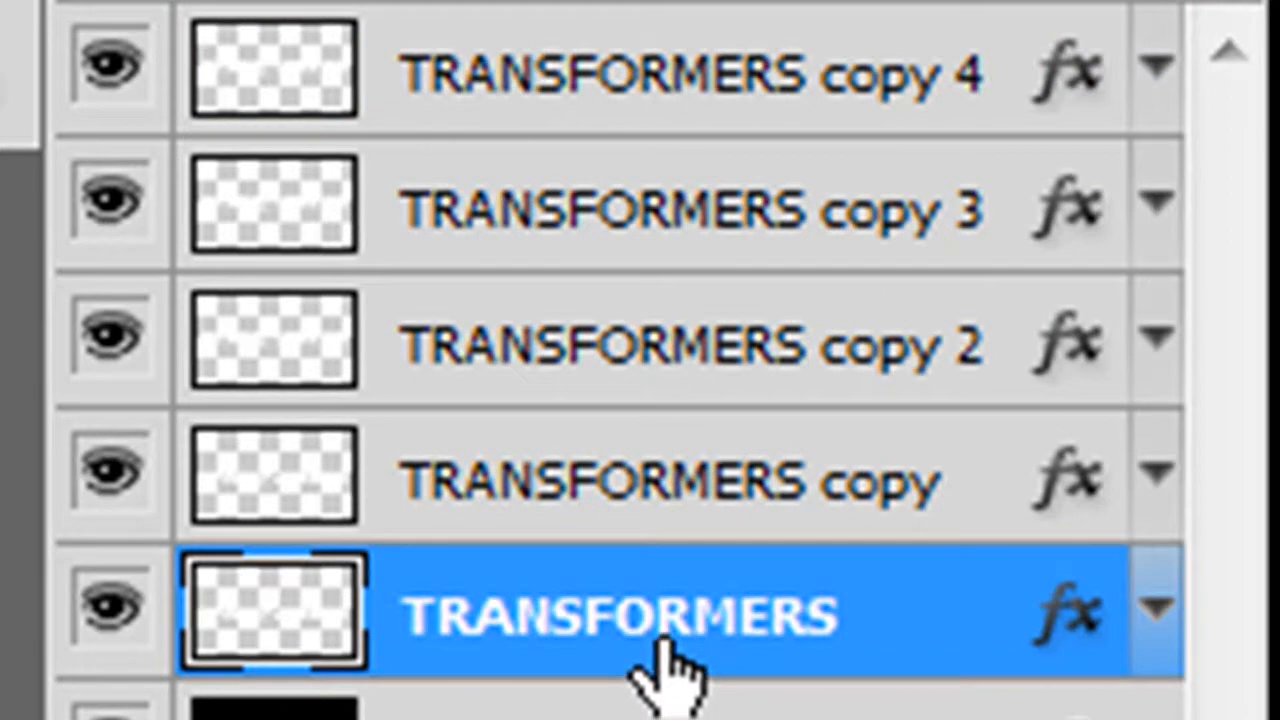
left_click(660, 476)
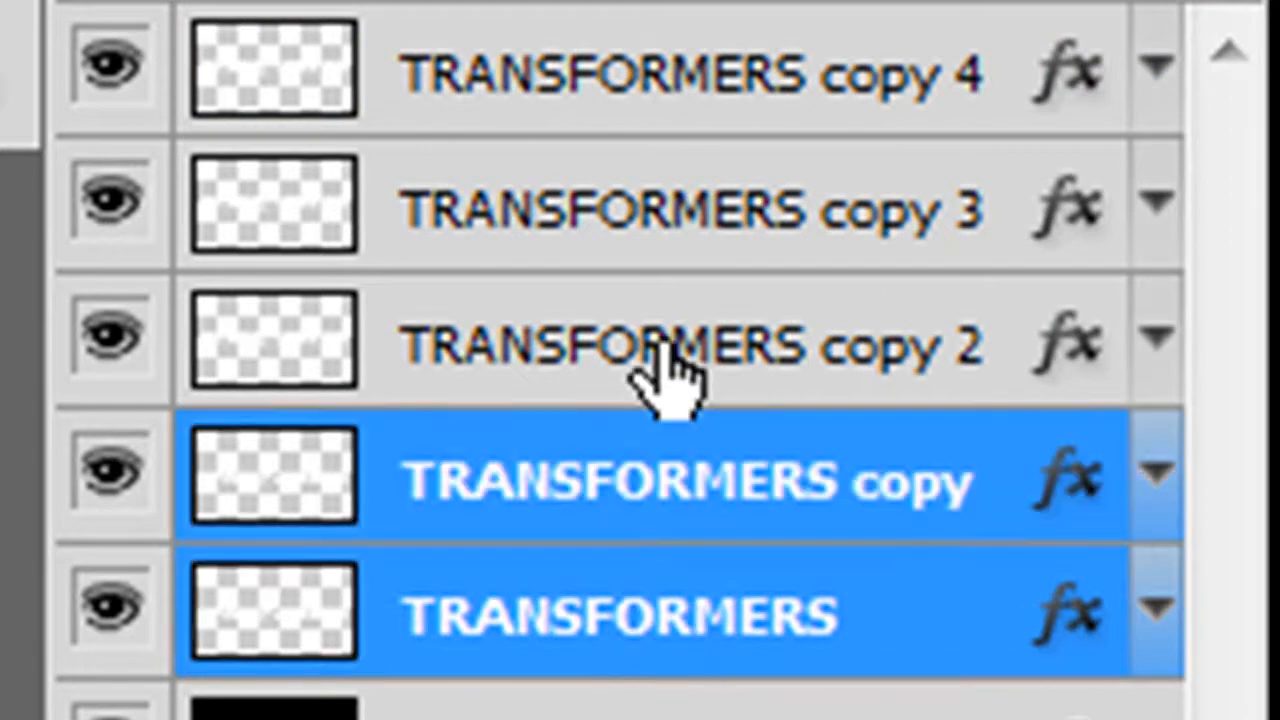
left_click(670, 344)
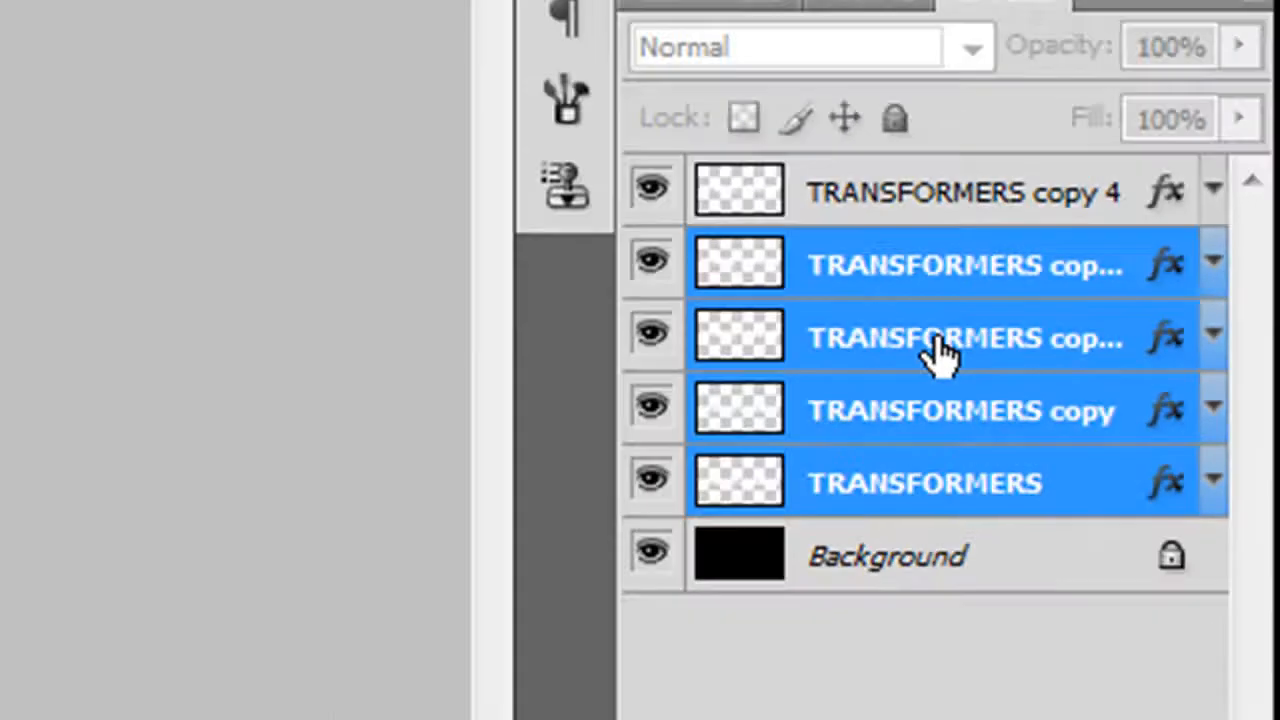
right_click(940, 338)
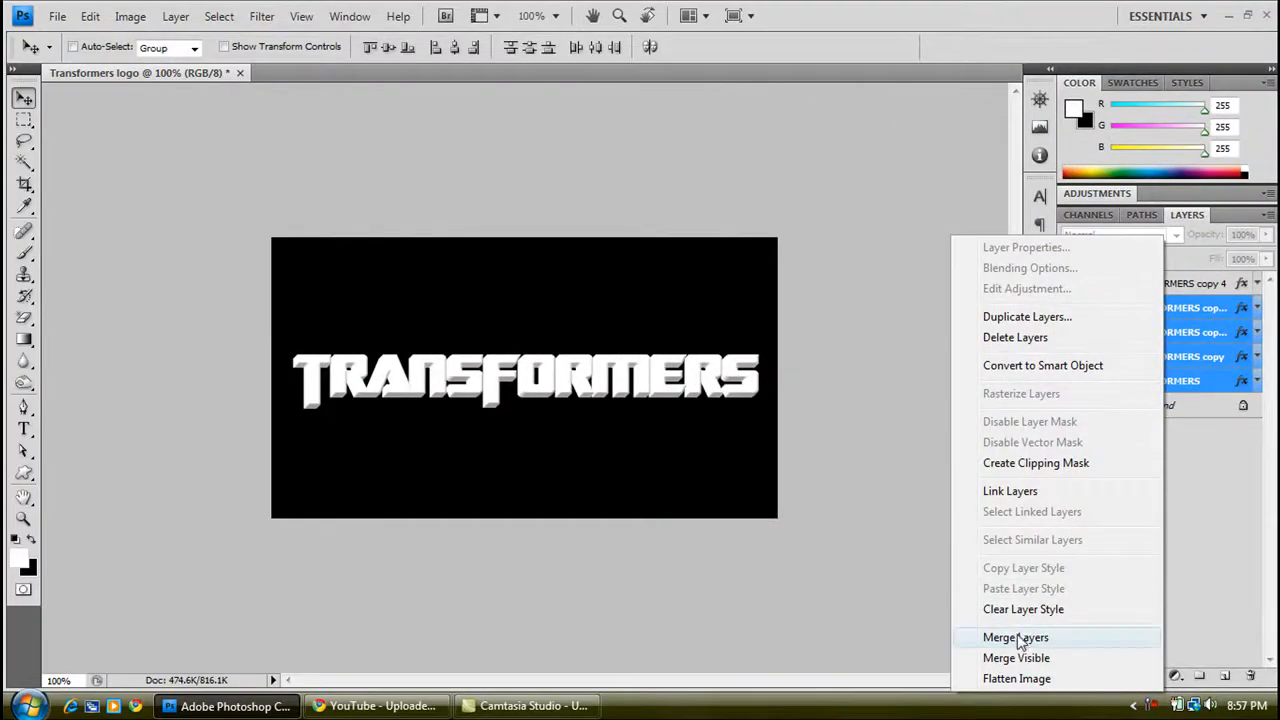
left_click(1016, 636)
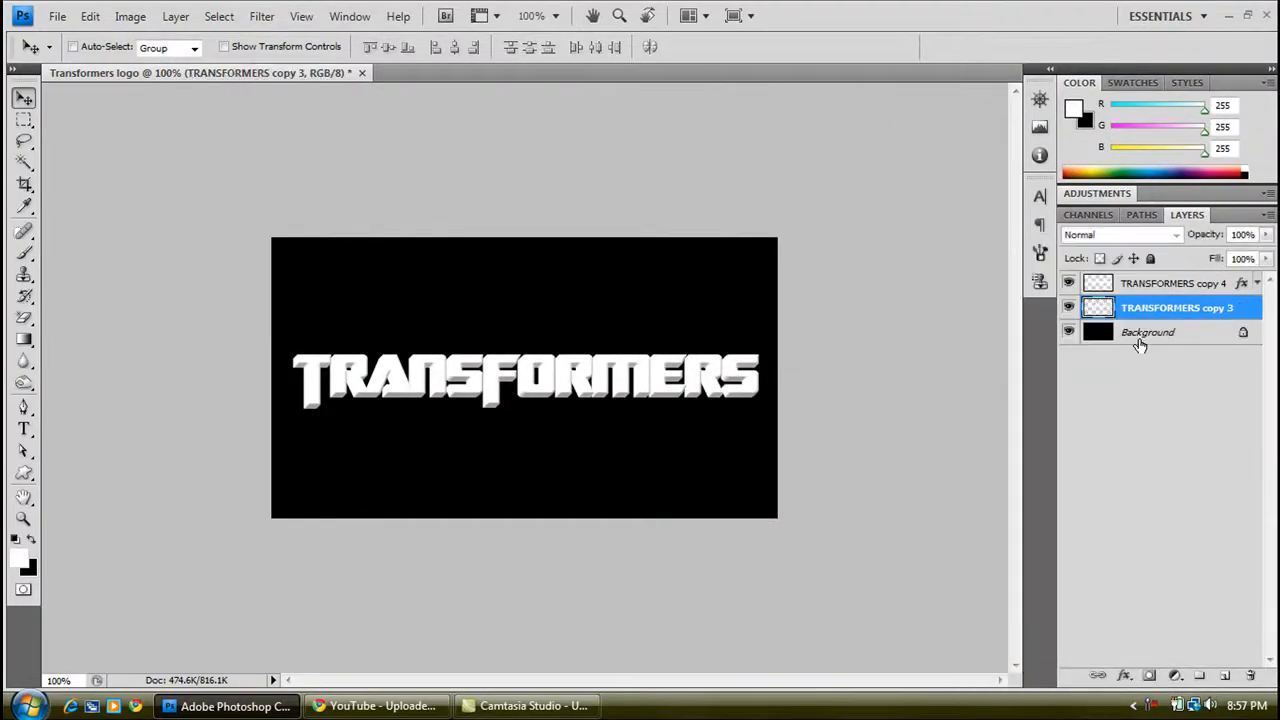
Add a chisel-hard inner Bevel and Emboss to the merged TRANSFORMERS copy 3 layer
right_click(1176, 308)
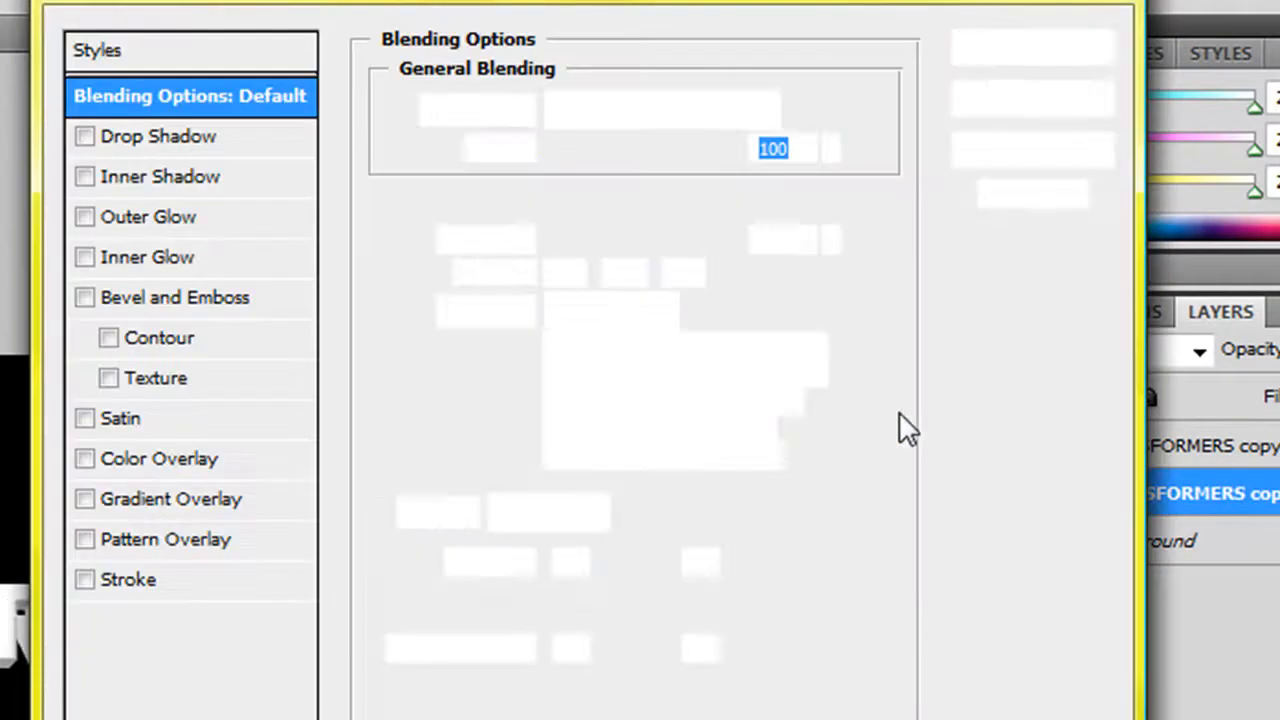
left_click(100, 50)
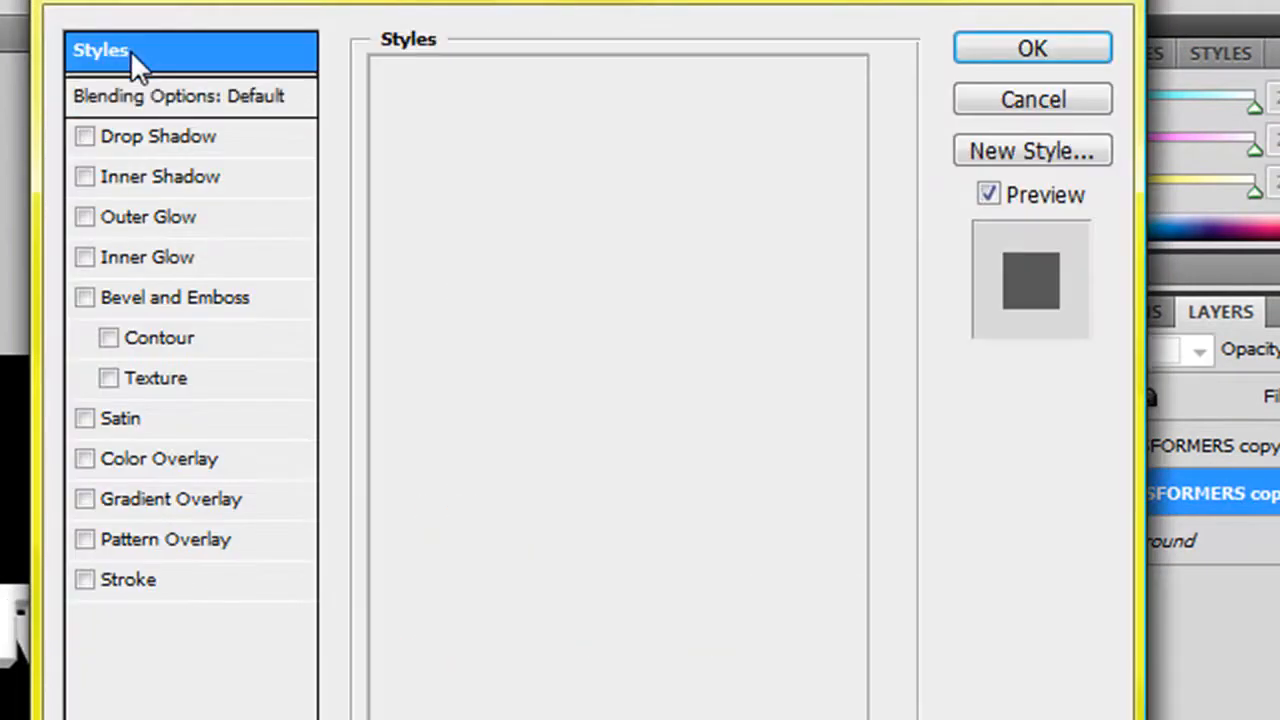
left_click(100, 50)
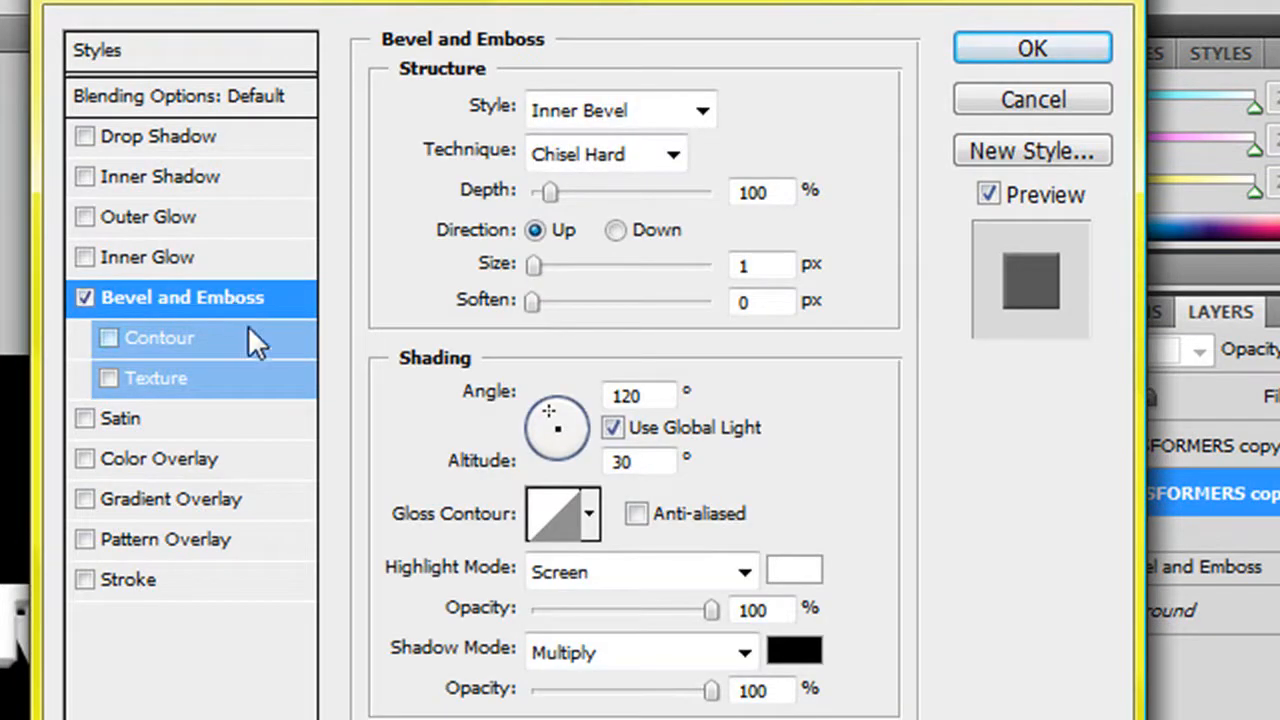
mouse_move(484, 184)
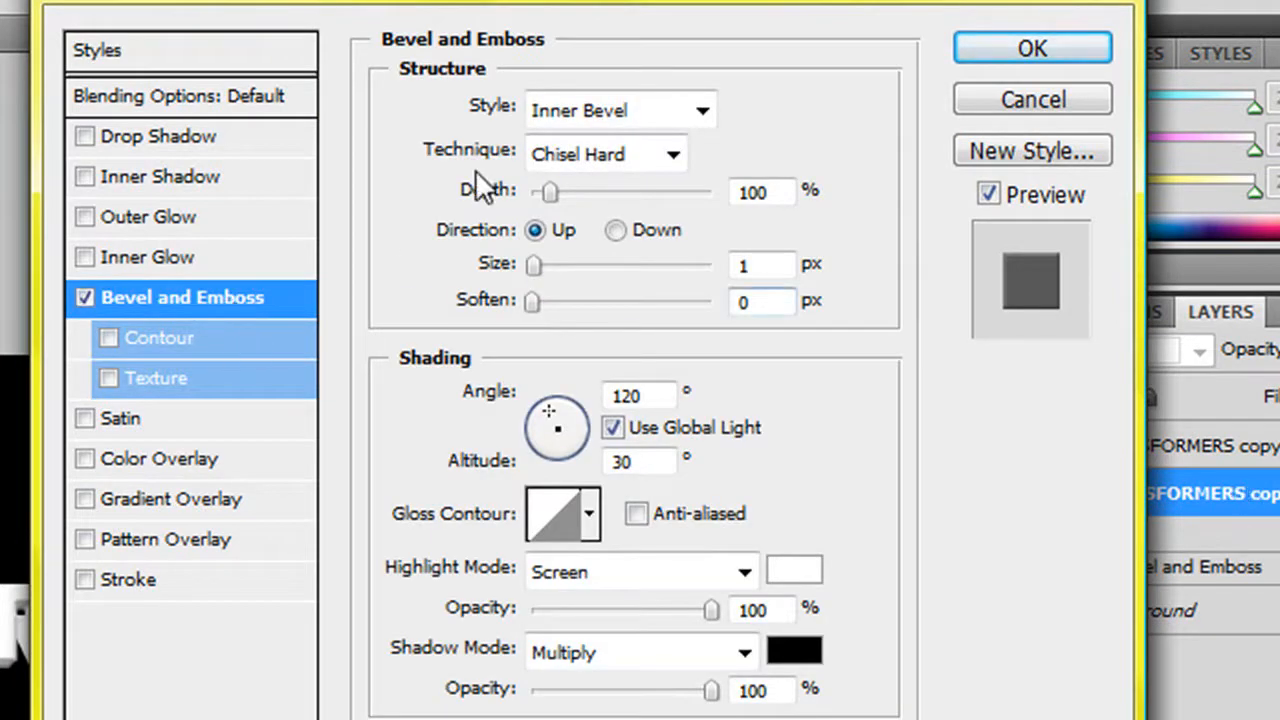
mouse_move(904, 502)
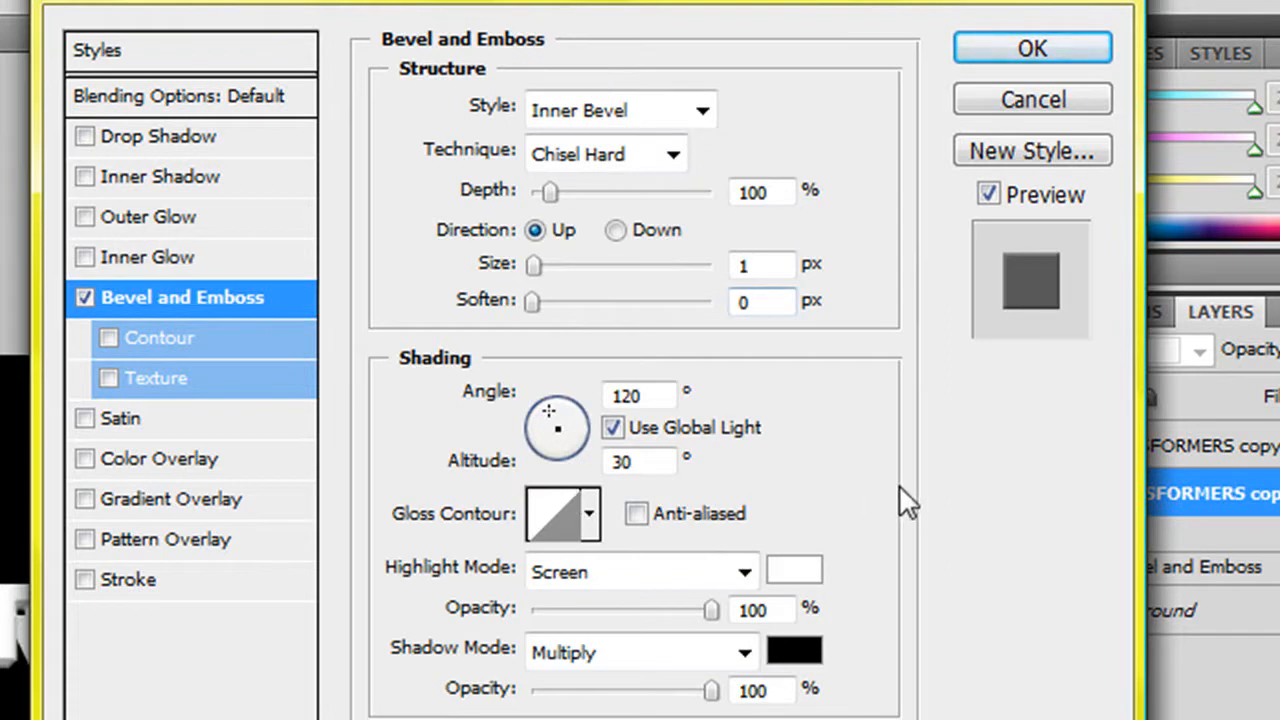
mouse_move(872, 150)
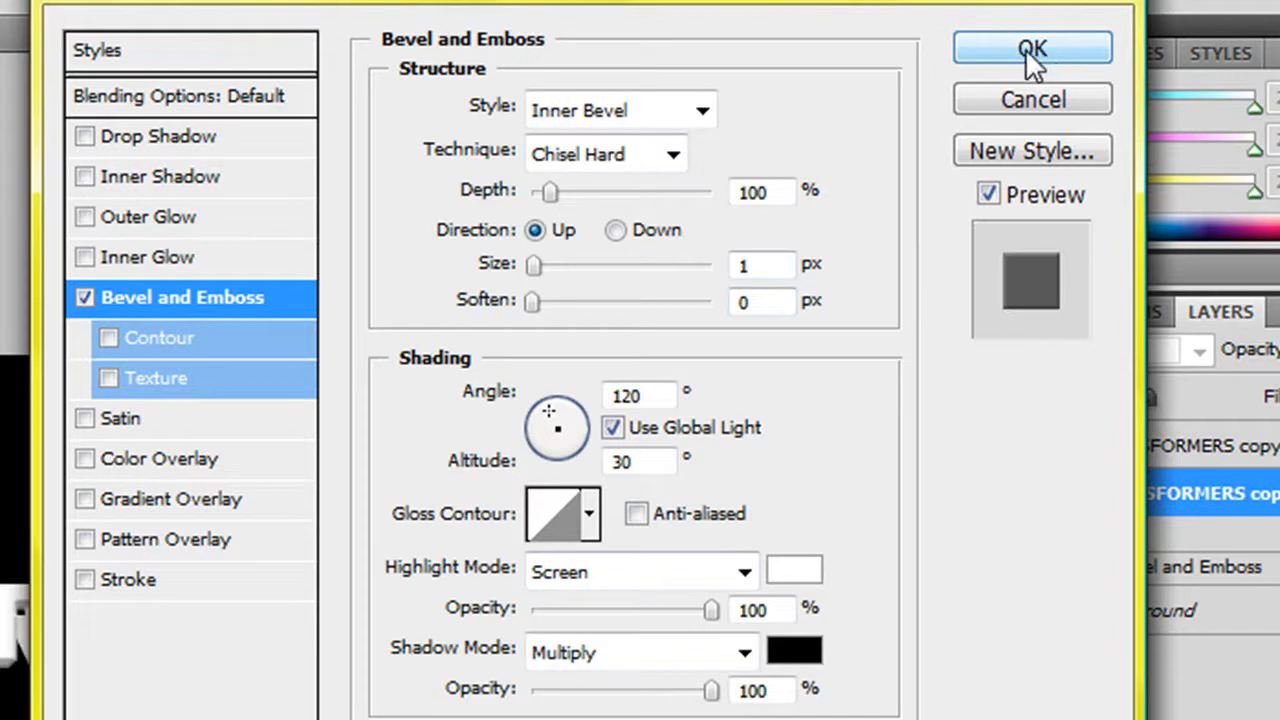
left_click(1032, 48)
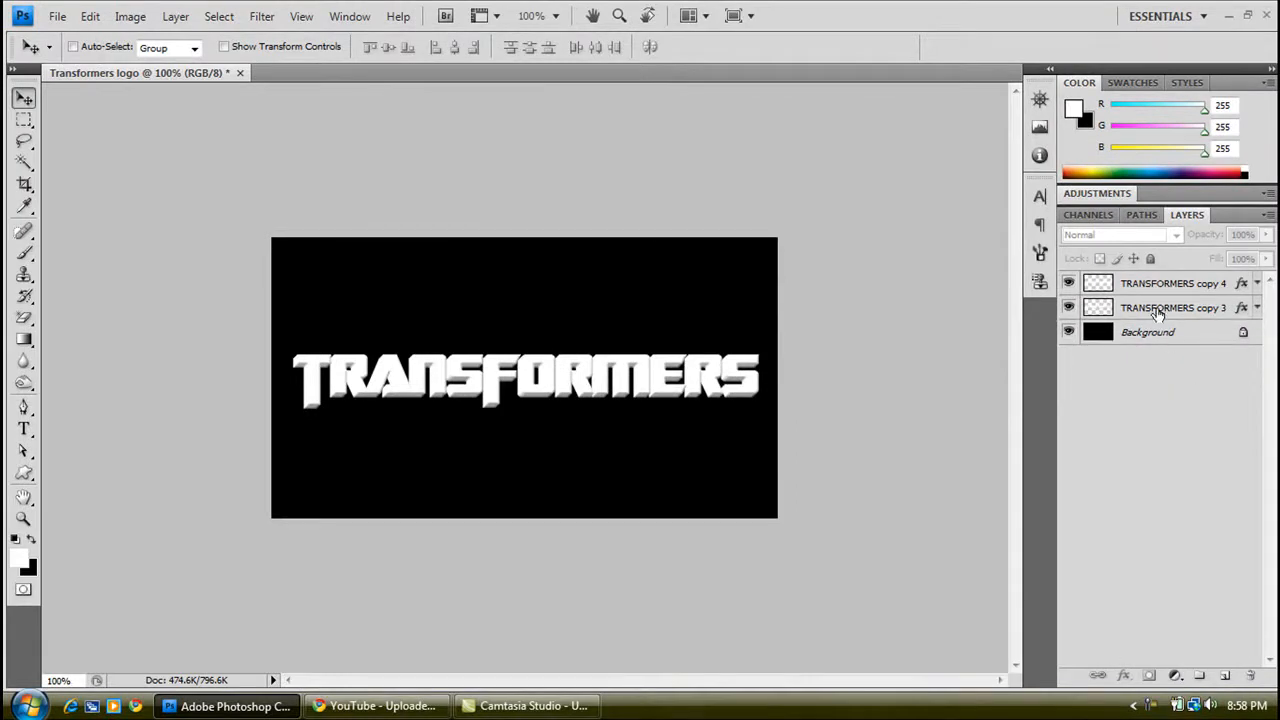
Rename the merged layer 'Transformers 3D' and the copy 4 layer 'Transformers Top'
double_click(1172, 308)
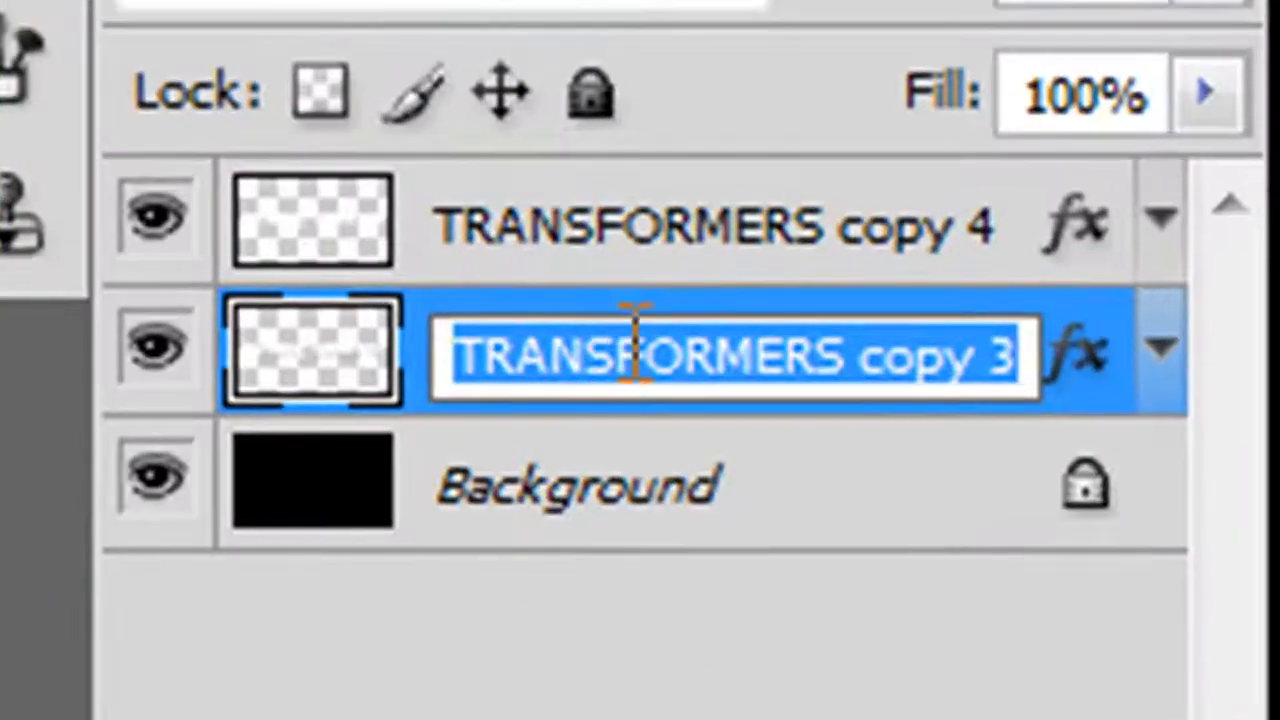
type("Transo")
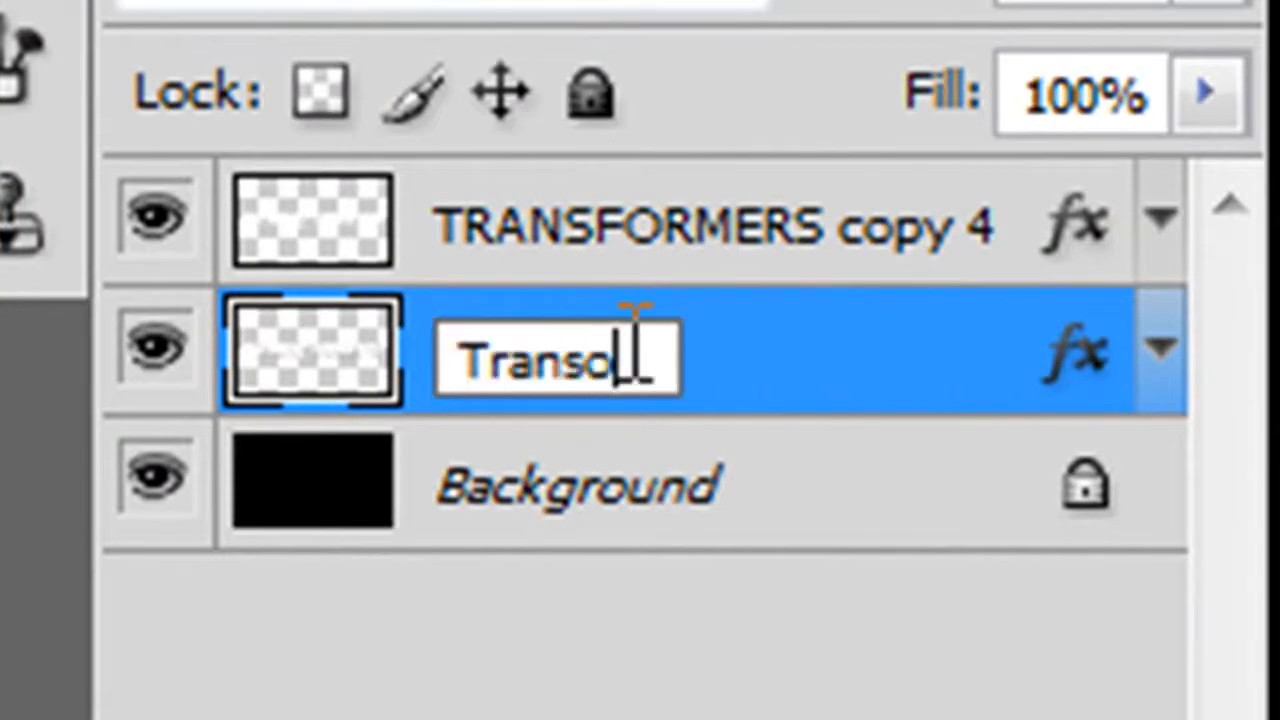
type("rmers 3D")
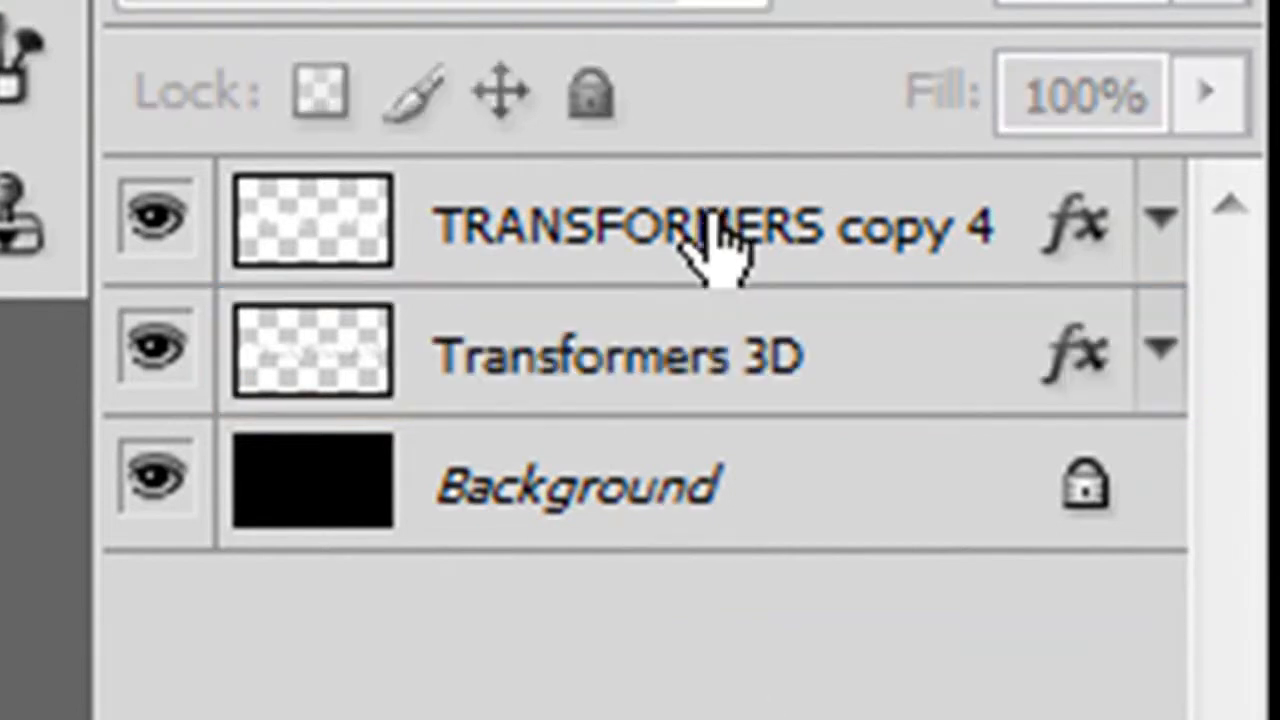
double_click(710, 224)
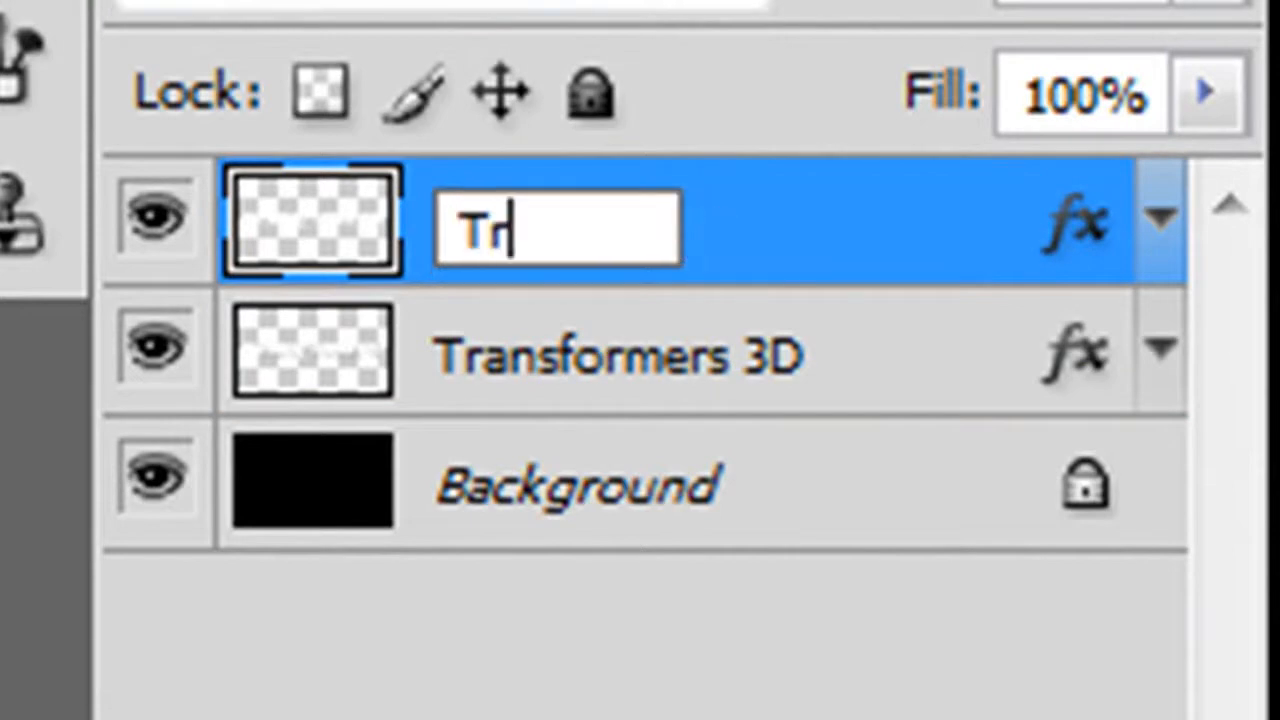
type("ansofrm")
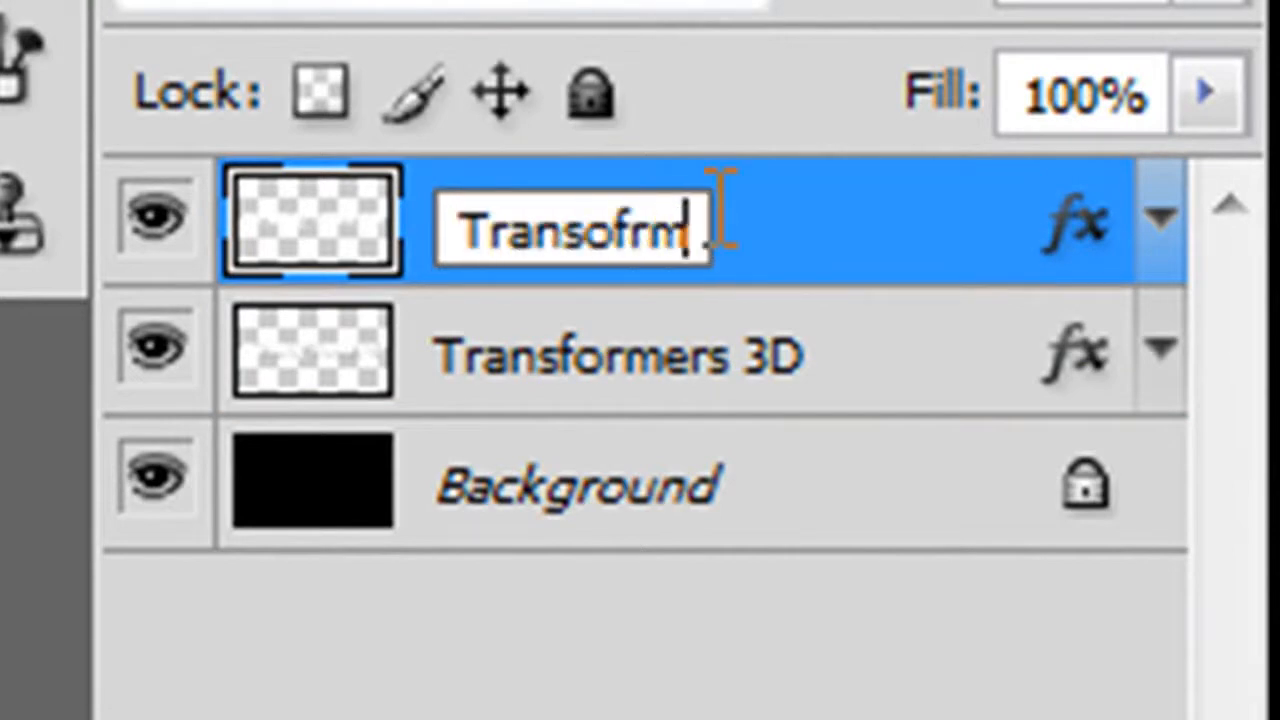
key("BackSpace")
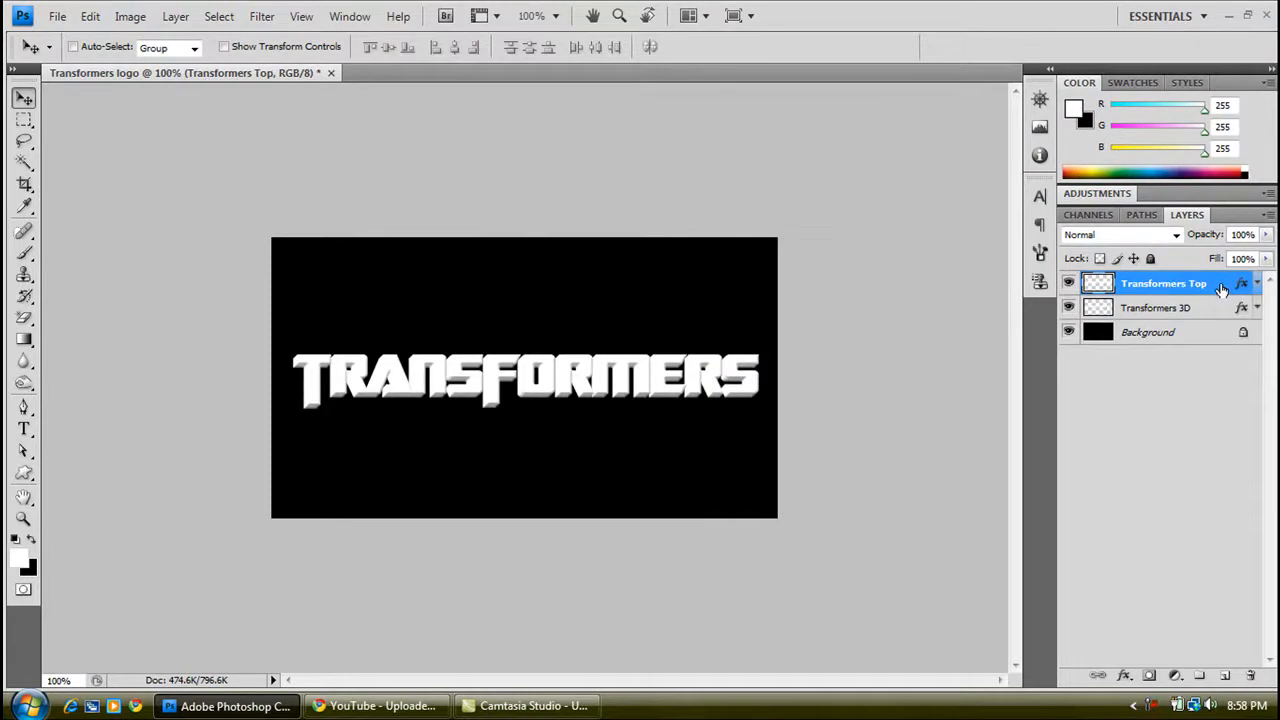
double_click(1240, 284)
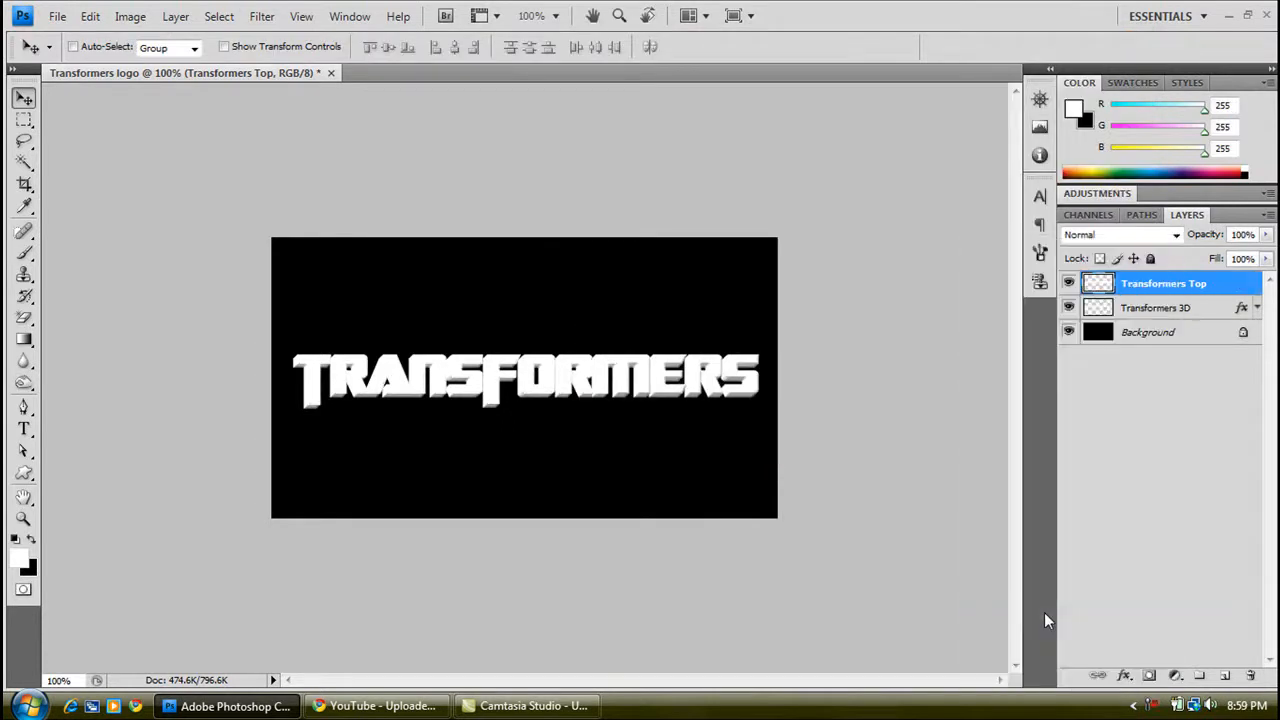
right_click(1098, 284)
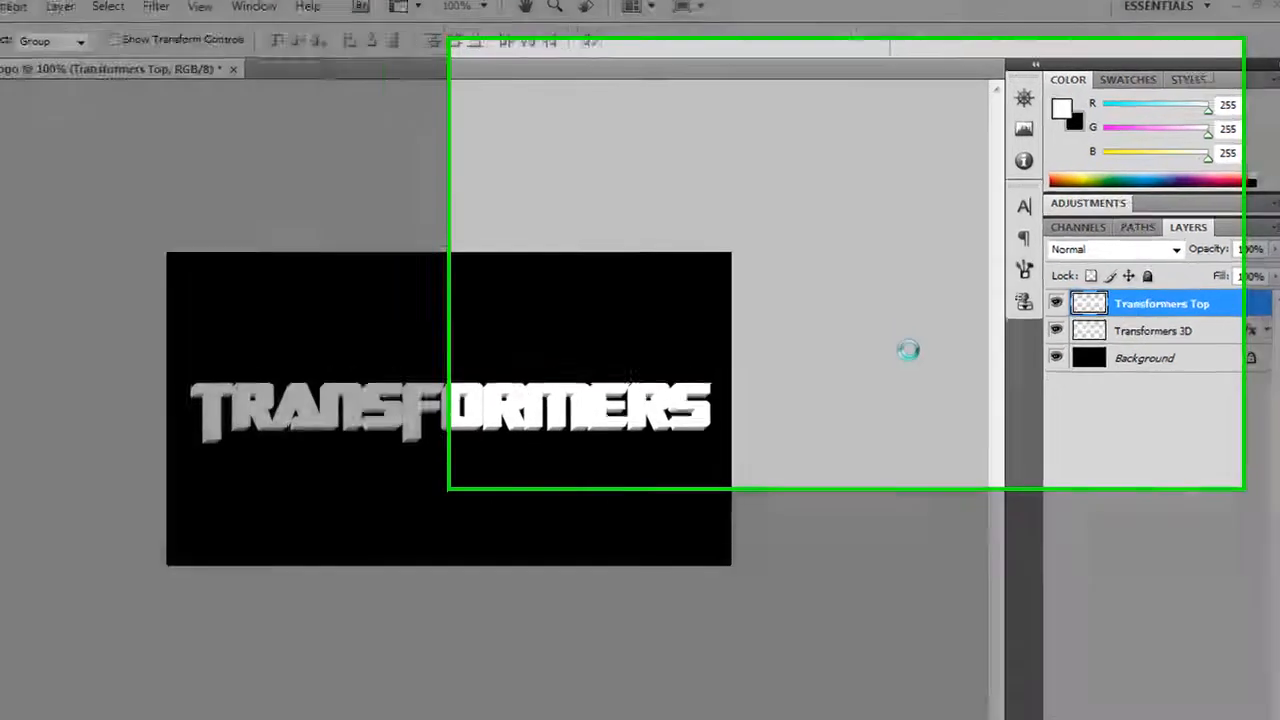
Apply a textured preset style to Transformers Top with a white inner glow
double_click(1162, 304)
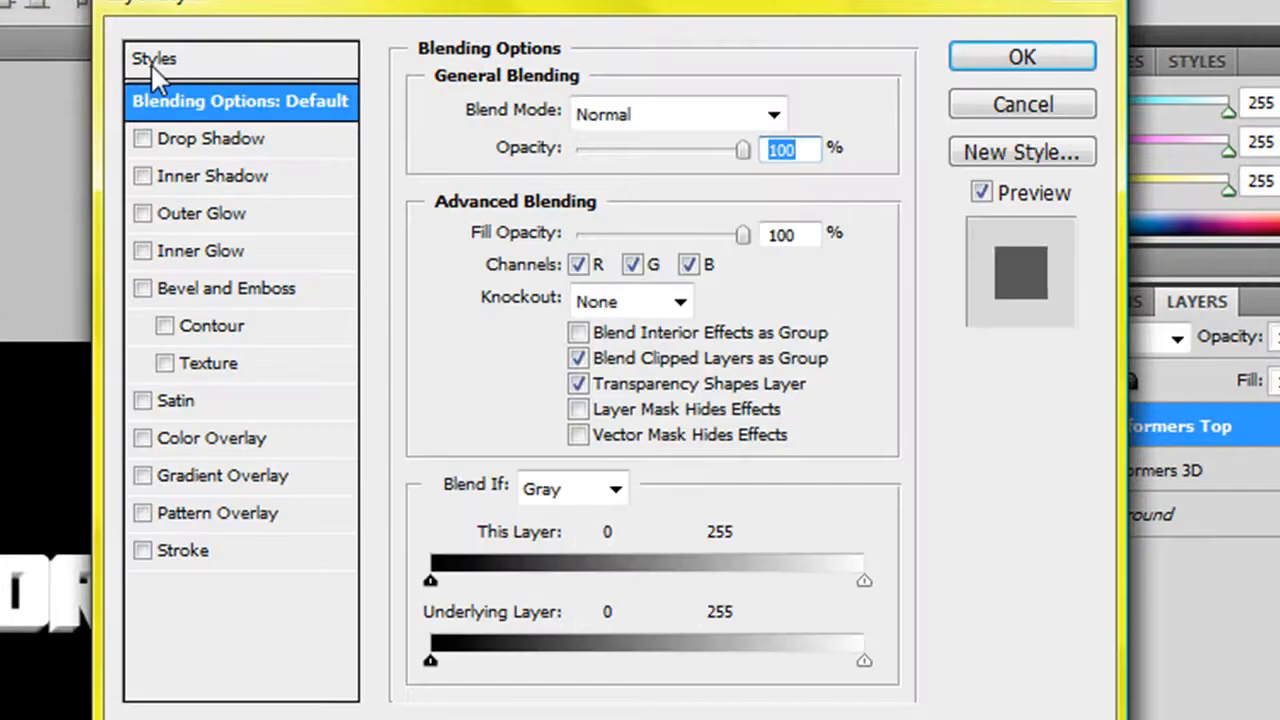
left_click(156, 58)
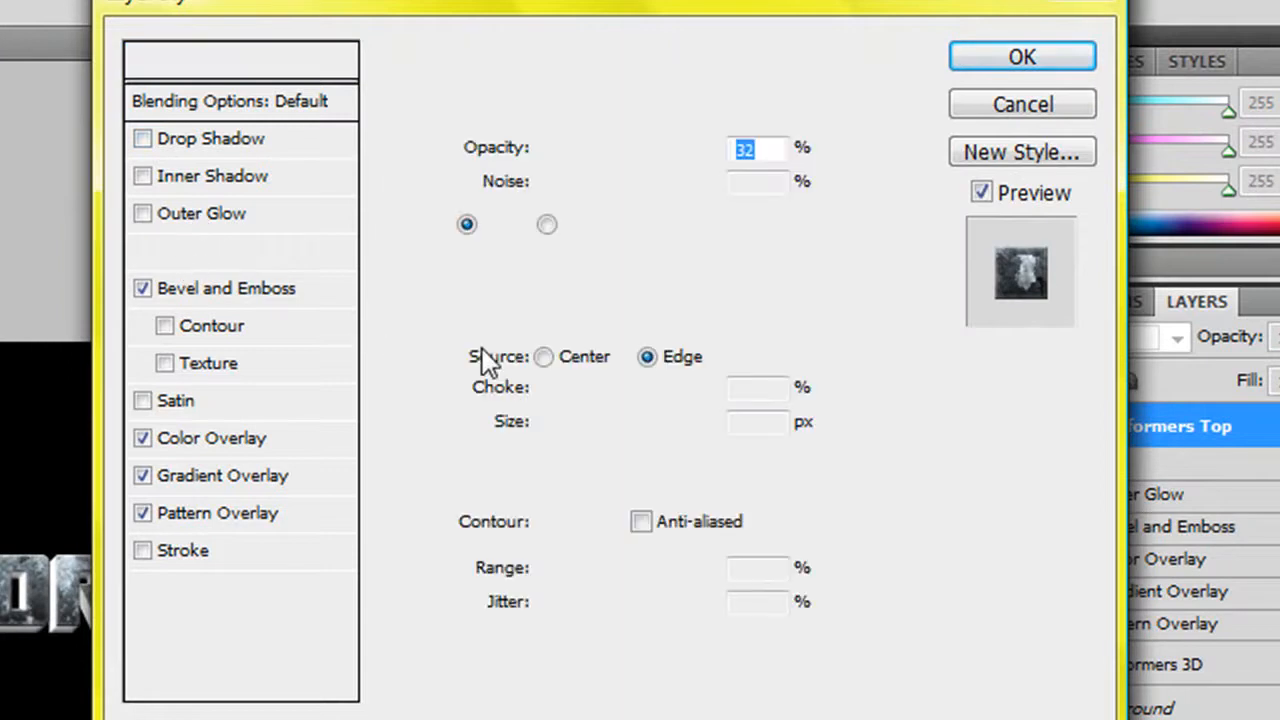
left_click(204, 252)
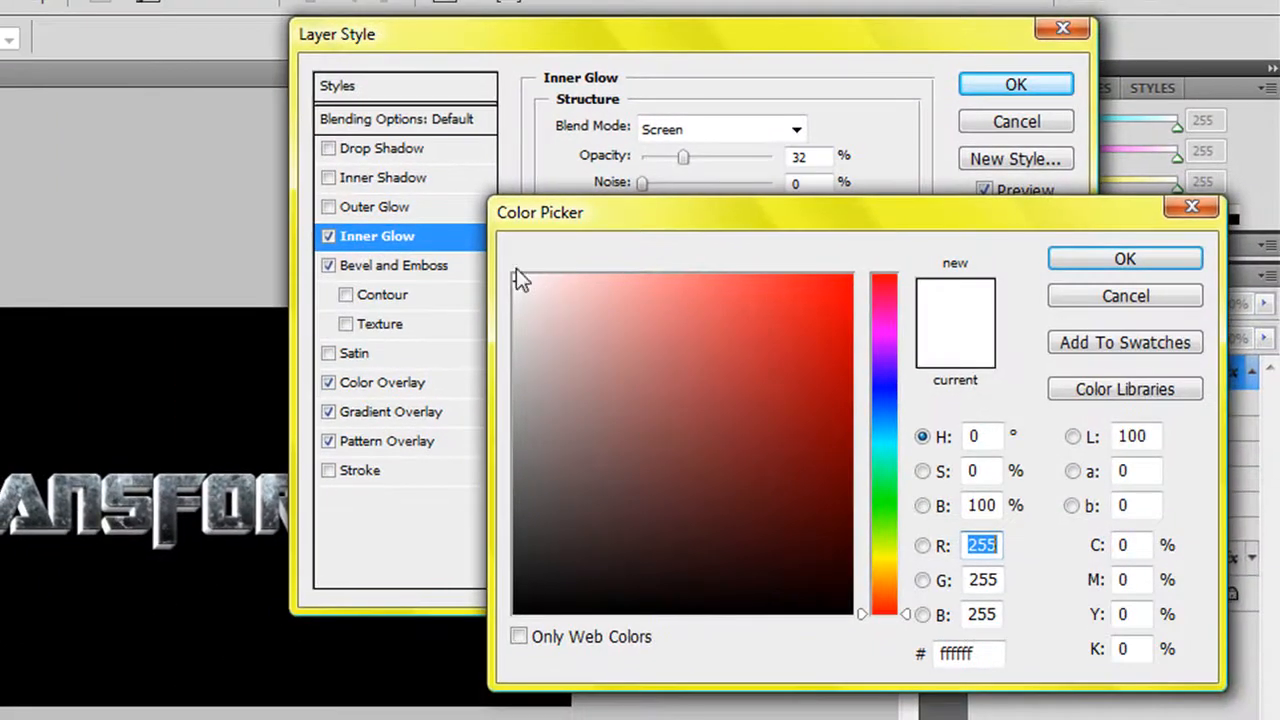
left_click(1124, 260)
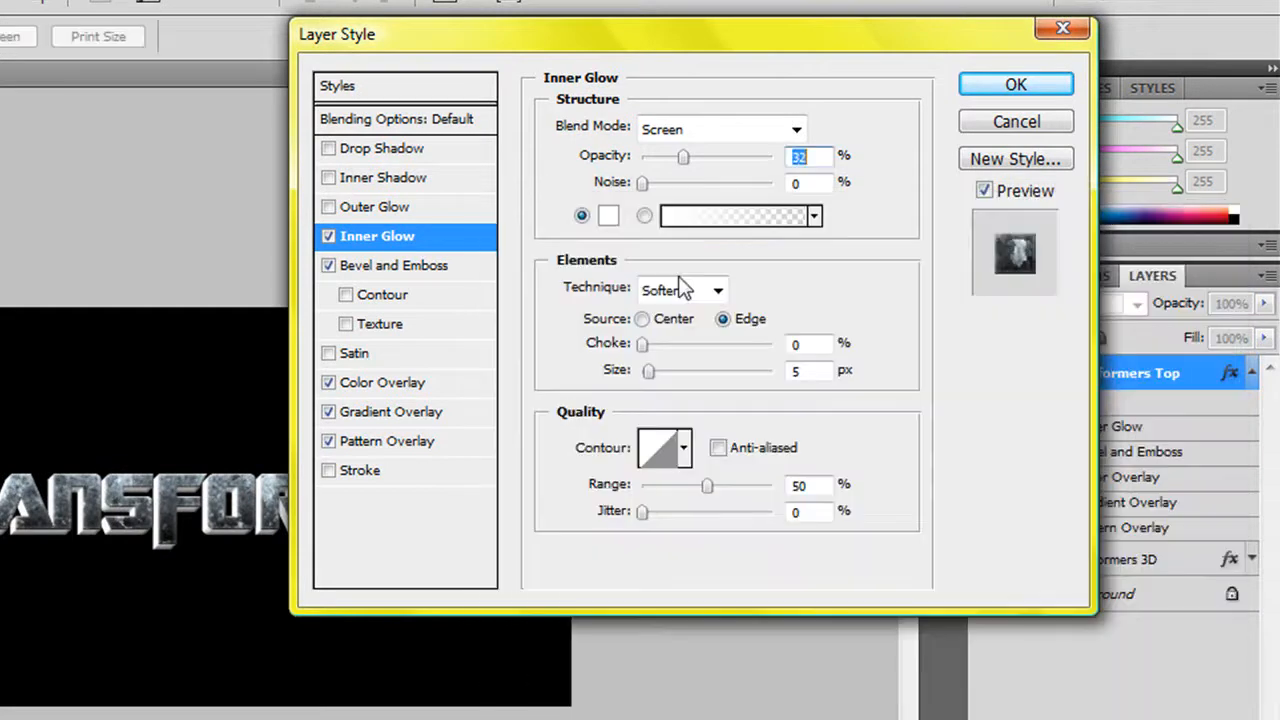
mouse_move(710, 338)
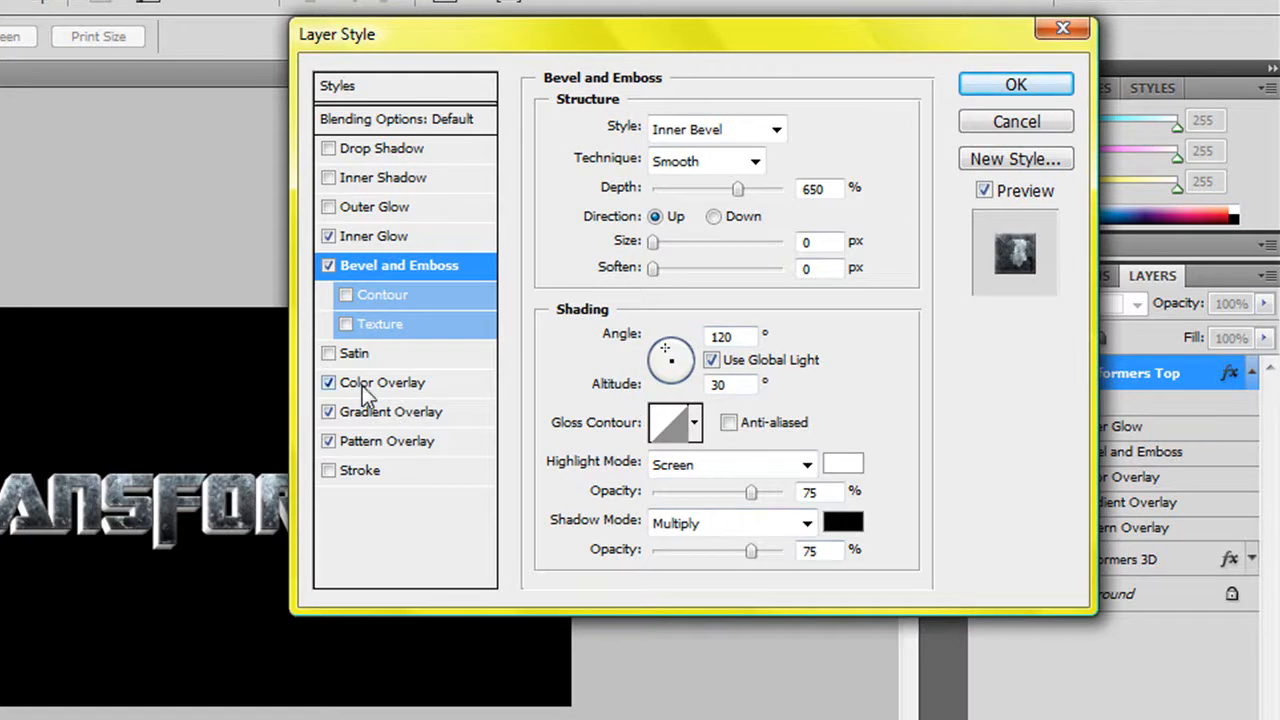
Set the colour overlay to Color Dodge 55% dark blue-grey #31464f
left_click(386, 382)
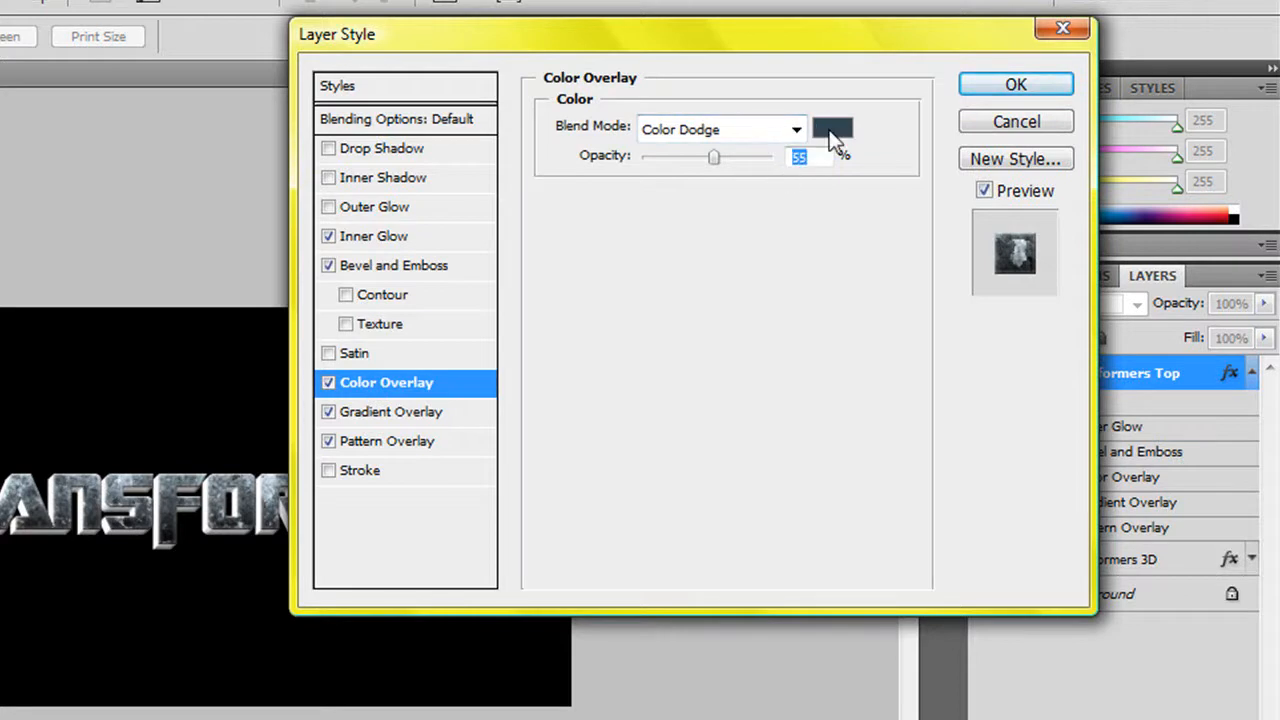
left_click(832, 128)
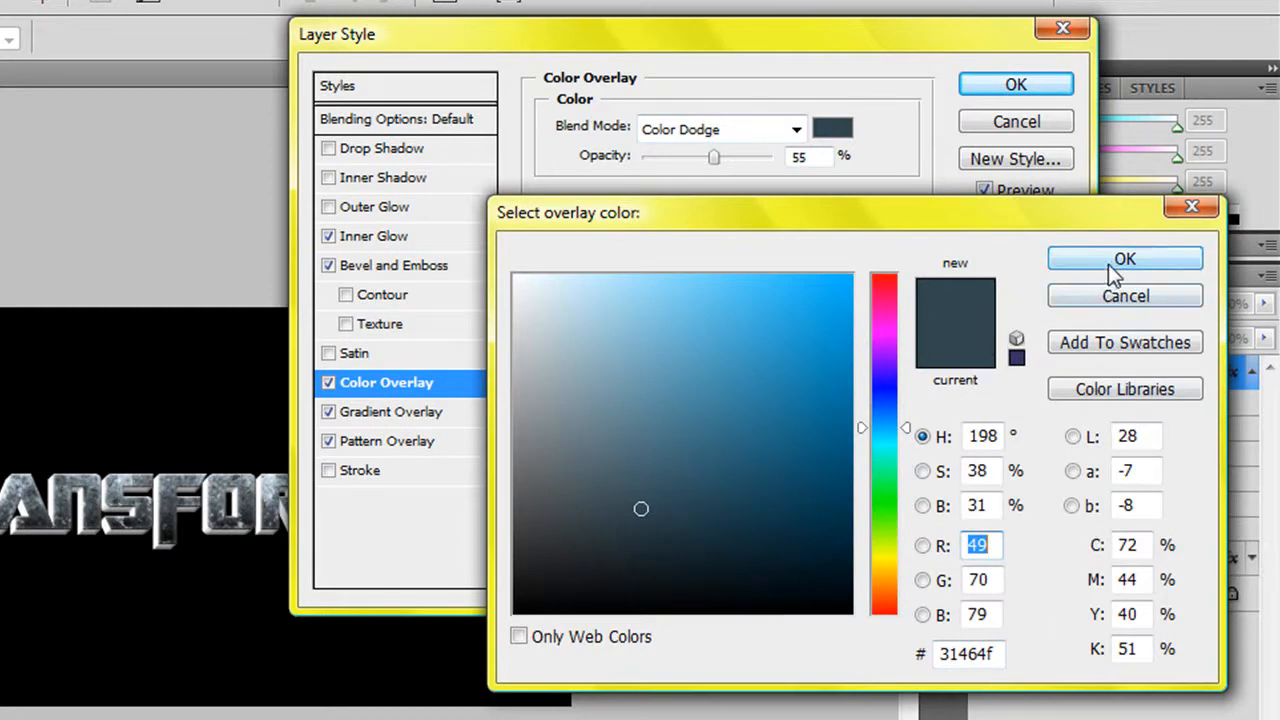
left_click(1124, 258)
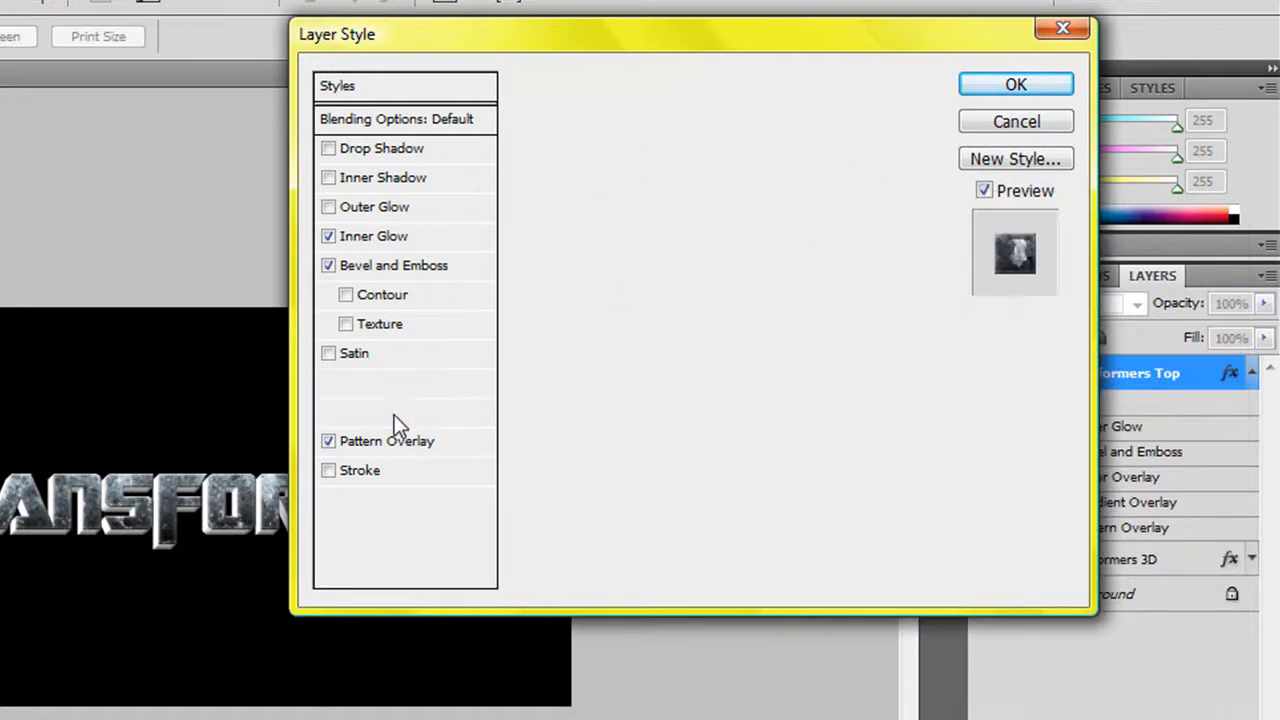
Set the gradient overlay to black–#90999d, Overlay mode, 90° angle, 100% scale
left_click(396, 412)
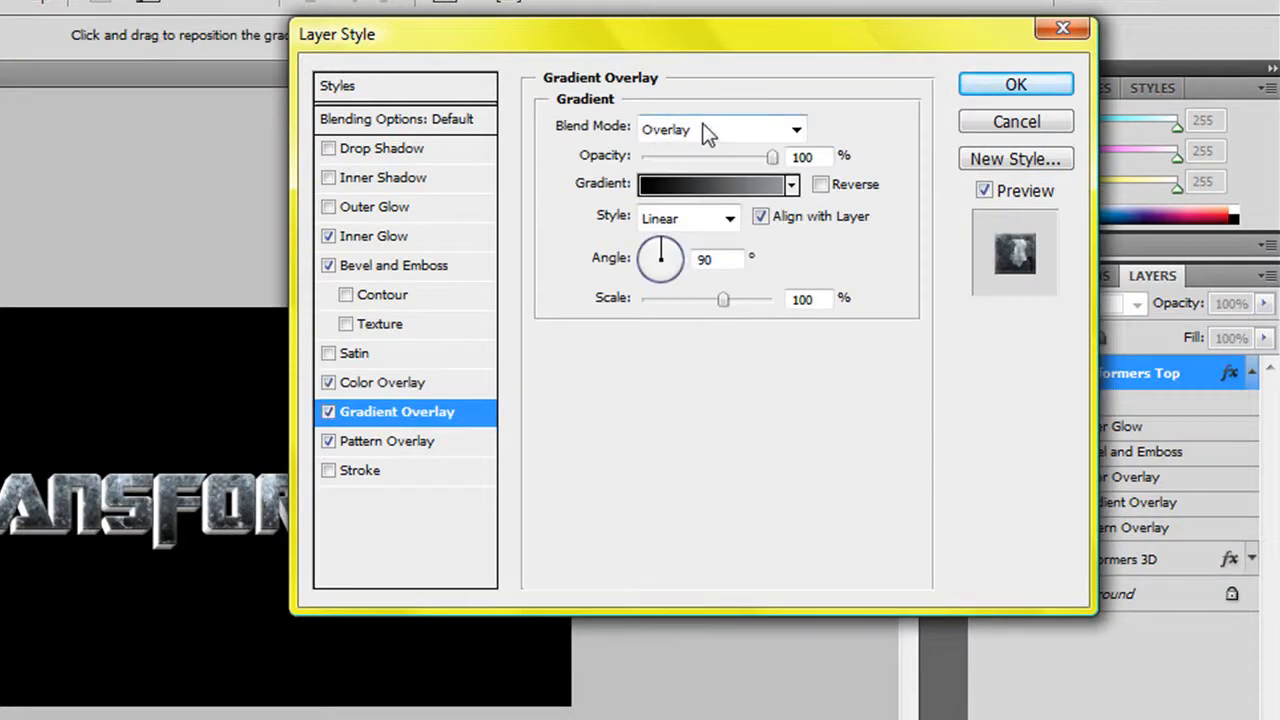
mouse_move(820, 180)
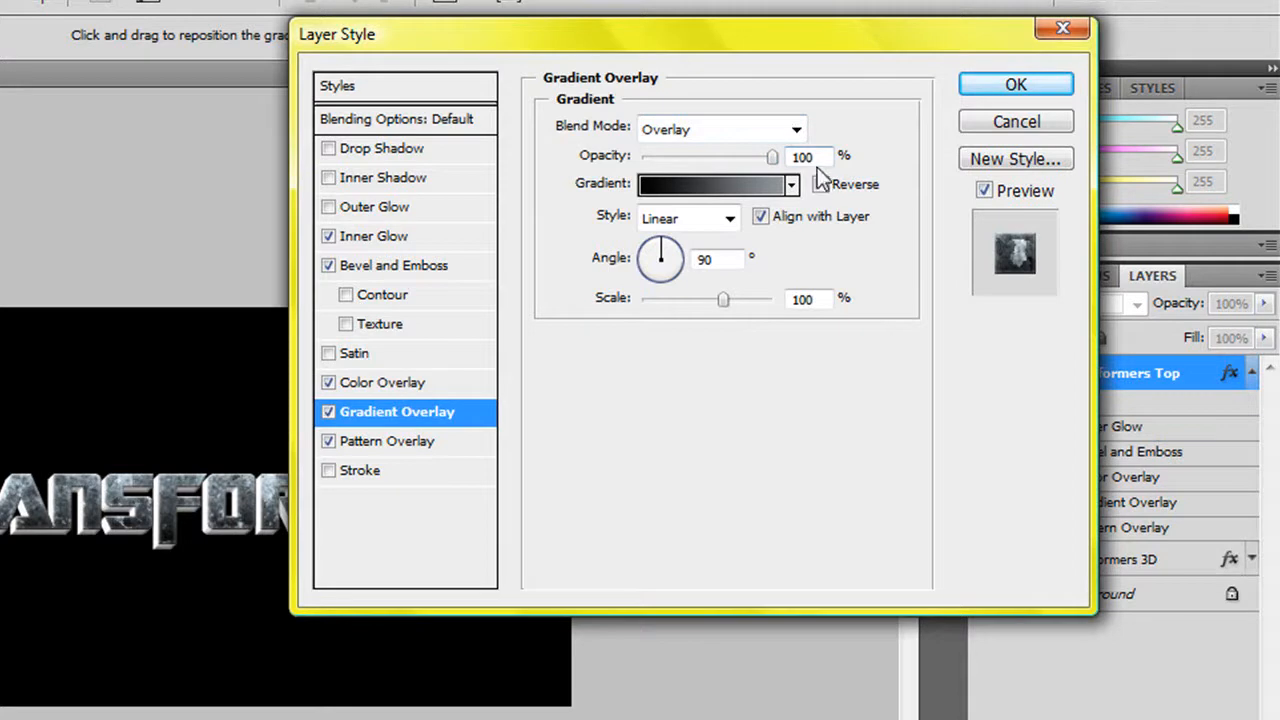
left_click(710, 184)
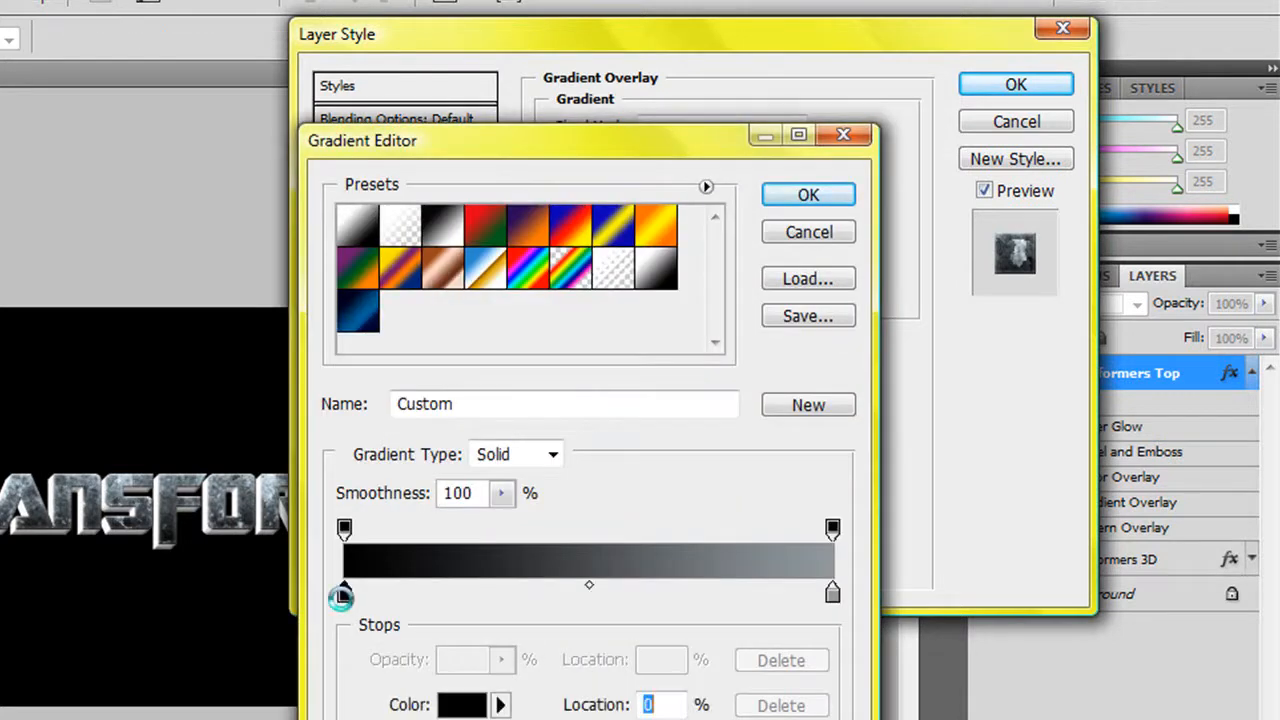
left_click(462, 704)
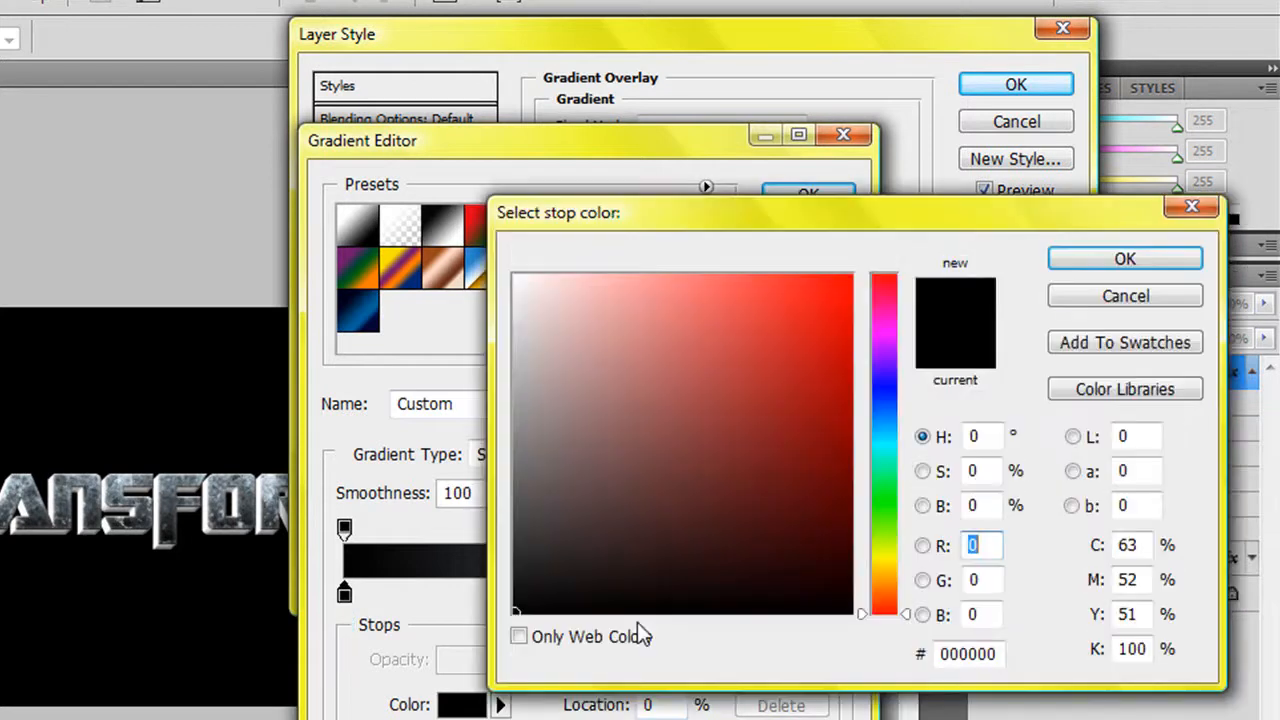
left_click(1124, 258)
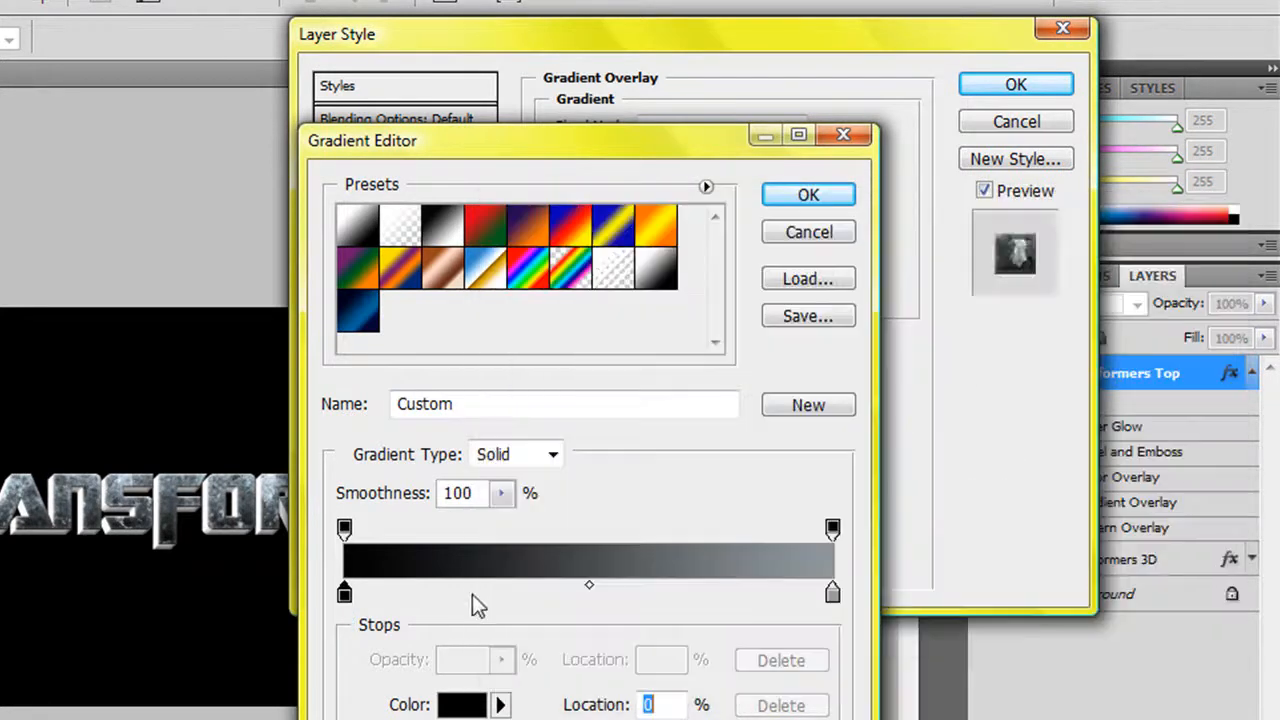
left_click(832, 592)
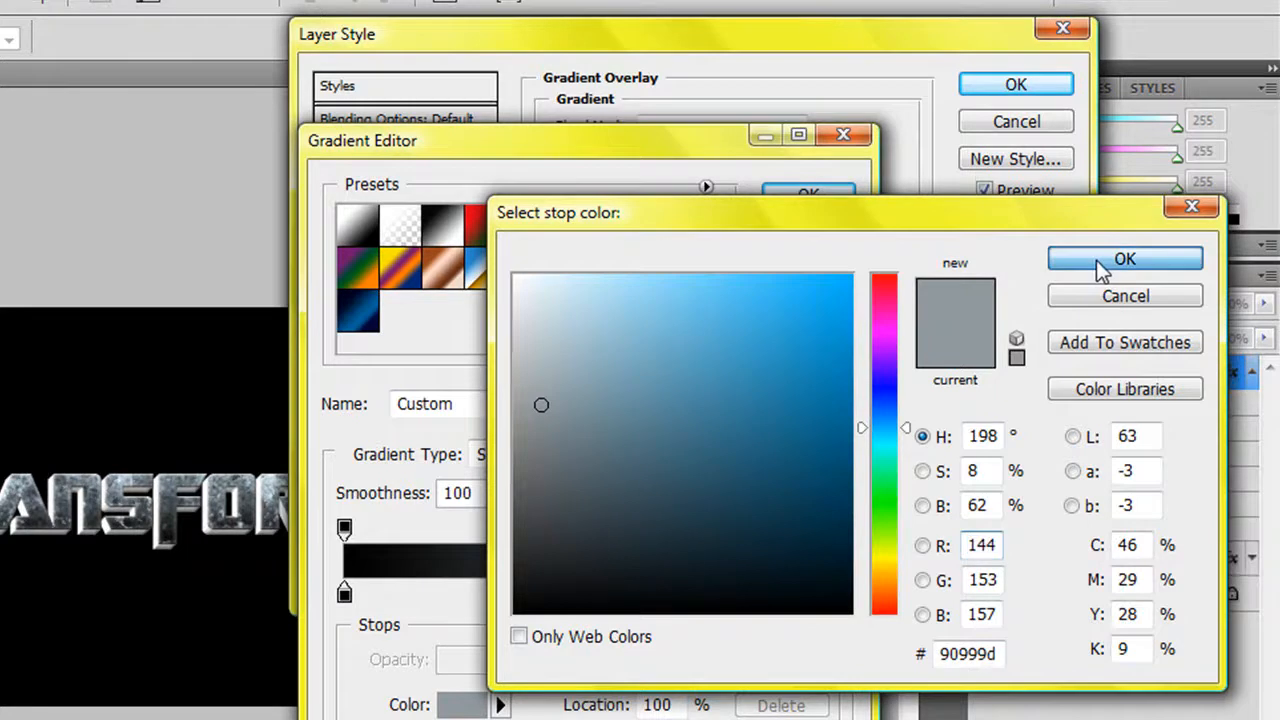
left_click(1124, 258)
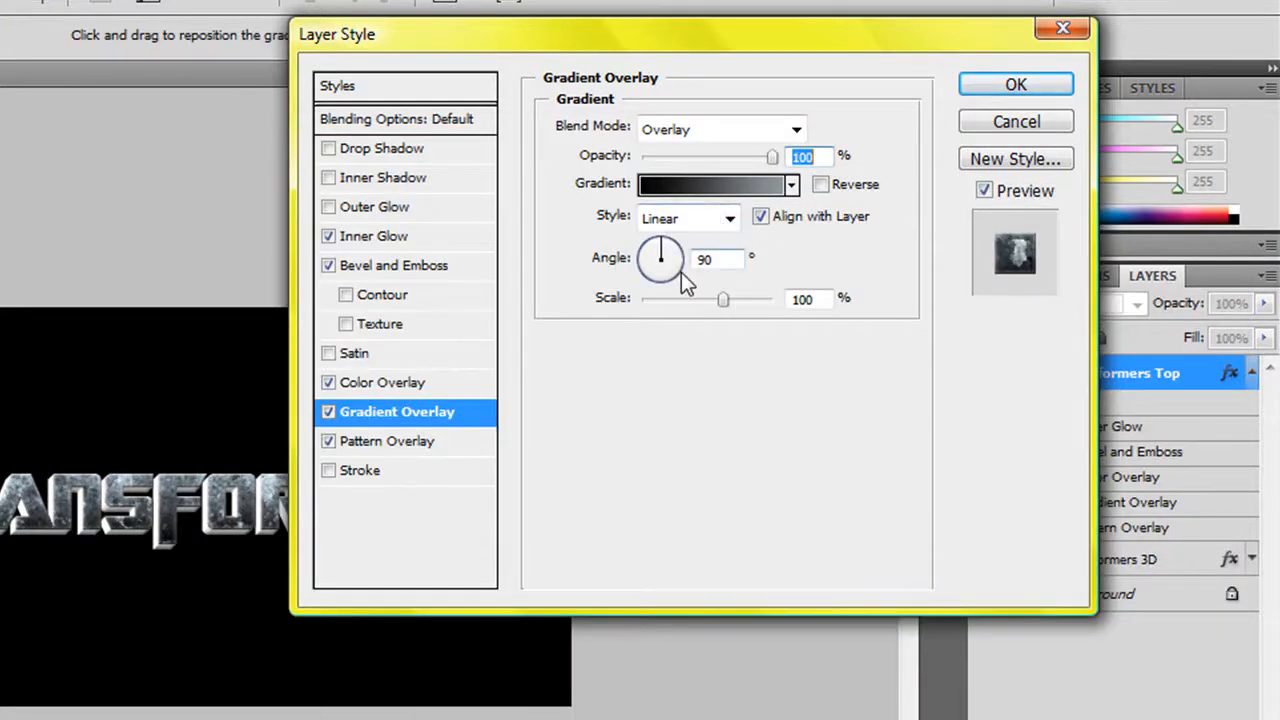
left_click(808, 298)
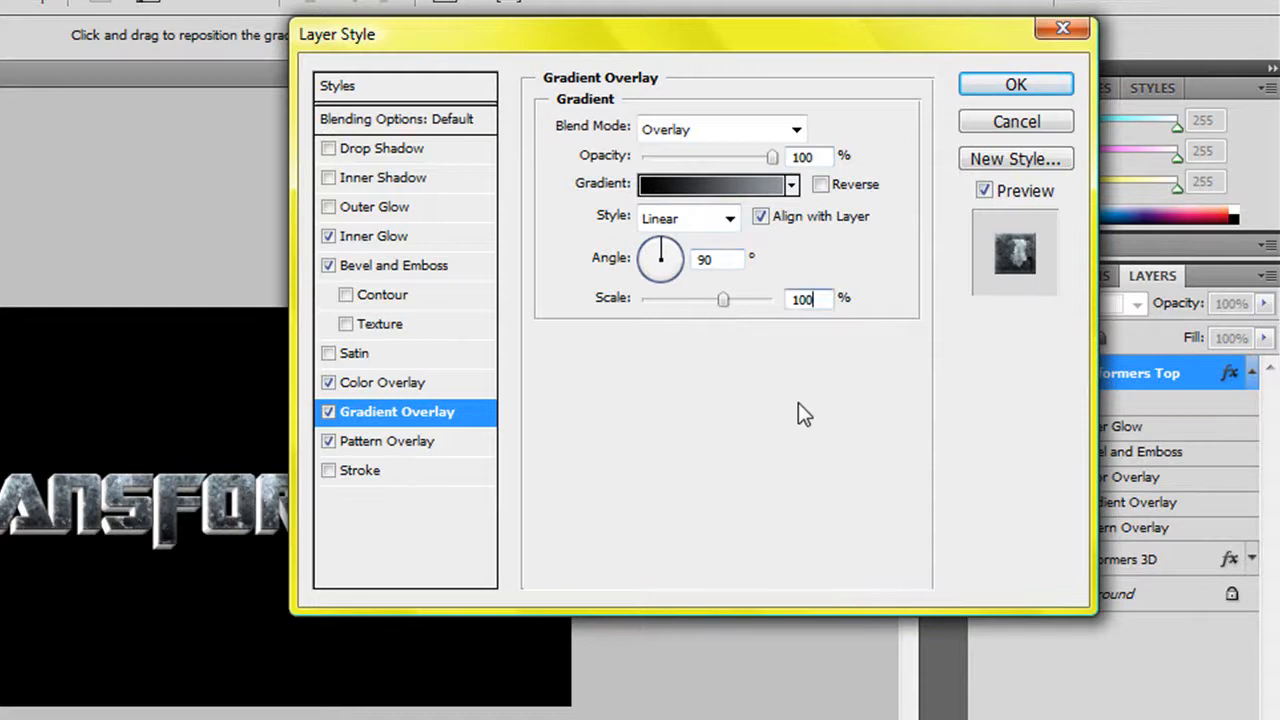
left_click(386, 440)
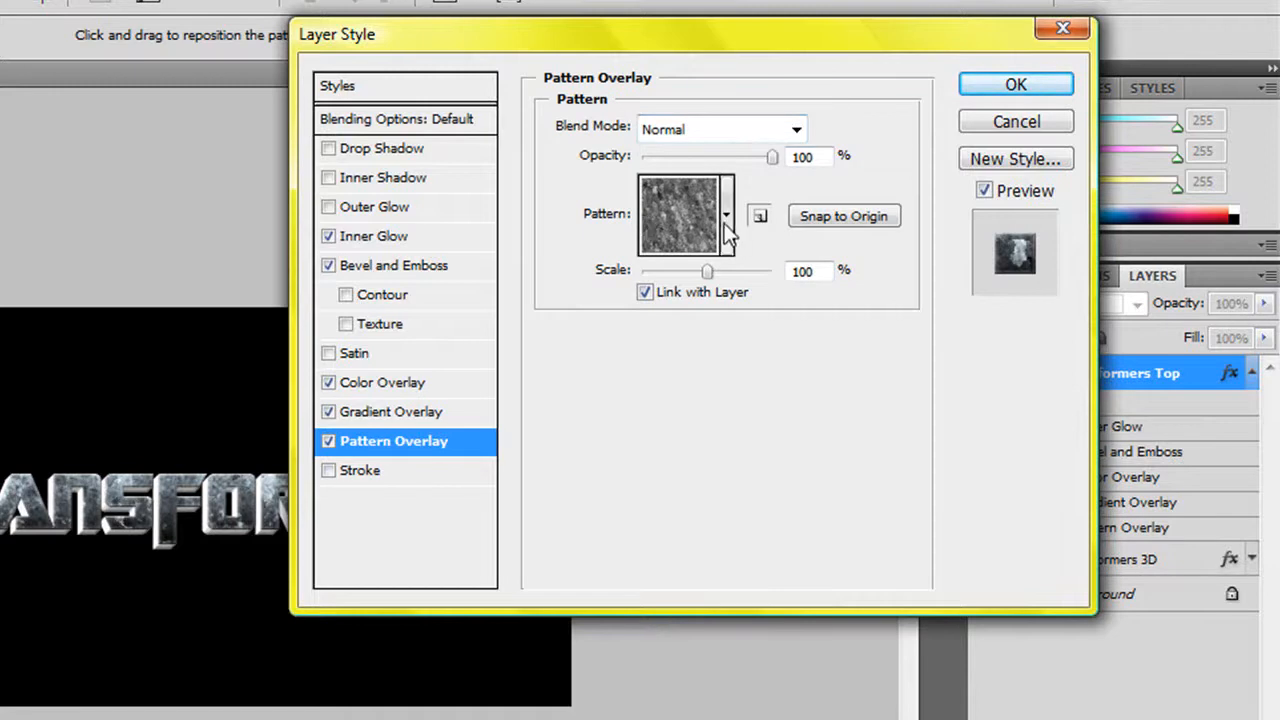
Apply a dark rough pattern from the Texture Fill 2 set as Pattern Overlay on Transformers Top
left_click(724, 216)
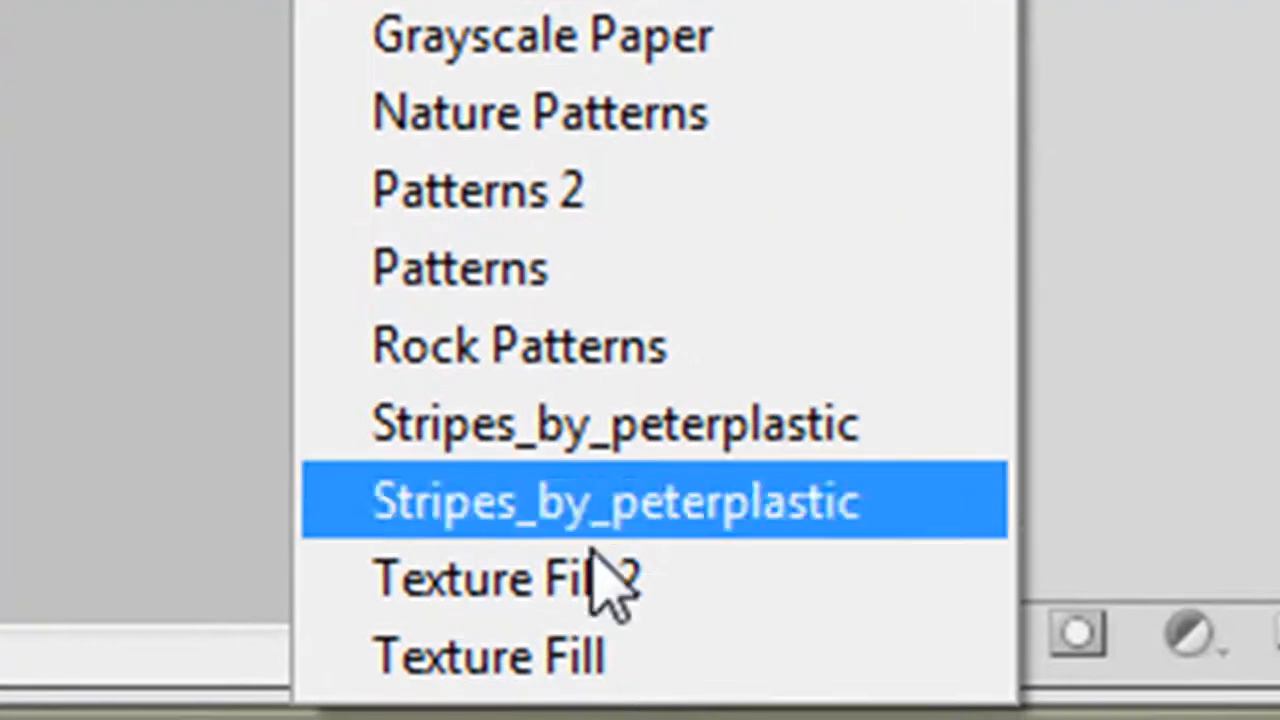
mouse_move(600, 580)
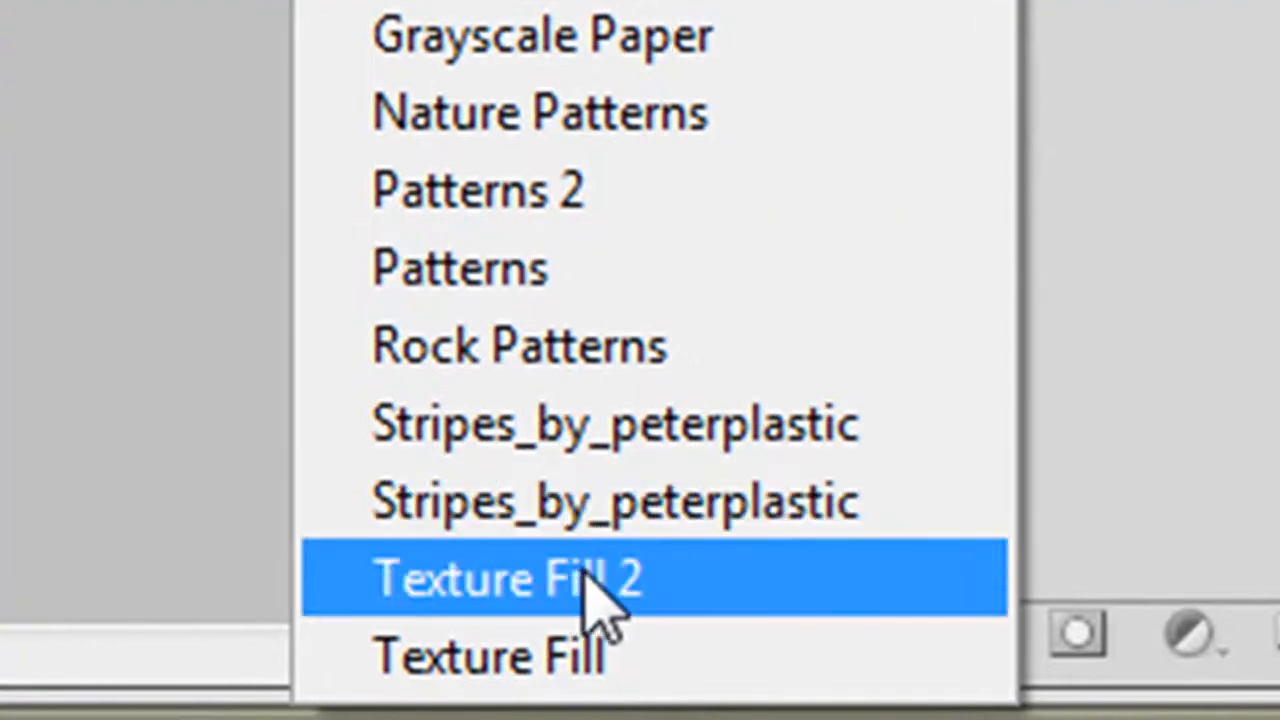
left_click(520, 578)
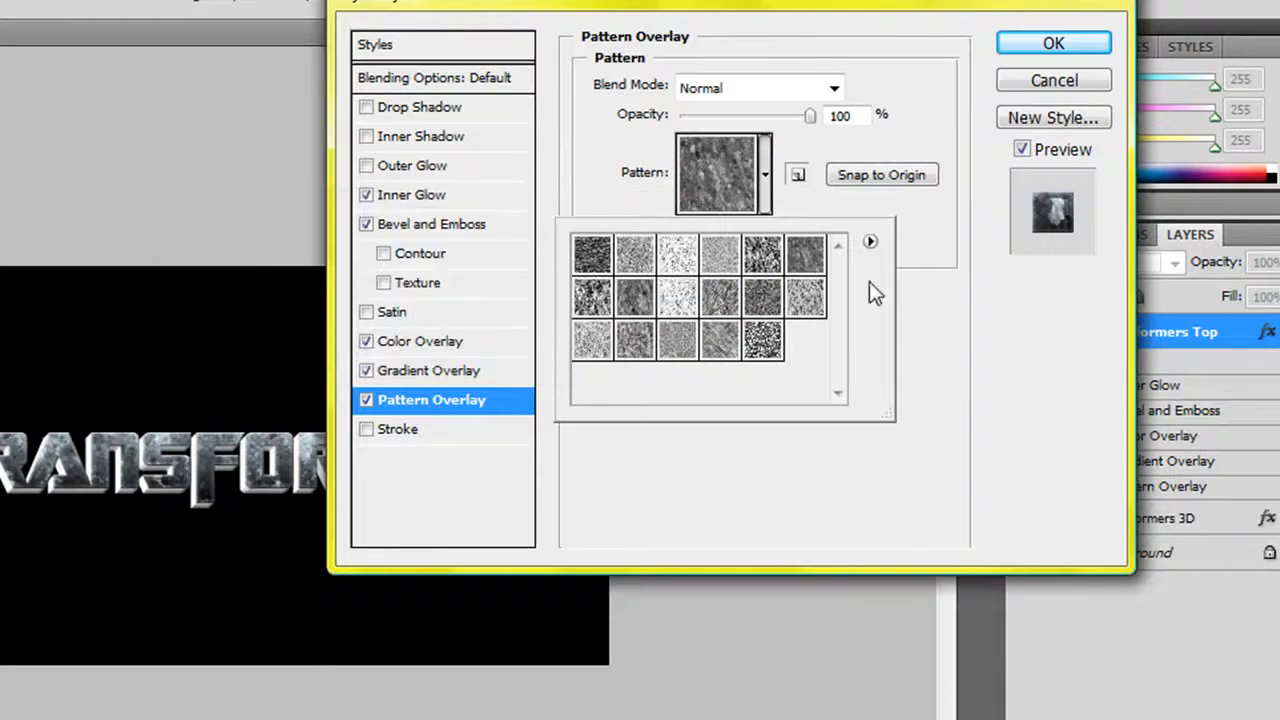
left_click(804, 256)
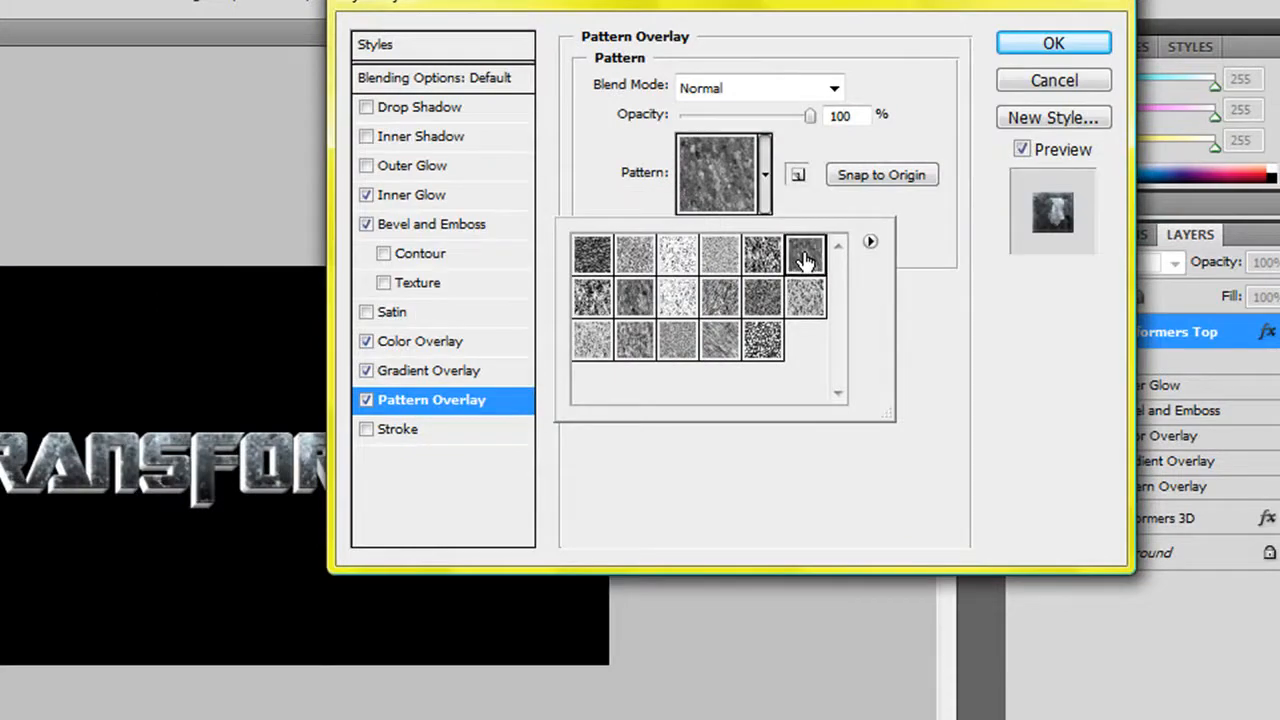
left_click(806, 256)
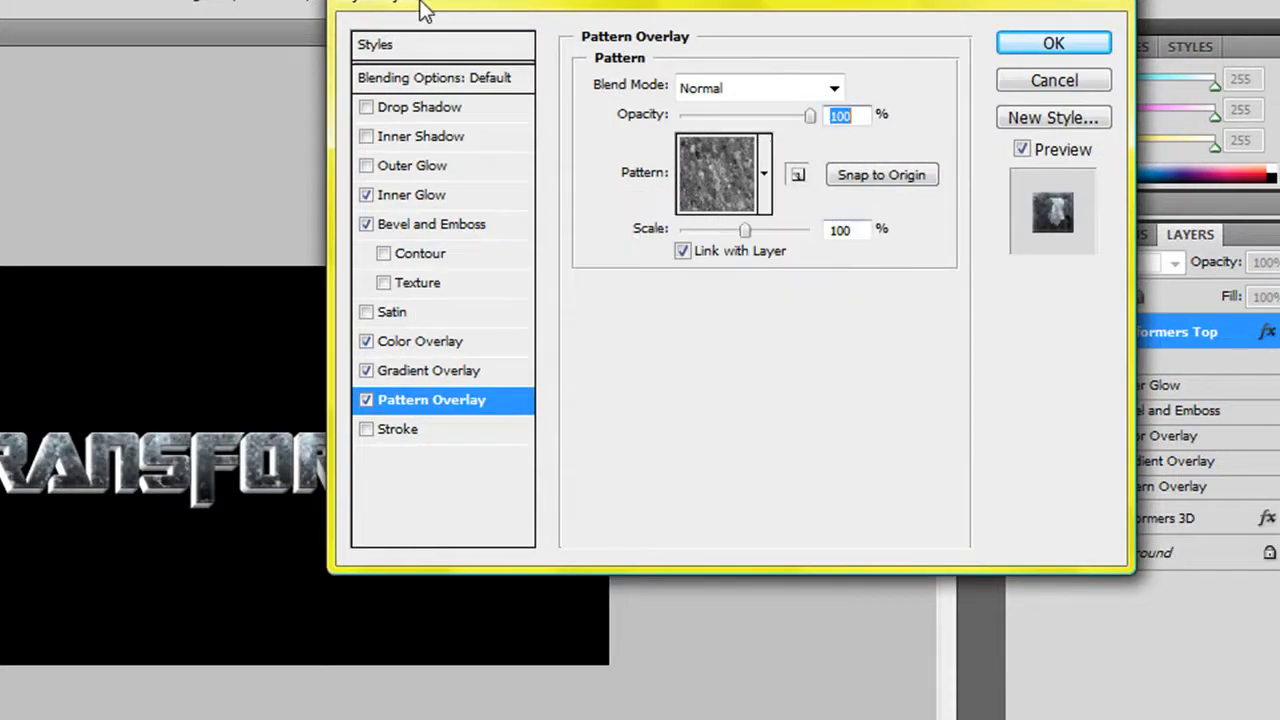
left_click(1052, 44)
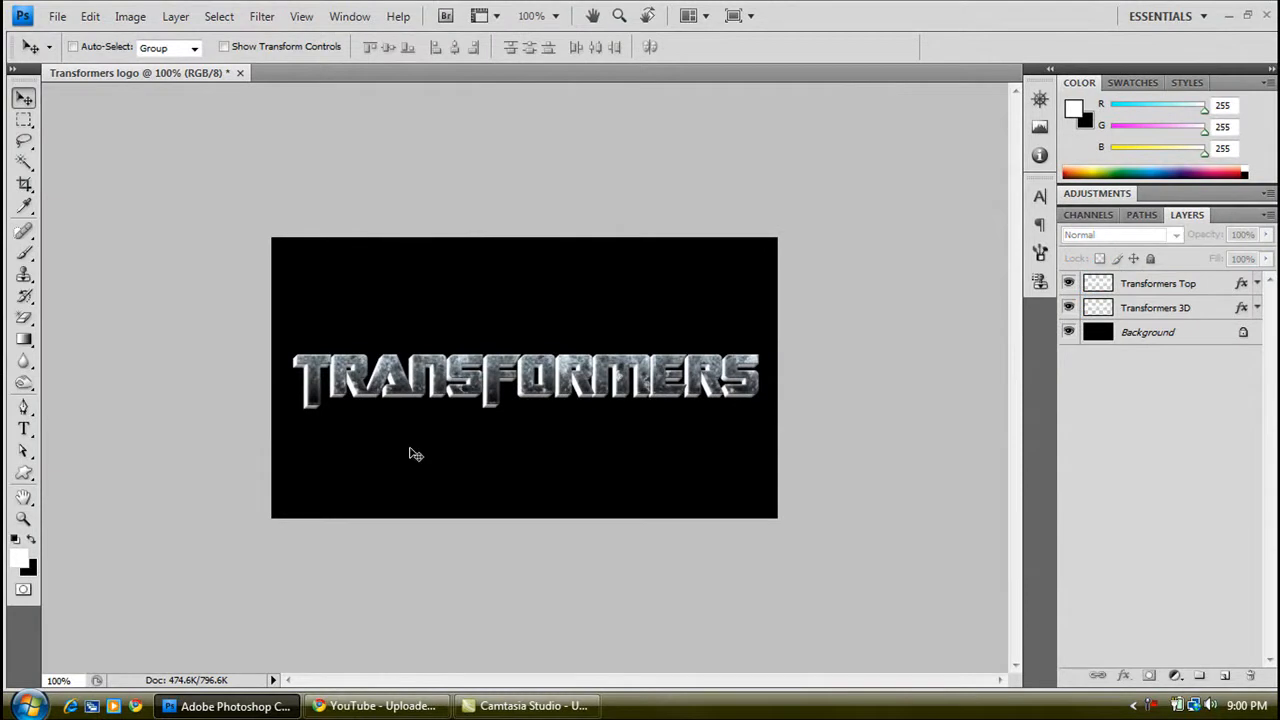
mouse_move(316, 414)
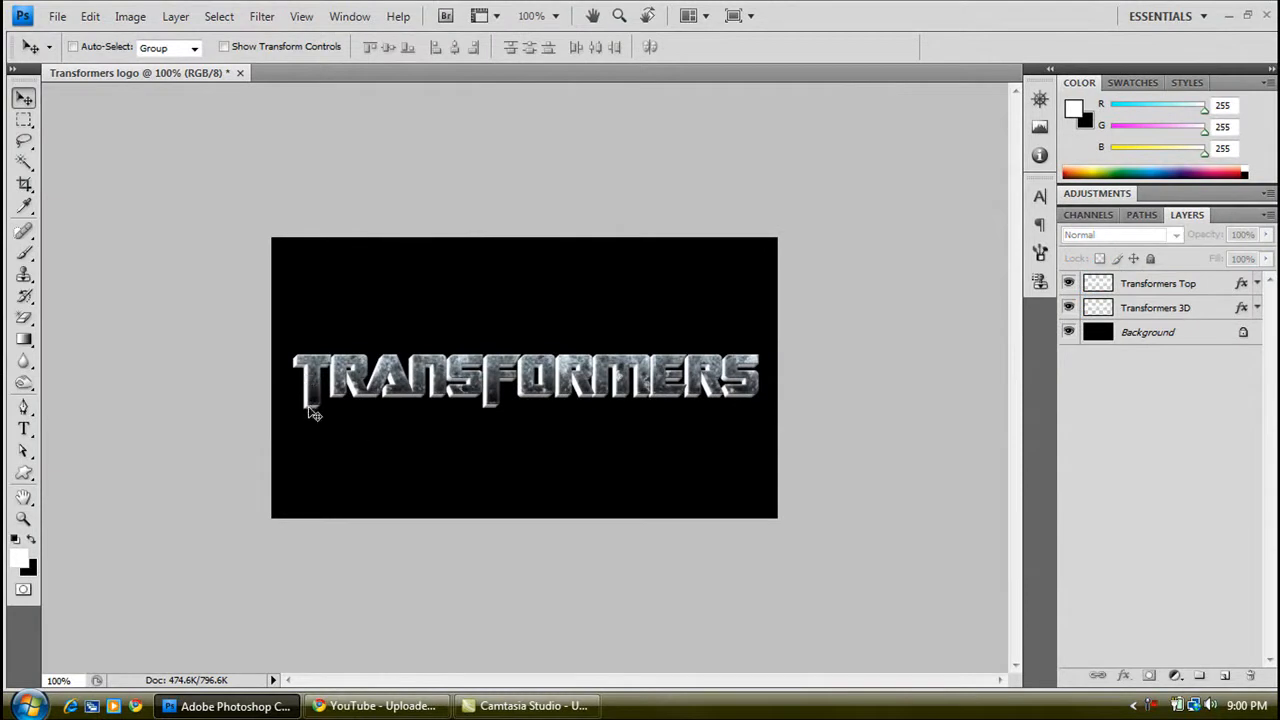
mouse_move(318, 388)
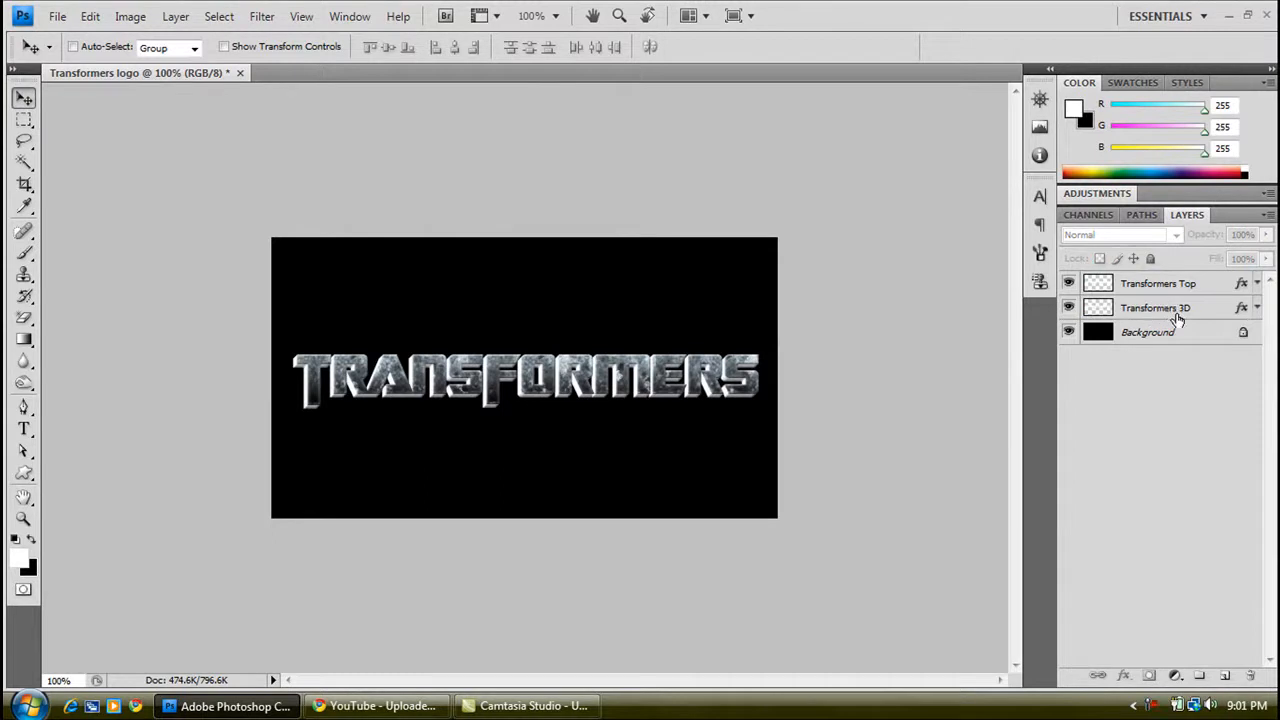
Darken Transformers 3D with Levels input black 102, then merge Transformers Top down onto it
left_click(1160, 308)
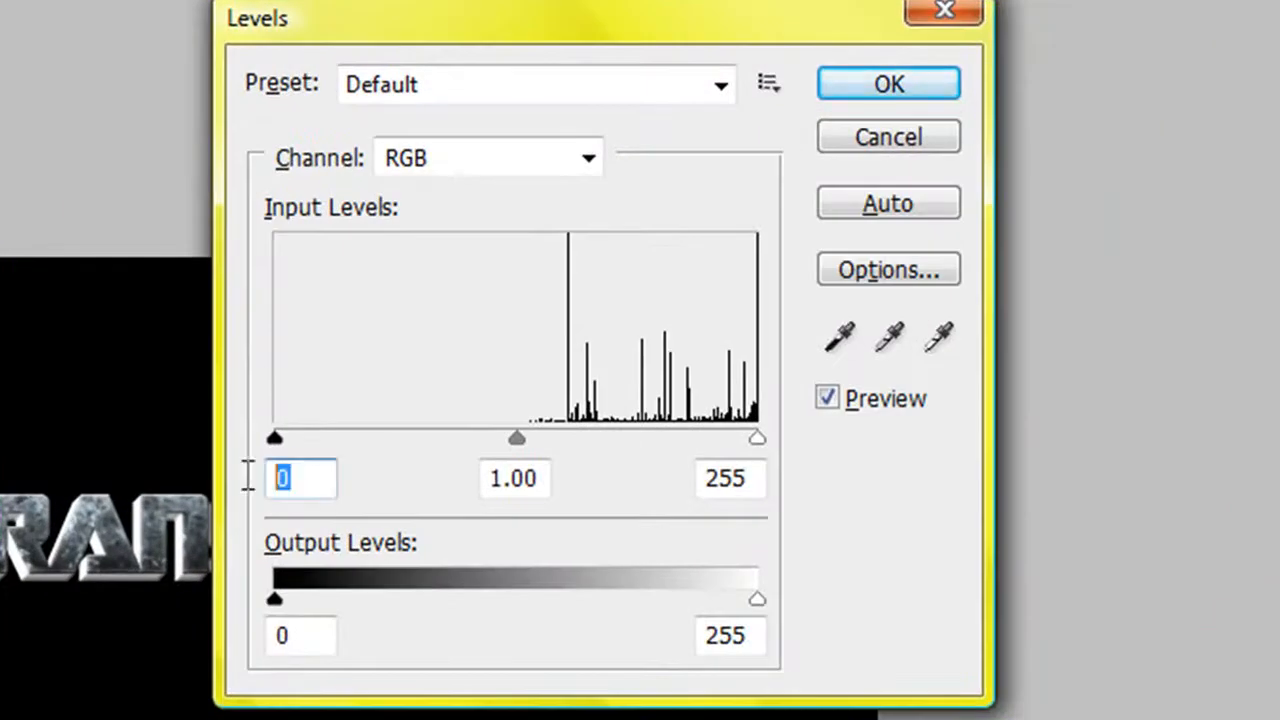
type("102")
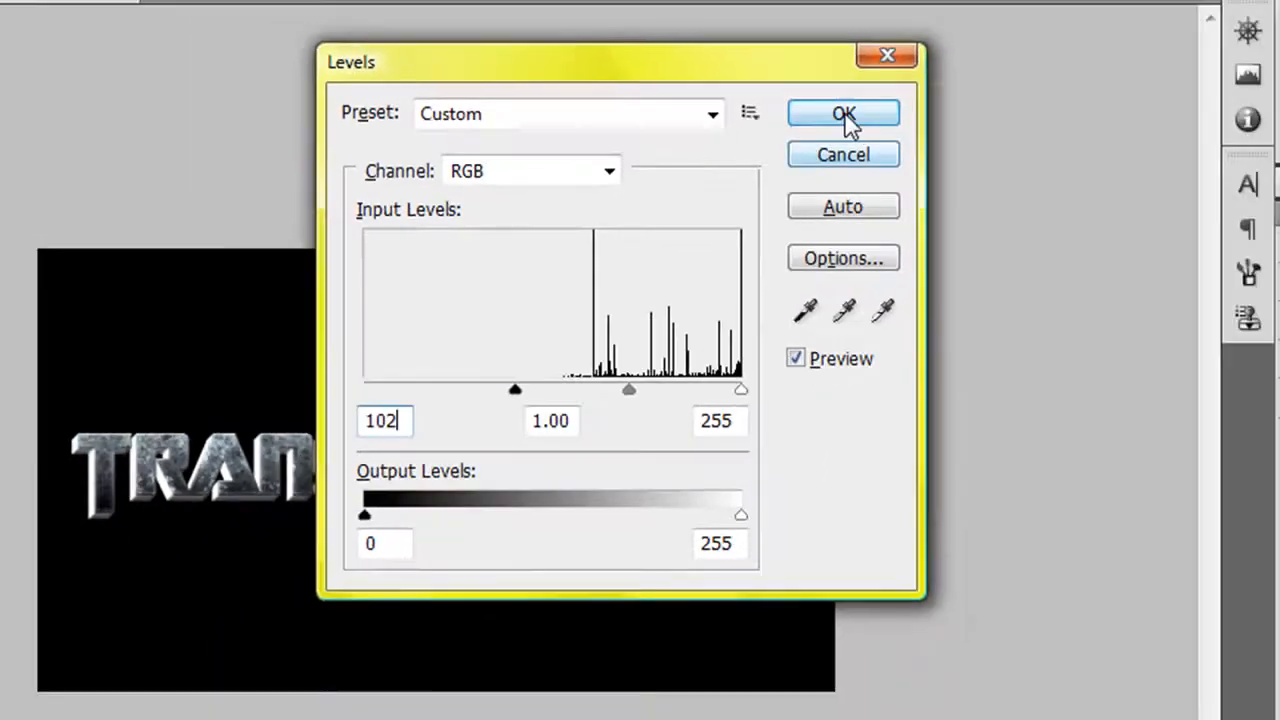
left_click(844, 112)
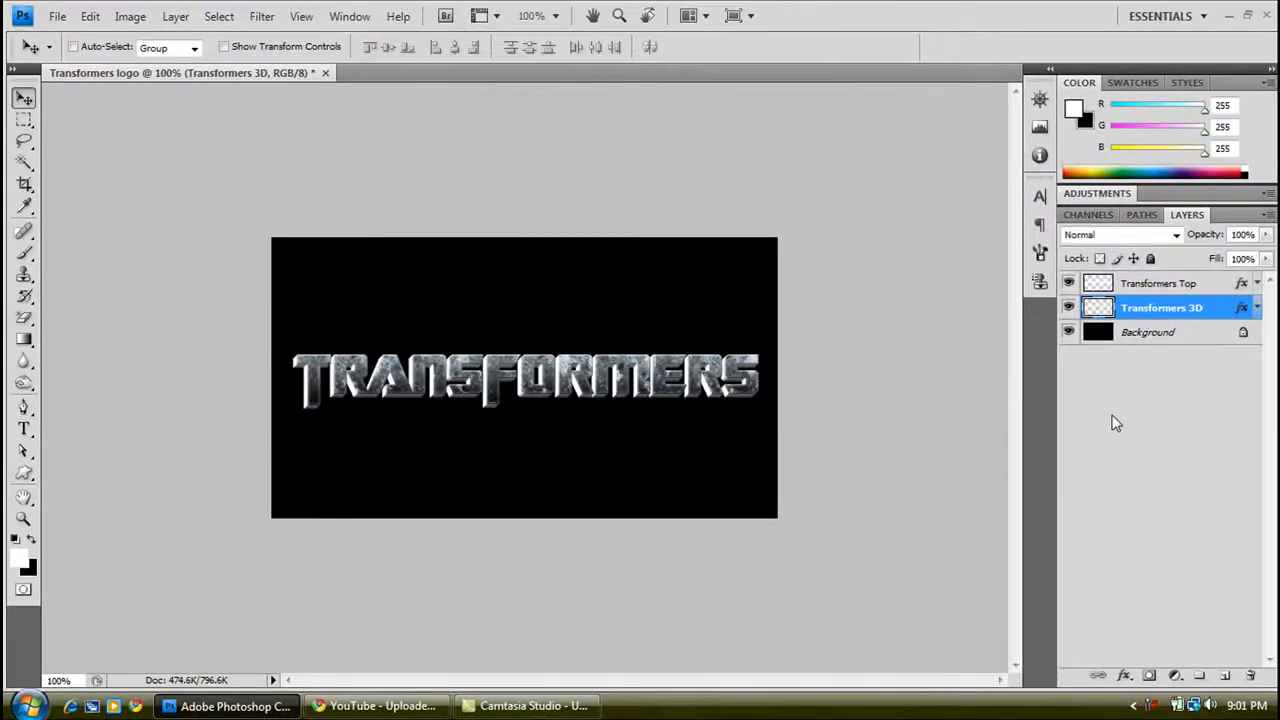
mouse_move(1210, 360)
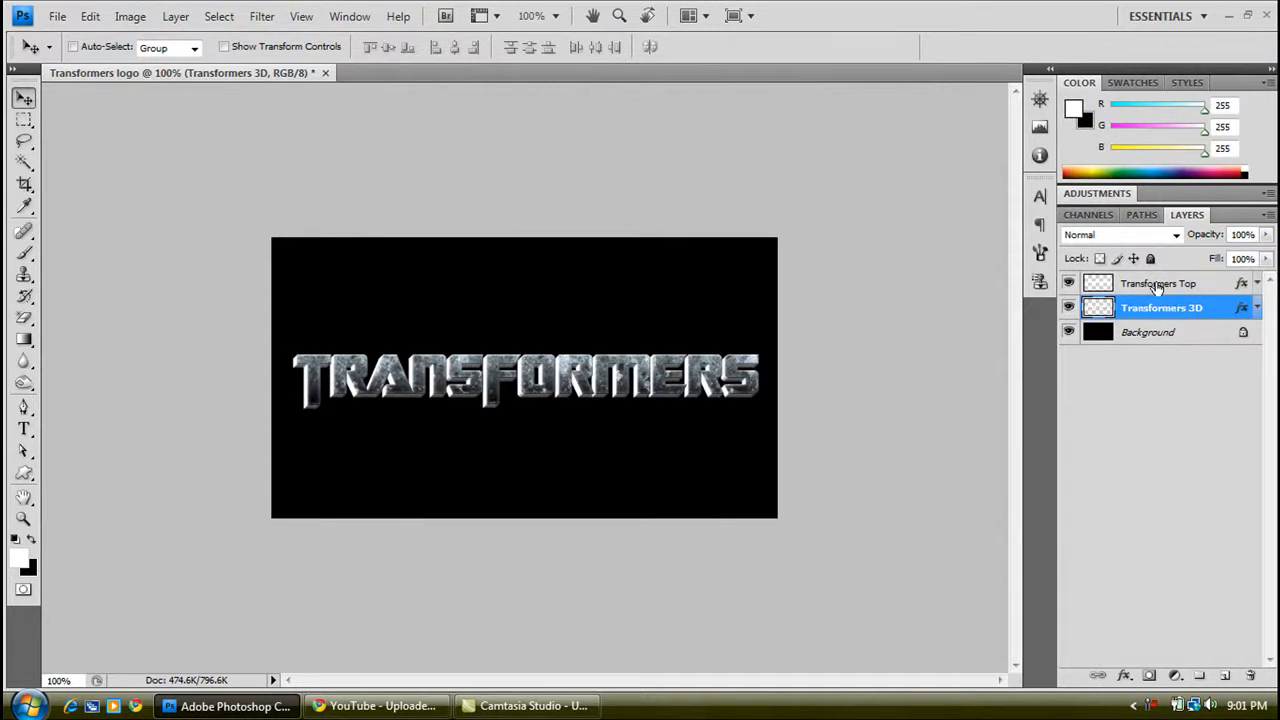
right_click(1156, 284)
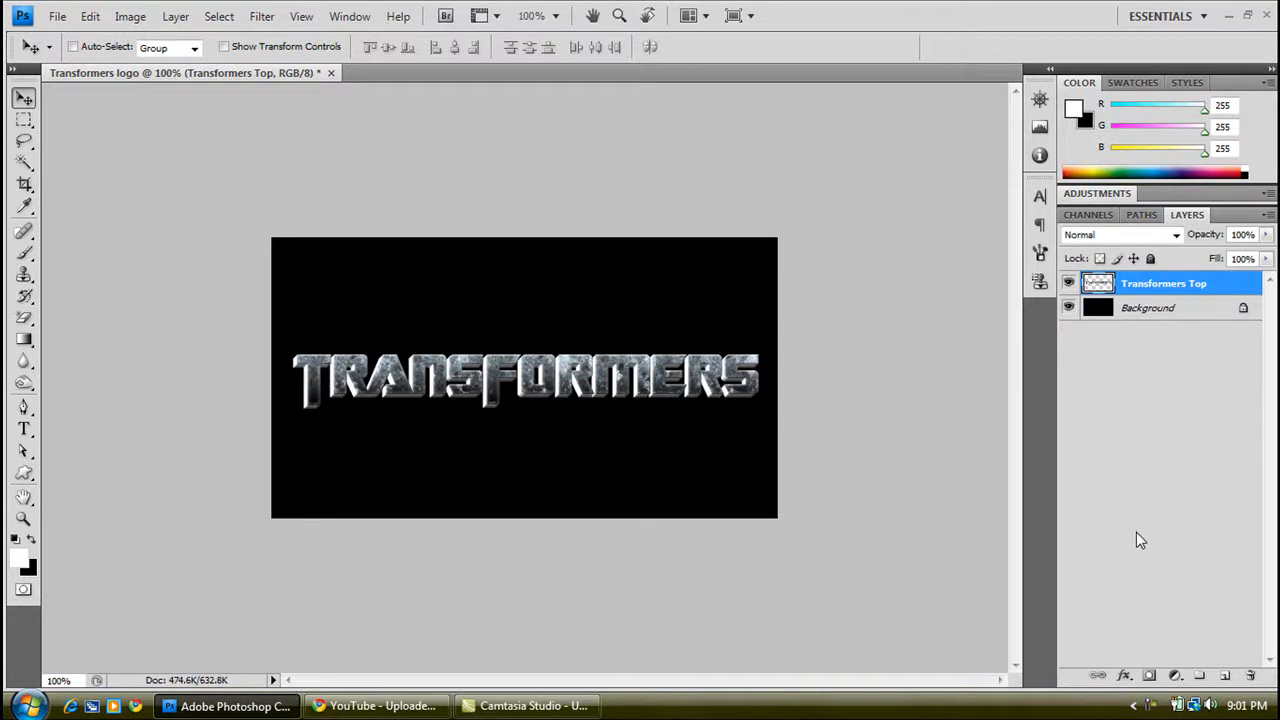
Duplicate both letter layers, merge the copies and name the result Reflection
left_click(1150, 308)
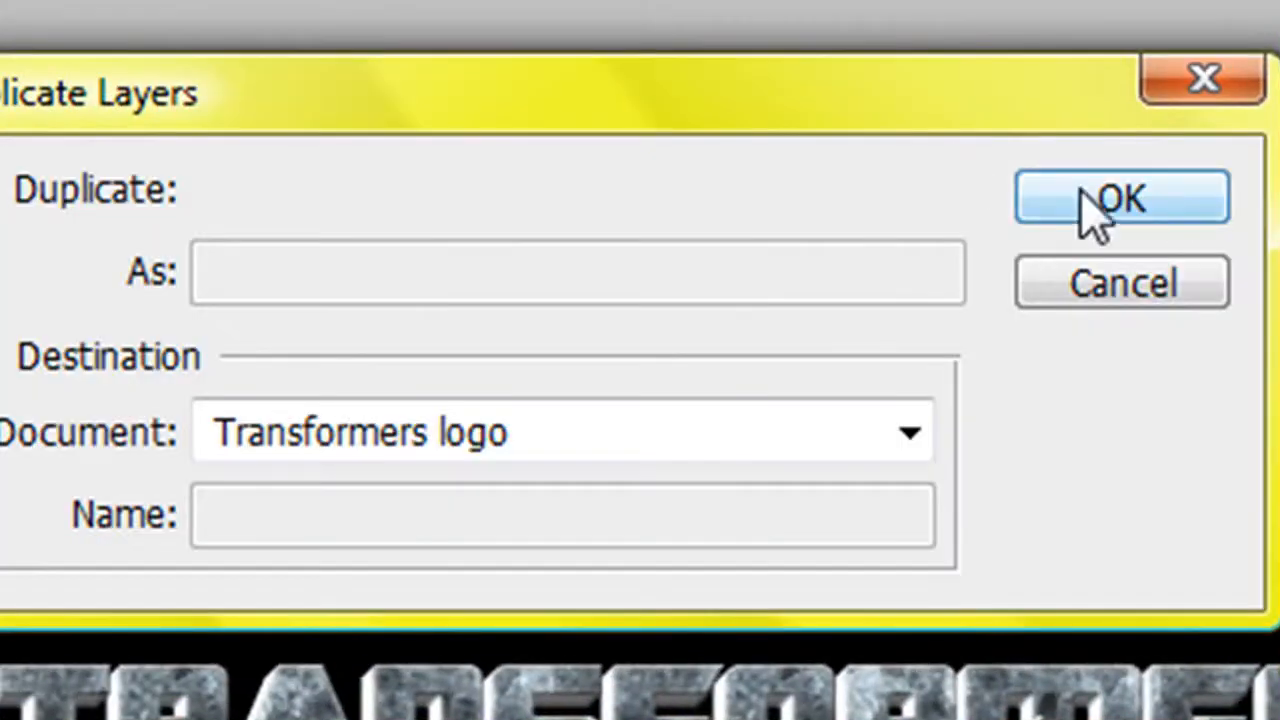
left_click(1120, 198)
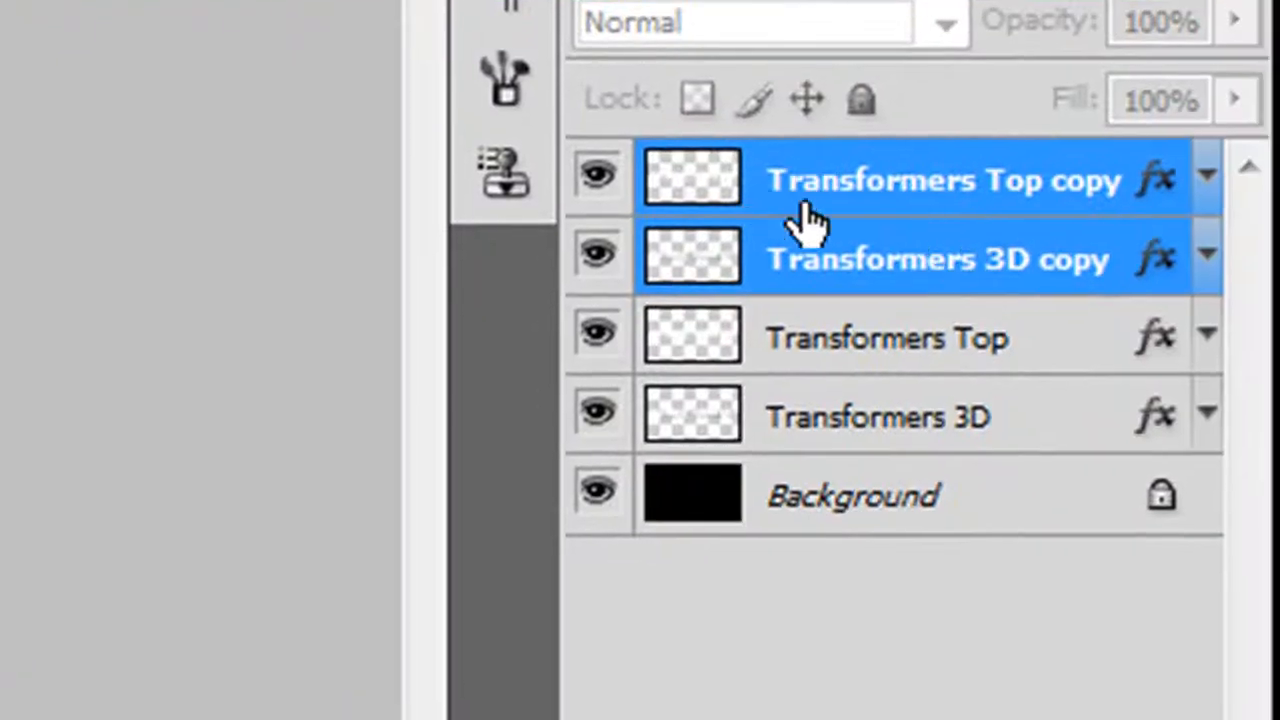
mouse_move(890, 230)
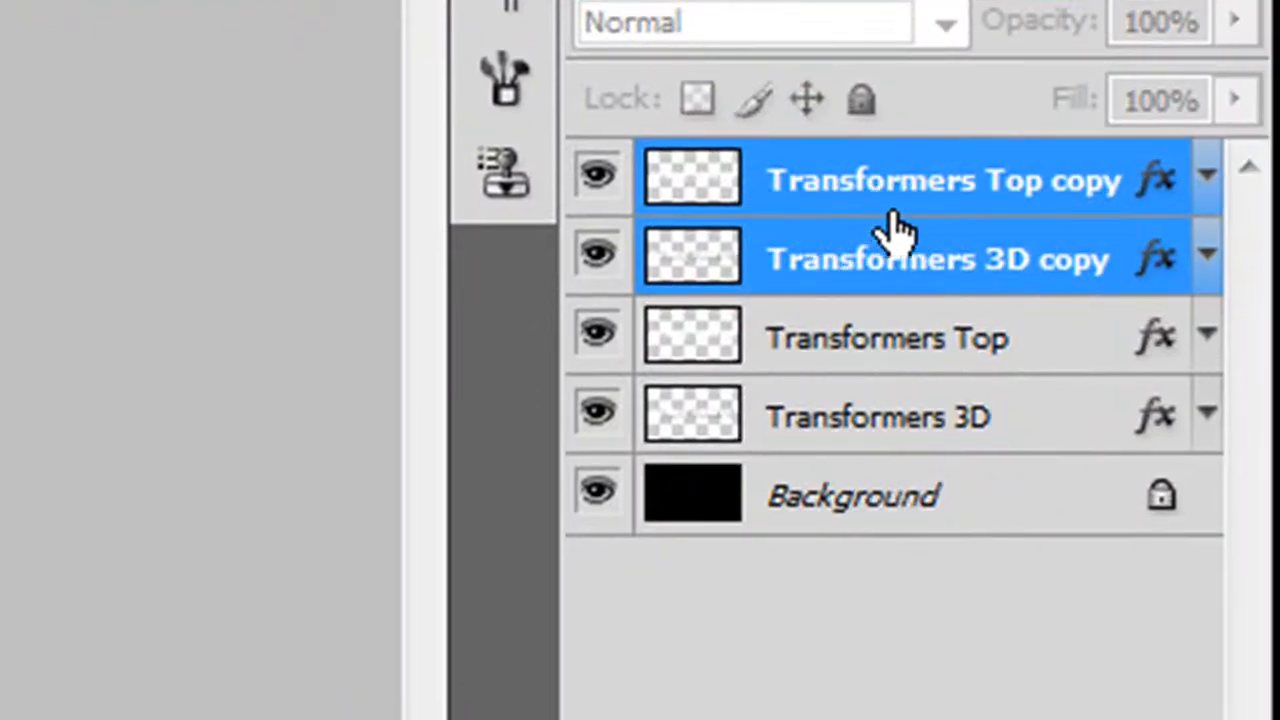
right_click(890, 220)
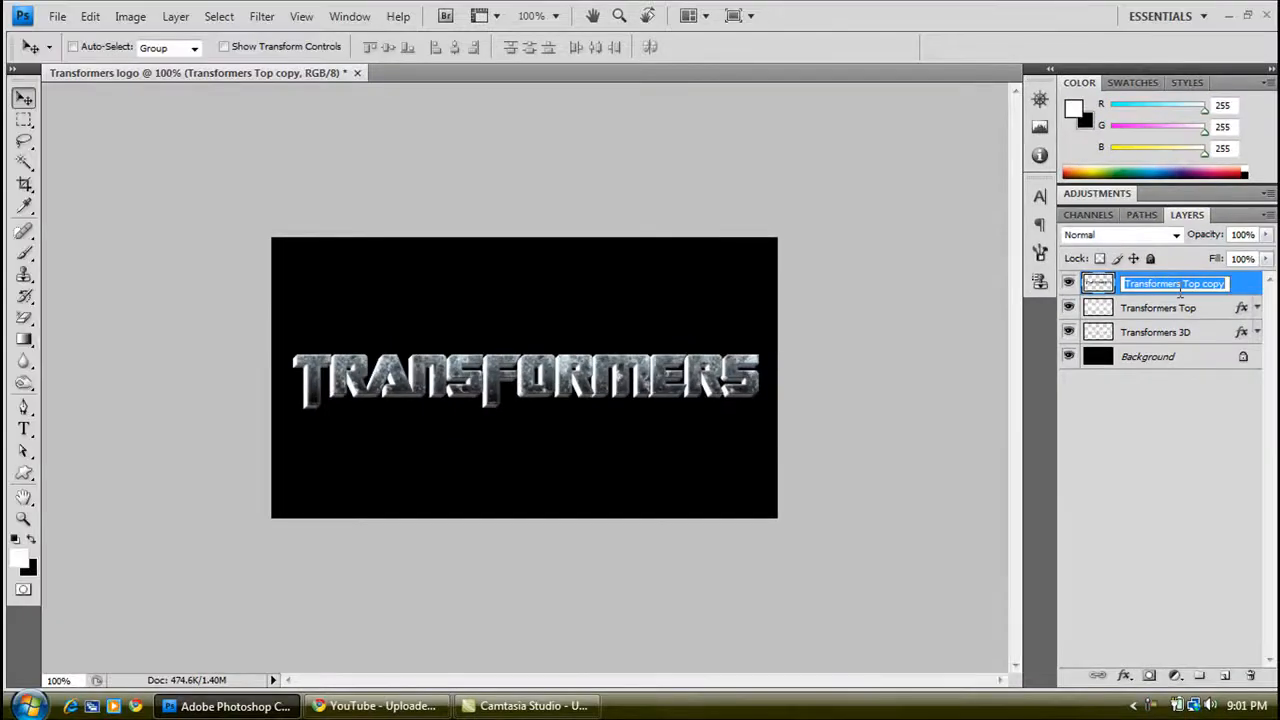
type("Reflection")
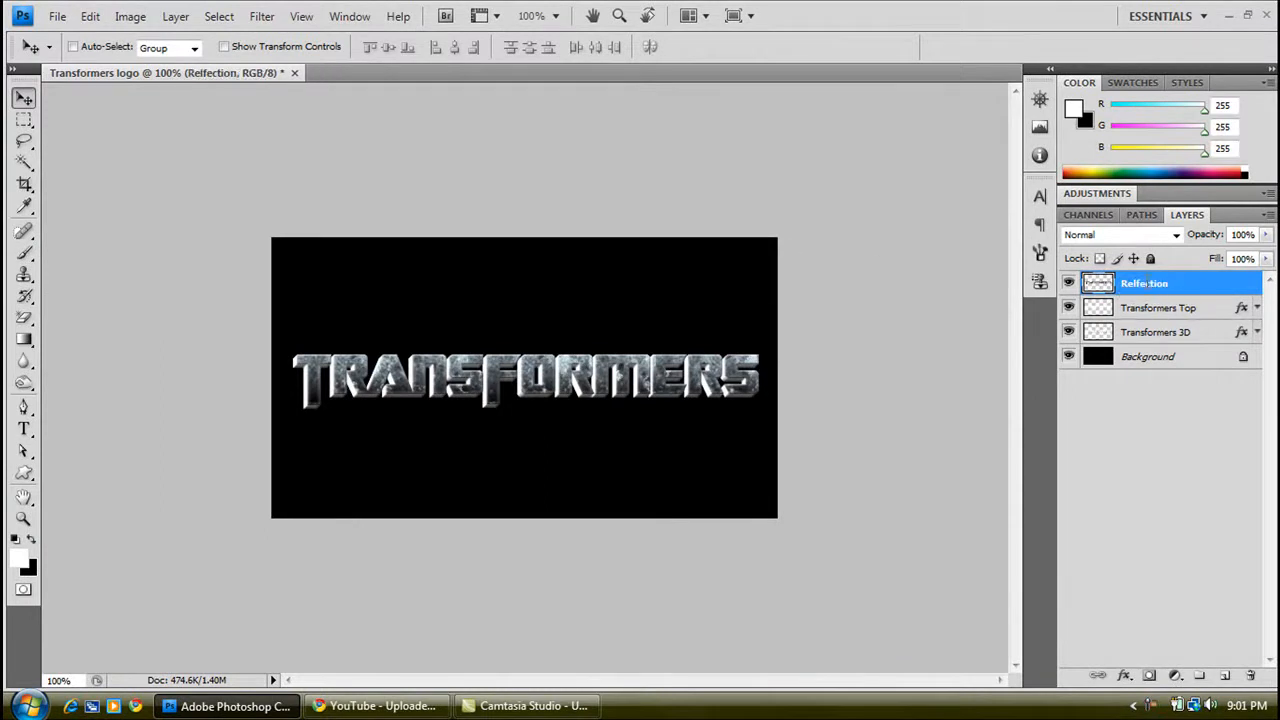
double_click(1144, 284)
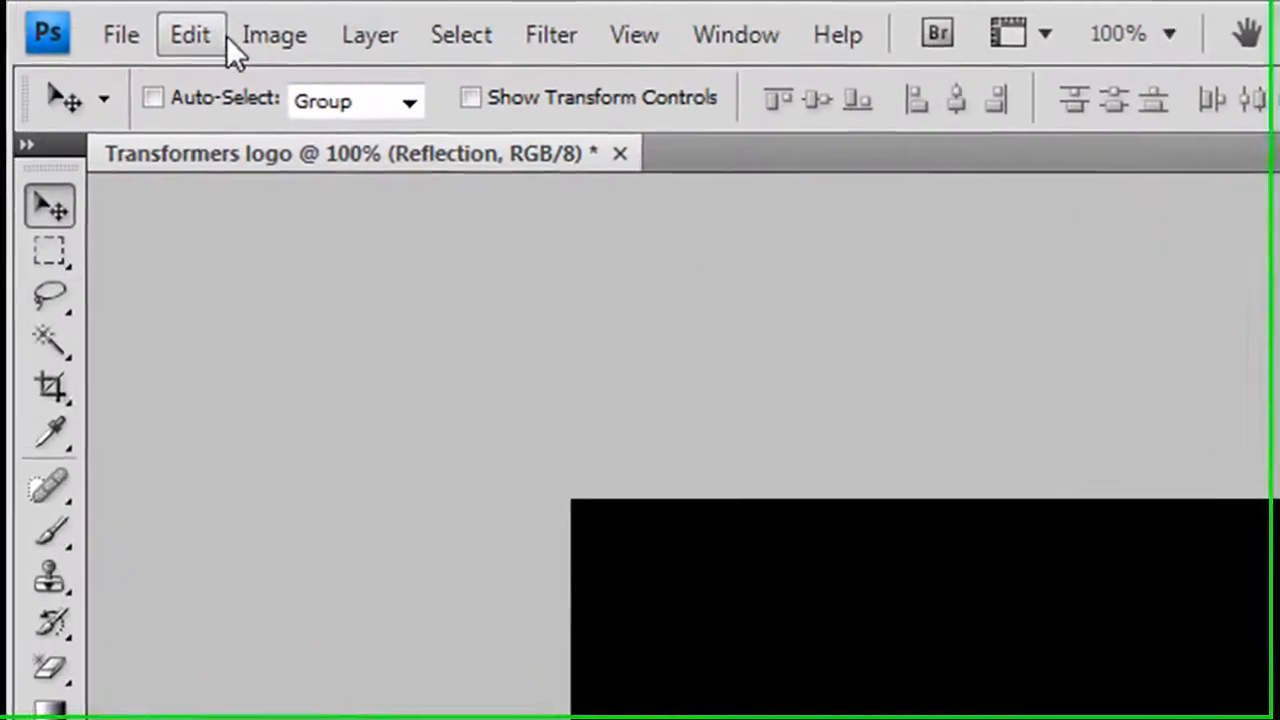
Flip the Reflection layer vertically via Edit > Transform
left_click(188, 34)
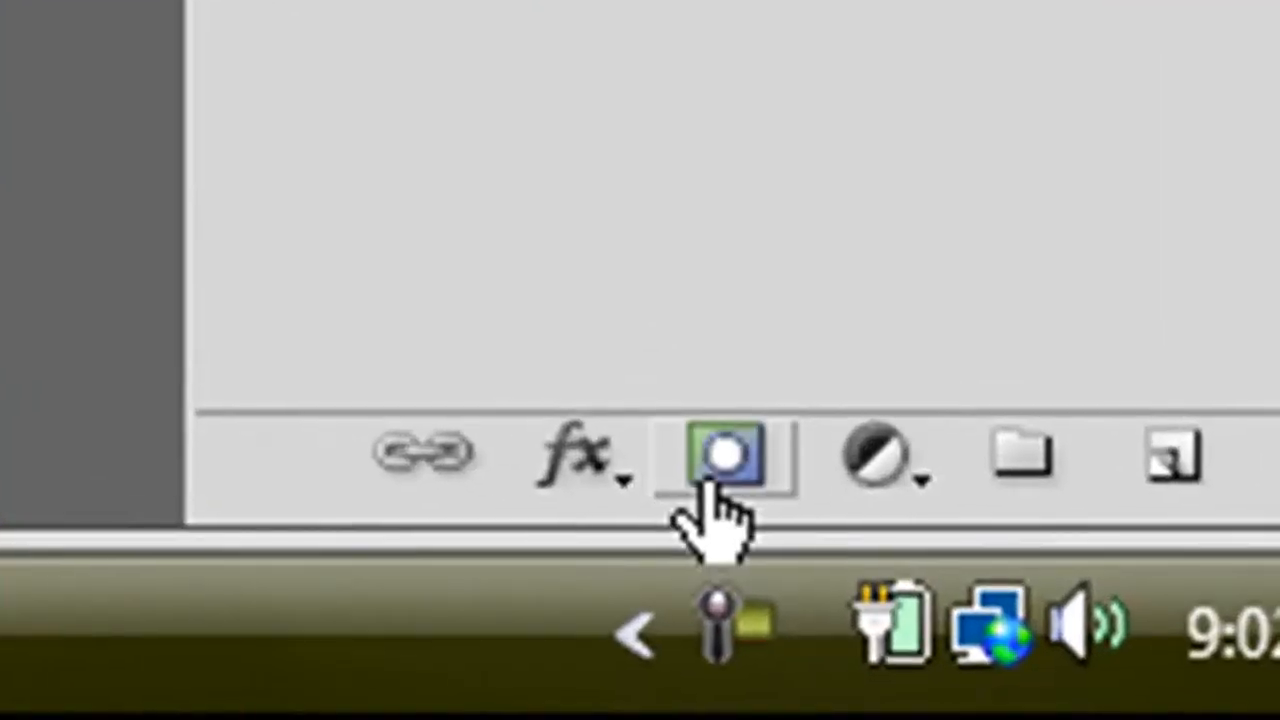
Add a layer mask to Reflection and set the gradient stop colour to #90999d
left_click(728, 456)
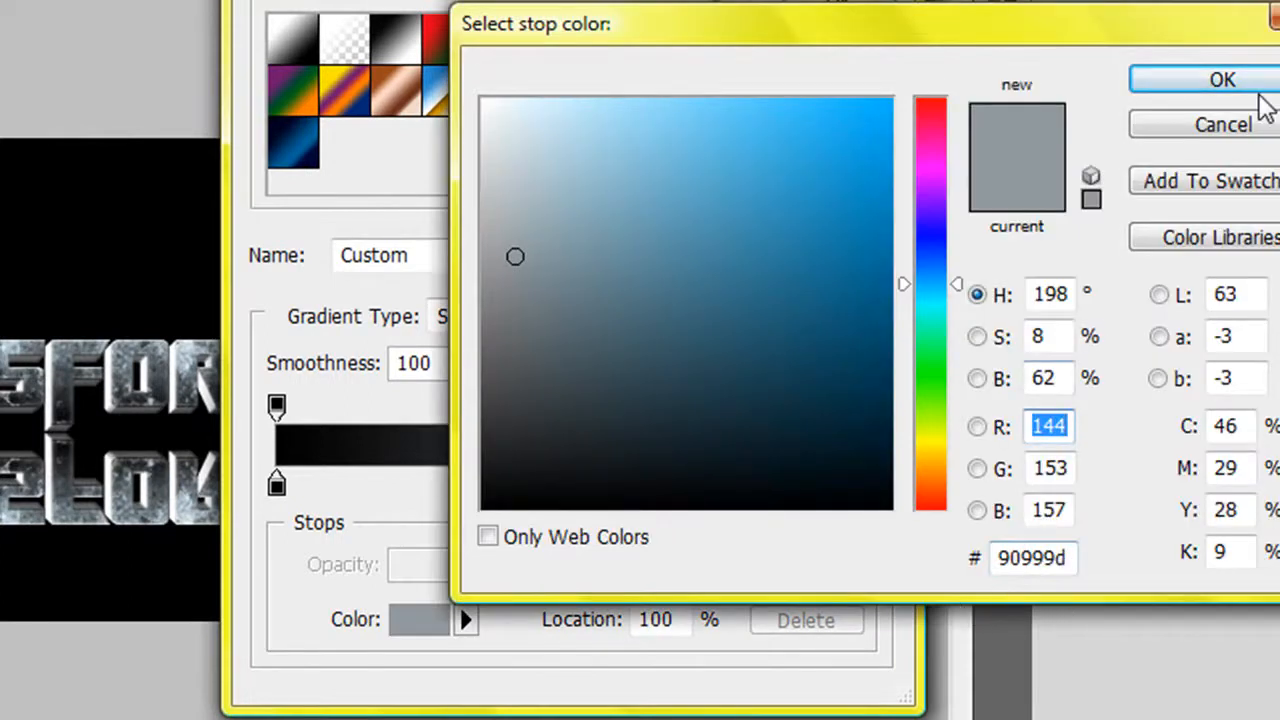
left_click(1220, 80)
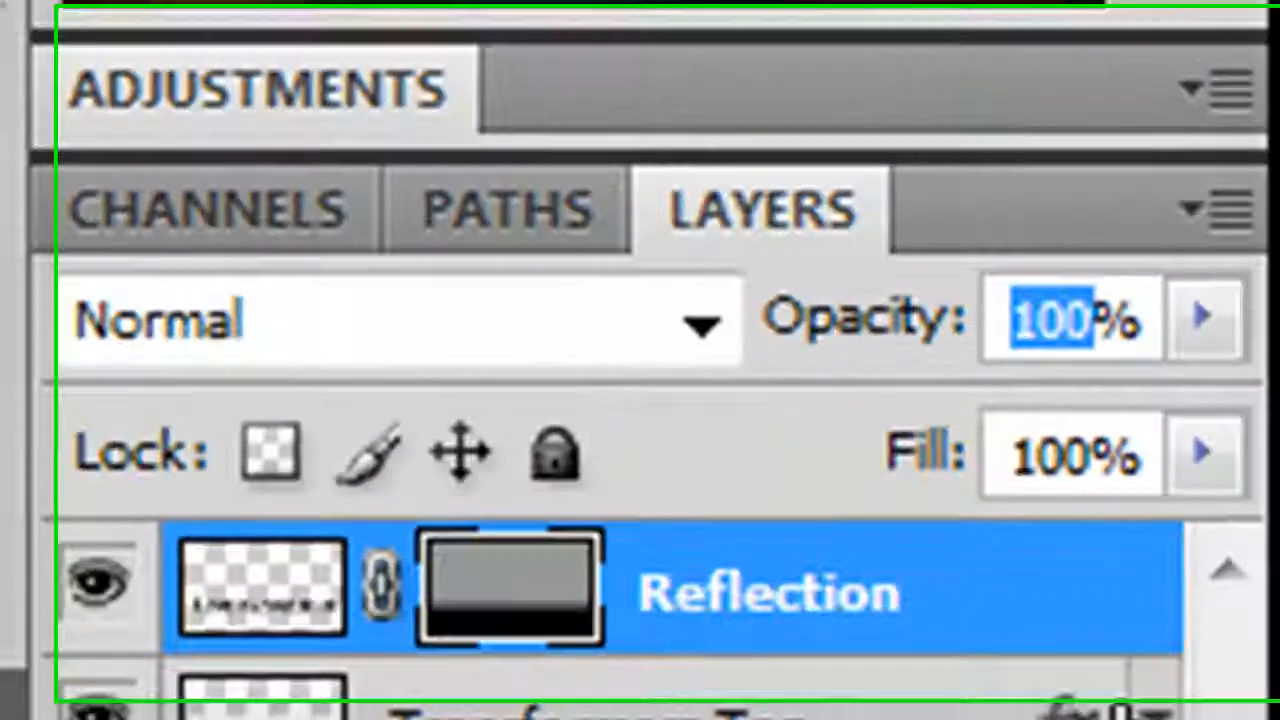
Lower the Reflection layer opacity, retyping the value starting with 3
type("3%")
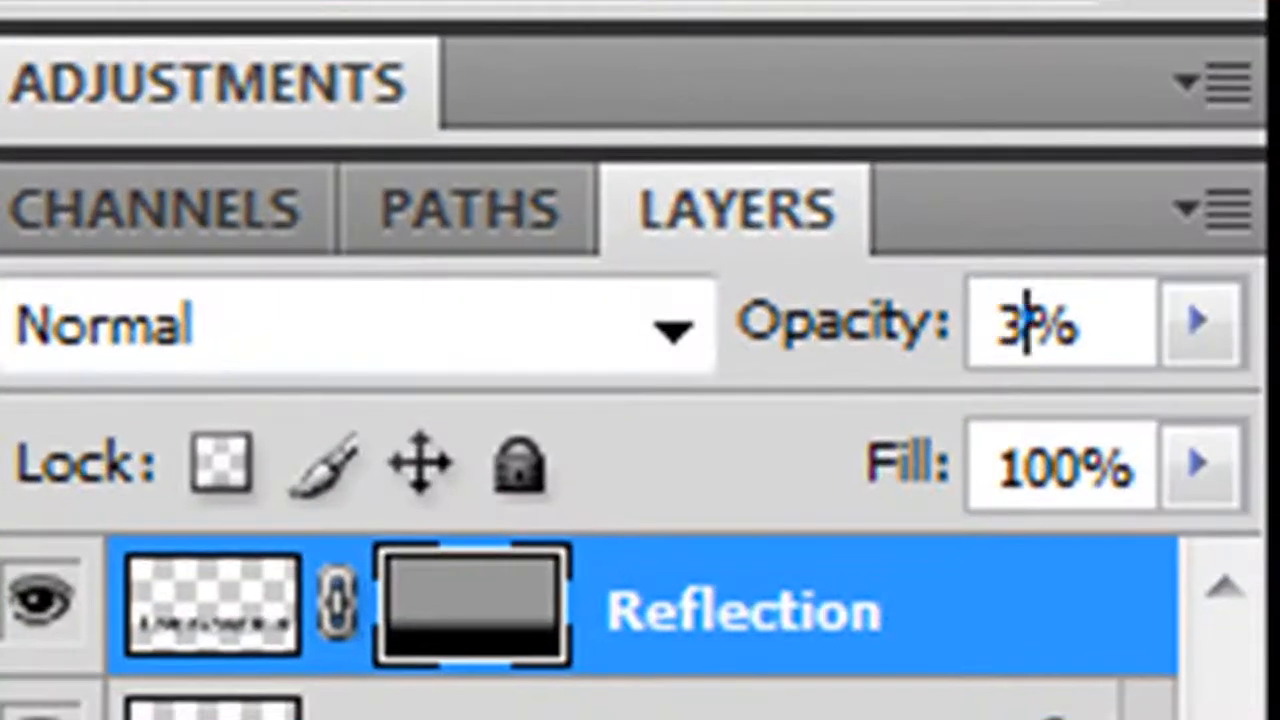